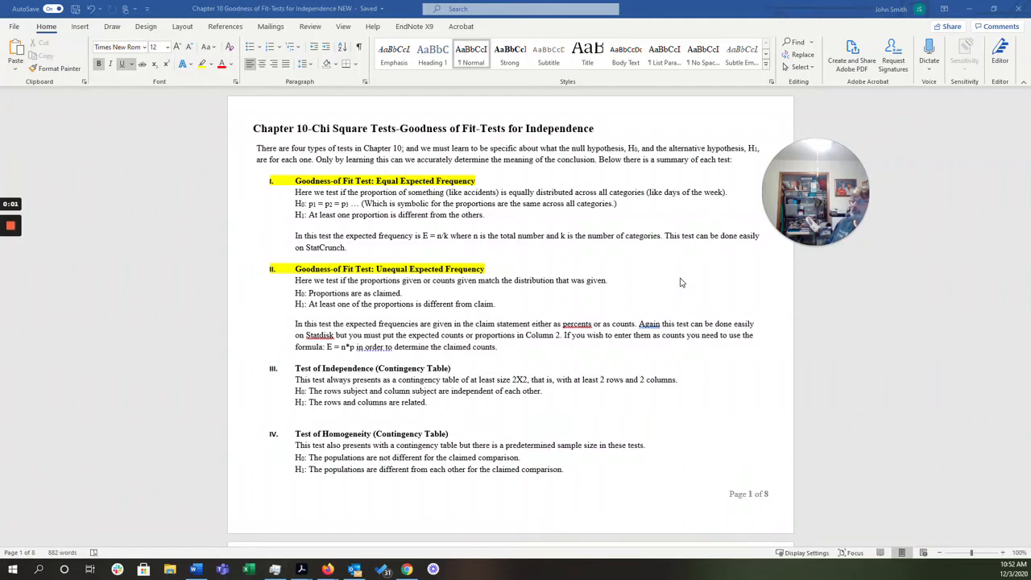
pyautogui.moveTo(783, 232)
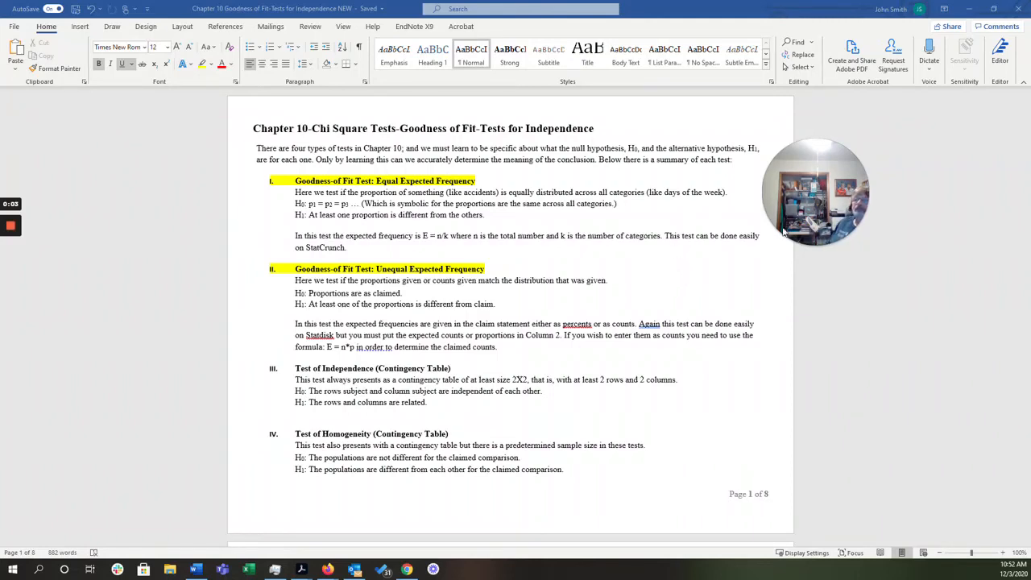
pyautogui.moveTo(828, 191)
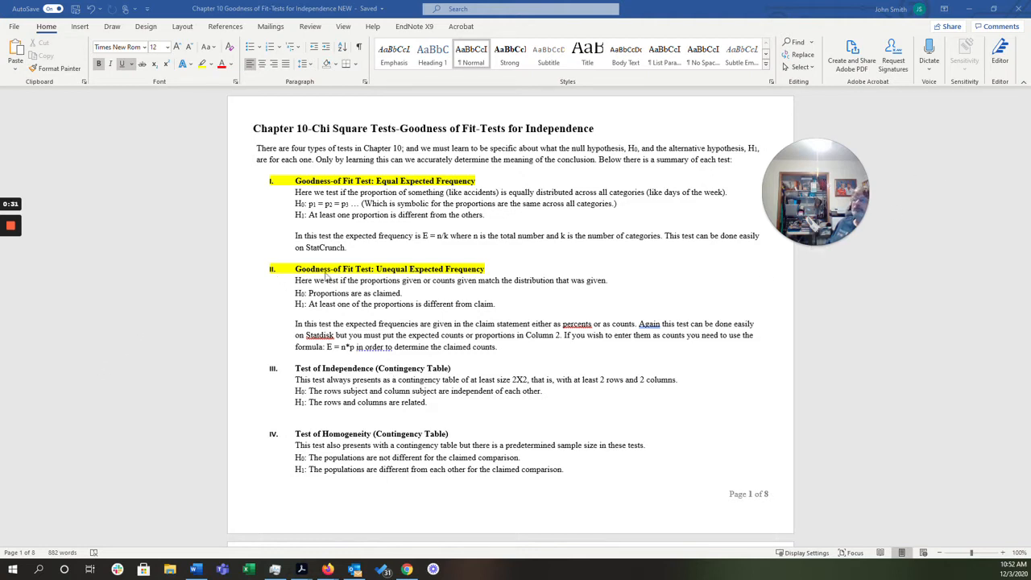
pyautogui.moveTo(472, 280)
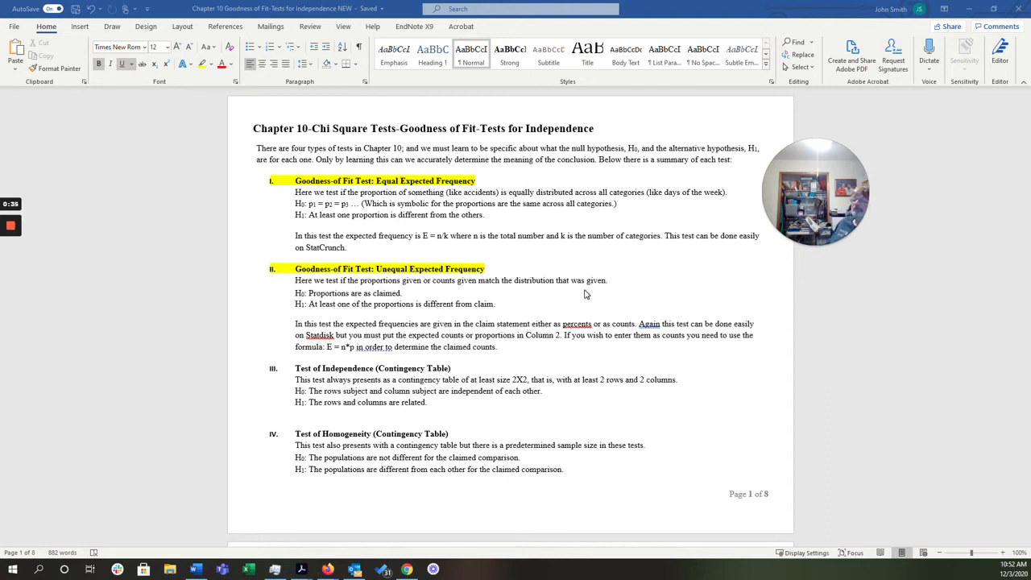
pyautogui.moveTo(582, 294)
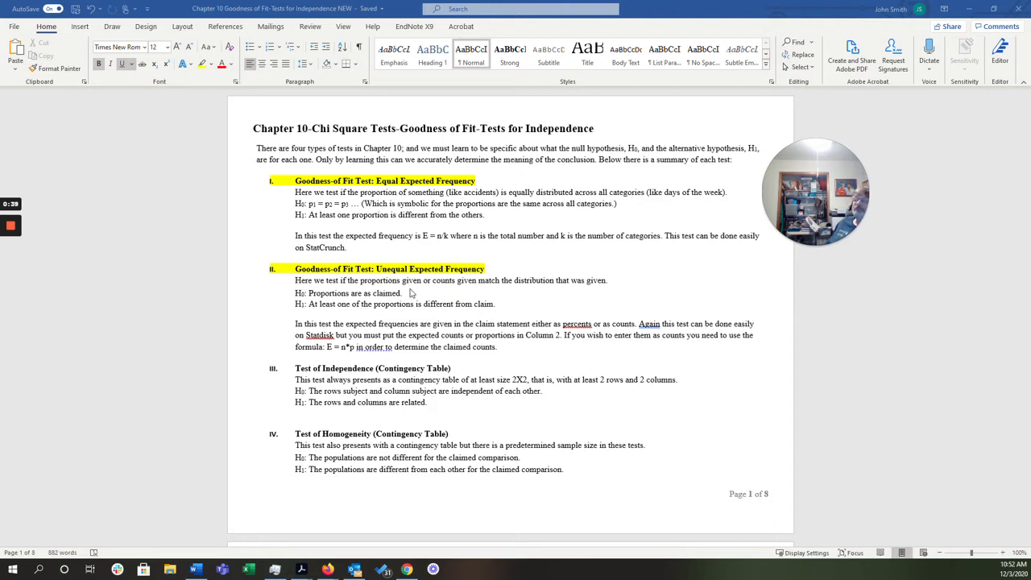
pyautogui.moveTo(505, 294)
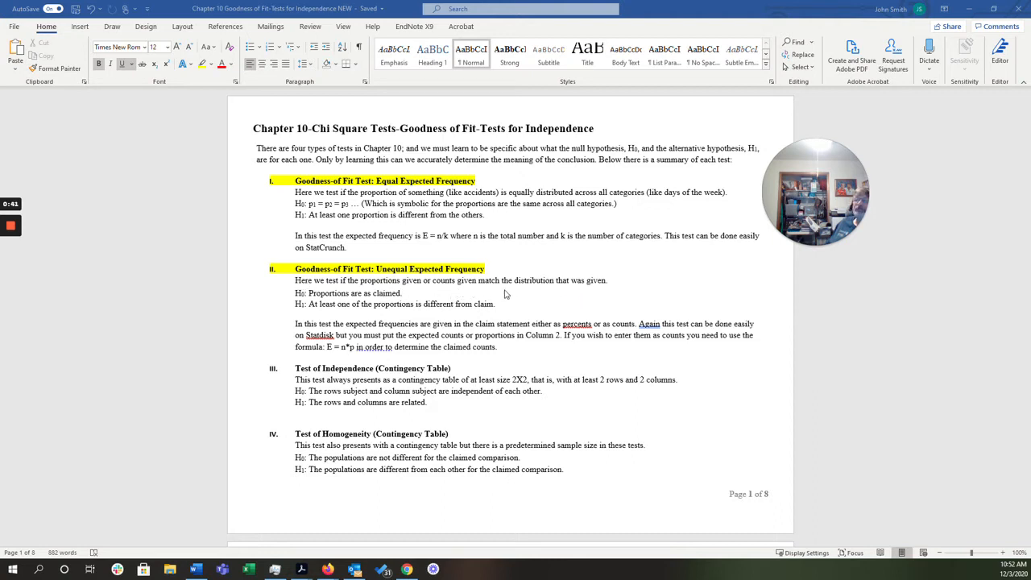
pyautogui.moveTo(403, 289)
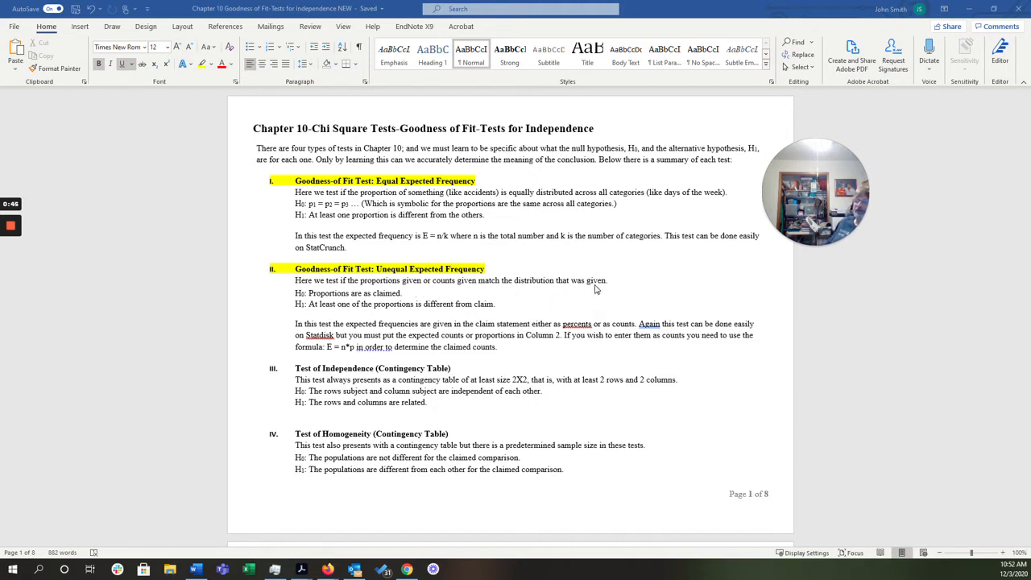
pyautogui.moveTo(624, 296)
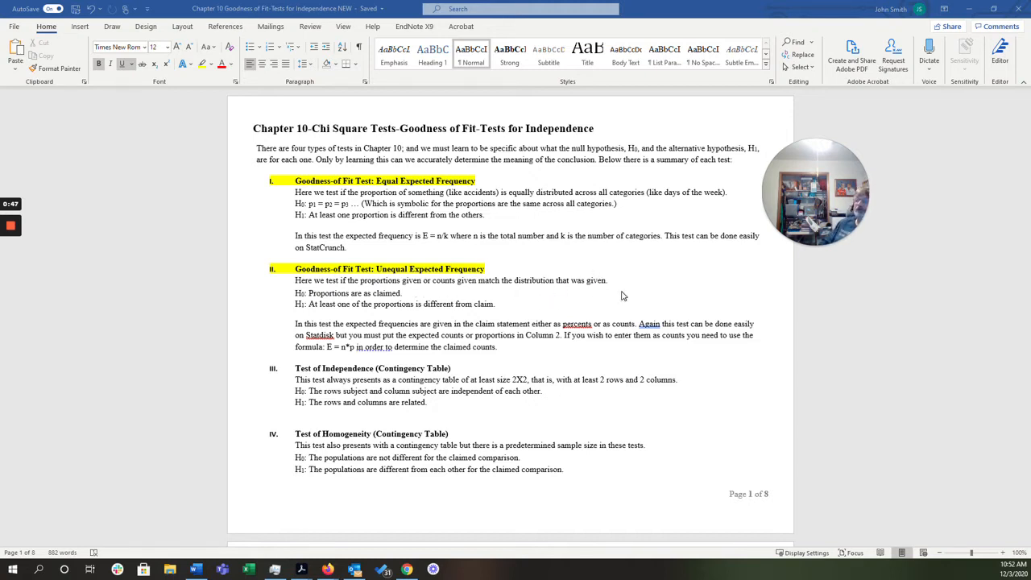
pyautogui.moveTo(630, 301)
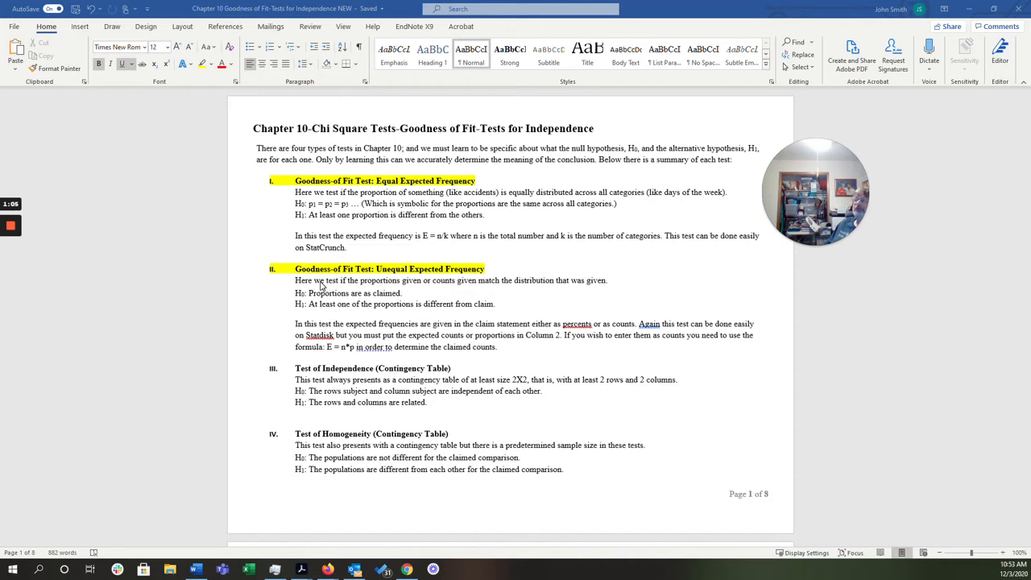
# Scroll down to page 2's section 10.1 Goodness of Fit notation and requirements
pyautogui.scroll(-3)
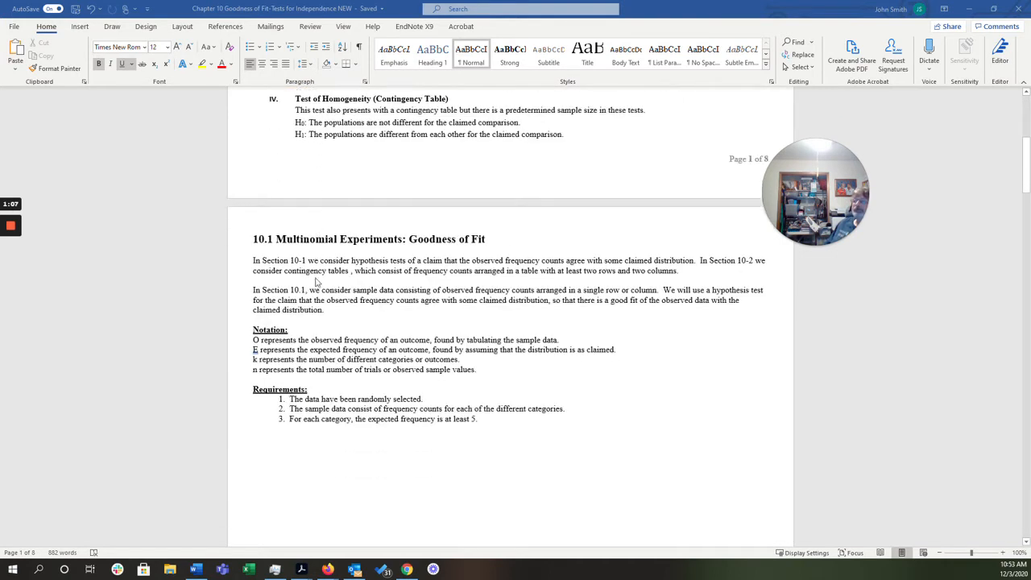
pyautogui.scroll(-3)
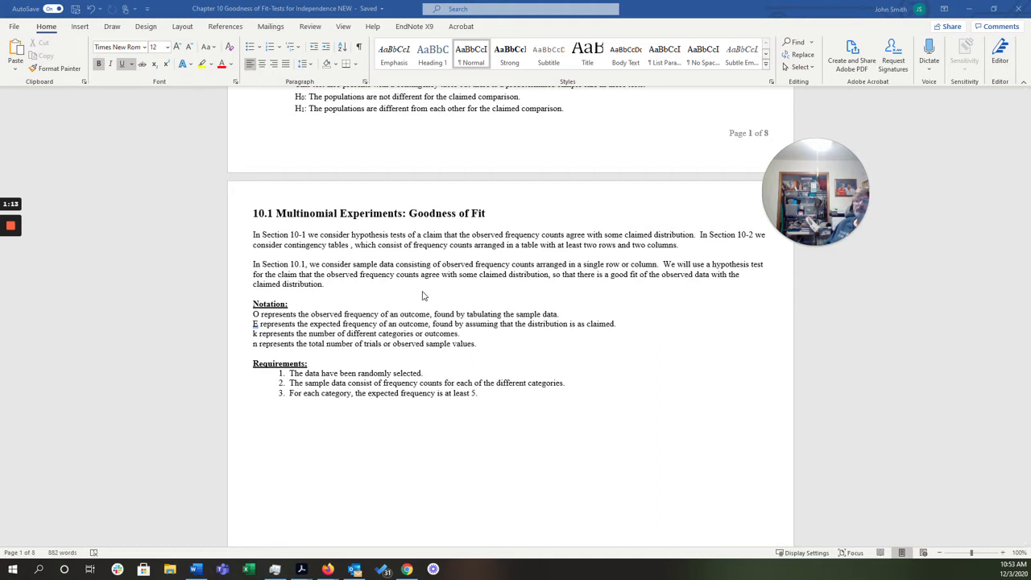
pyautogui.moveTo(421, 295)
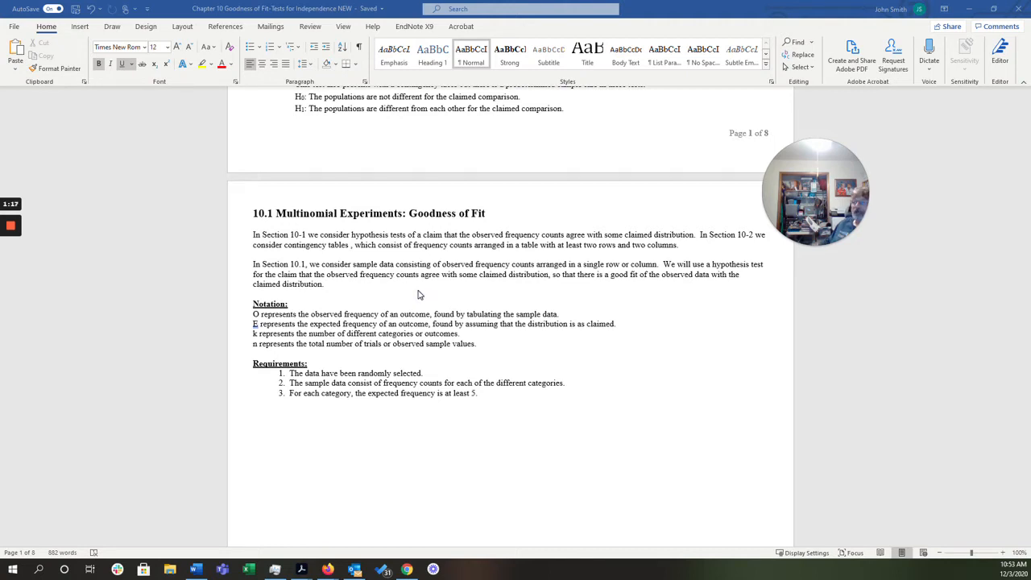
pyautogui.moveTo(420, 285)
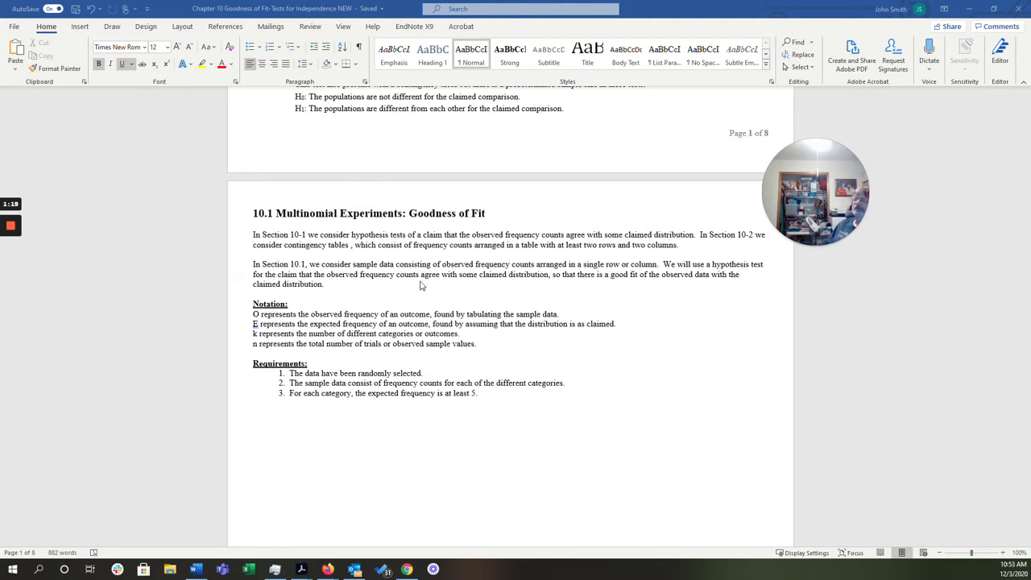
pyautogui.moveTo(482, 259)
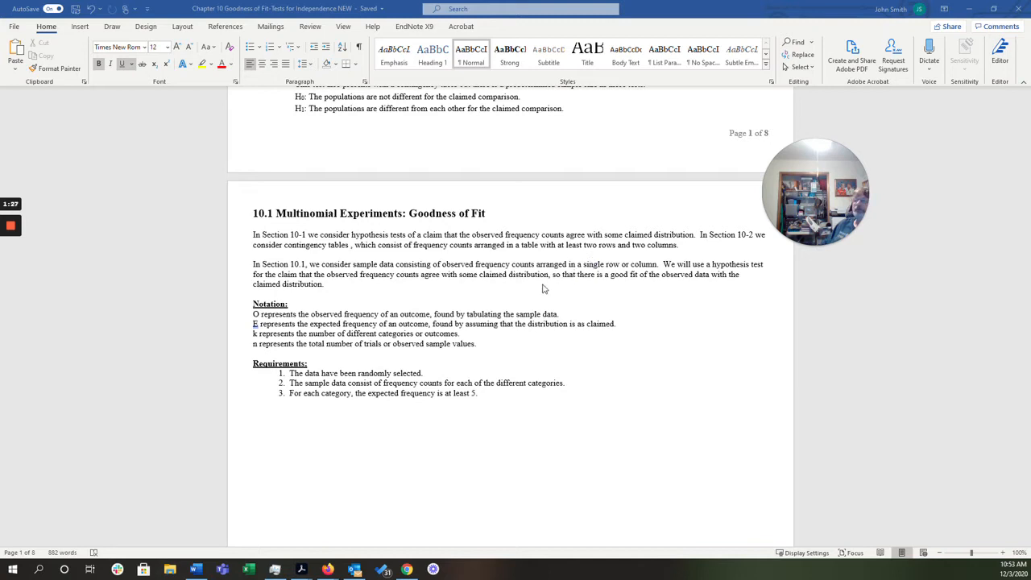
pyautogui.moveTo(355, 282)
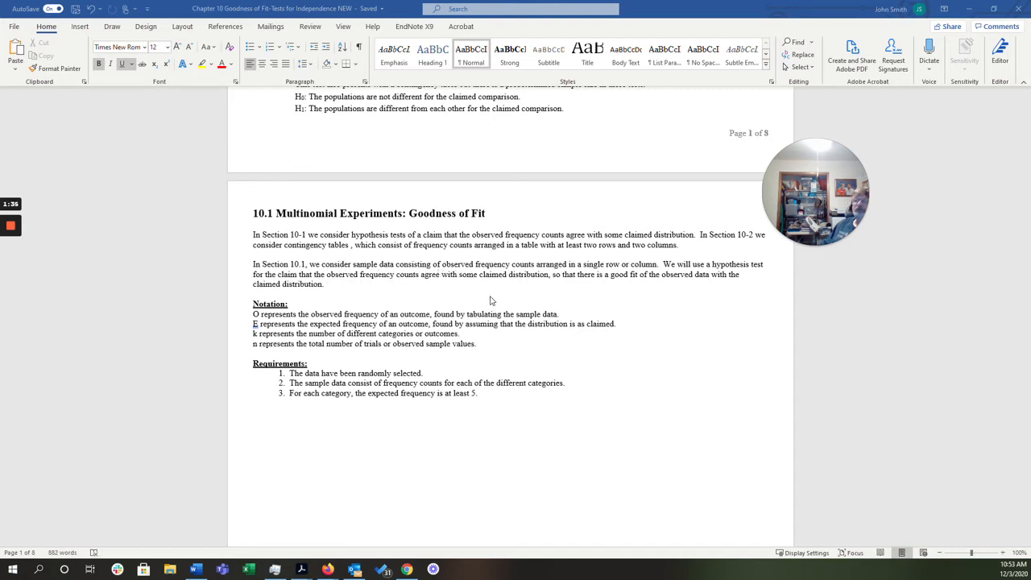
pyautogui.moveTo(500, 298)
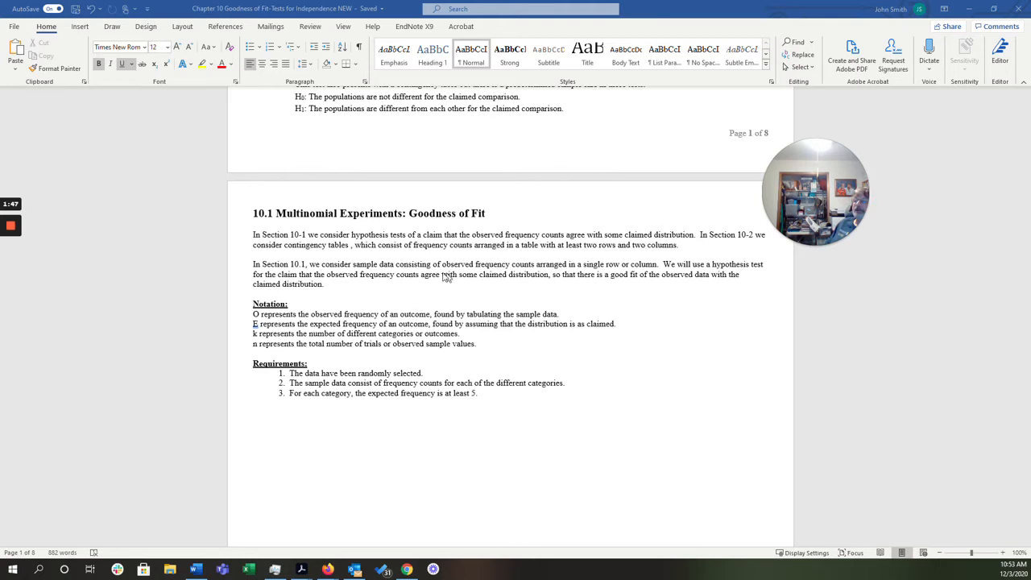
pyautogui.scroll(-3)
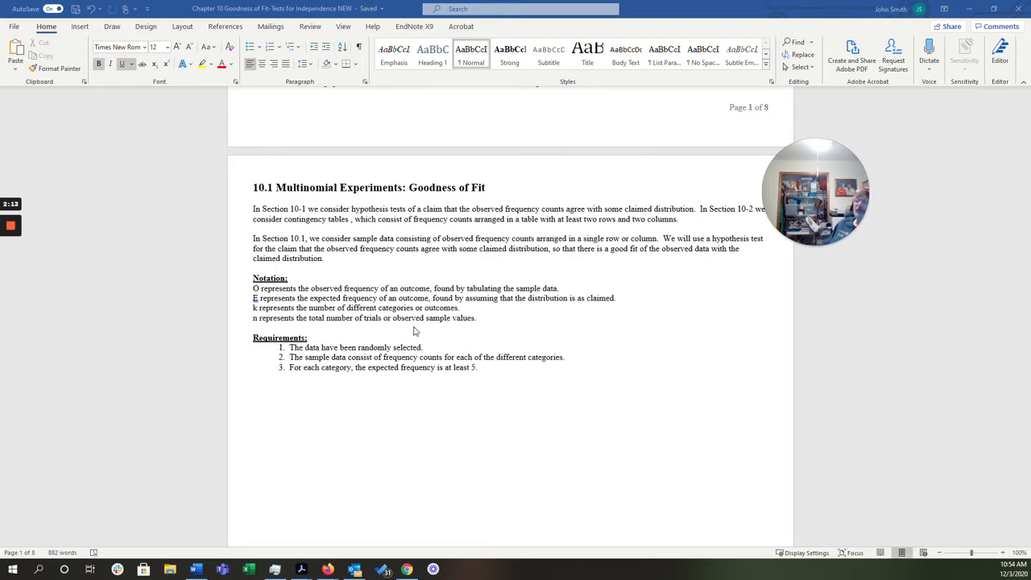
pyautogui.moveTo(440, 344)
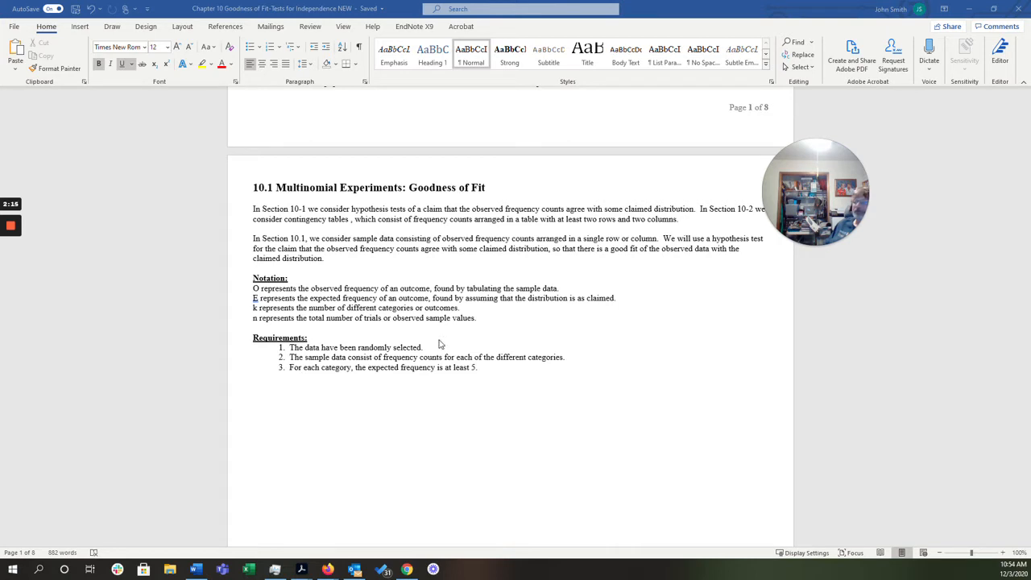
pyautogui.moveTo(388, 389)
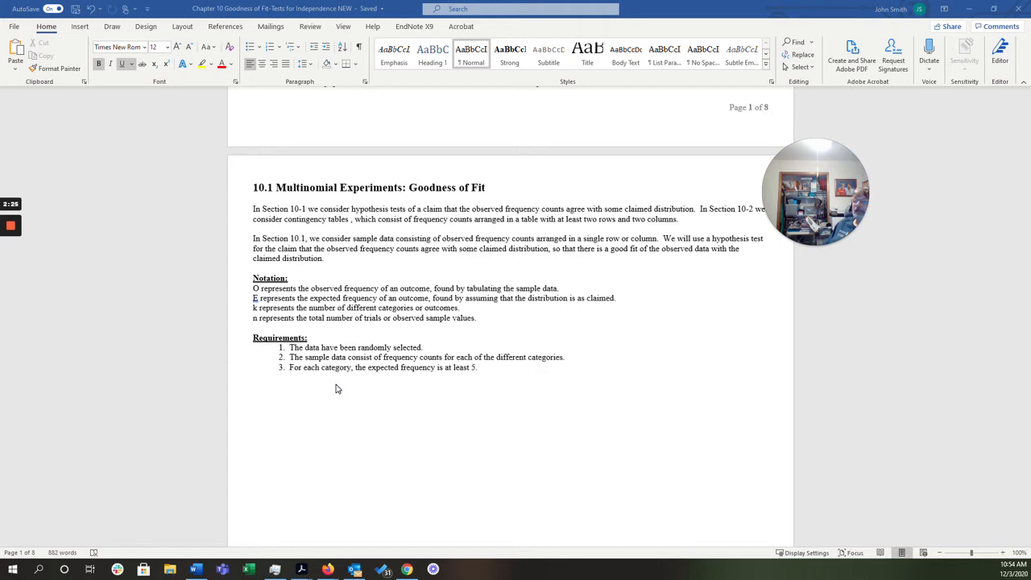
pyautogui.moveTo(396, 394)
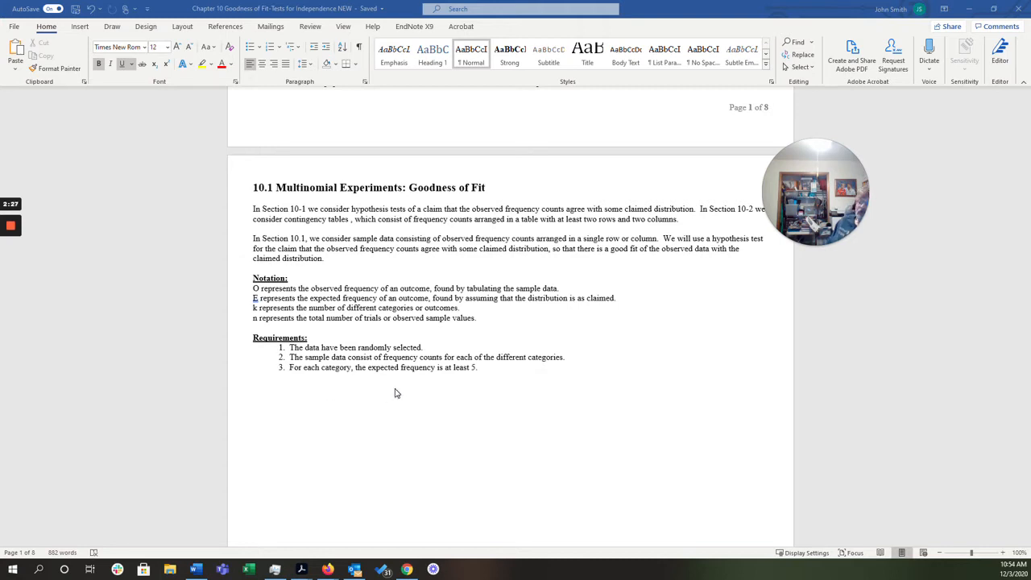
pyautogui.moveTo(369, 379)
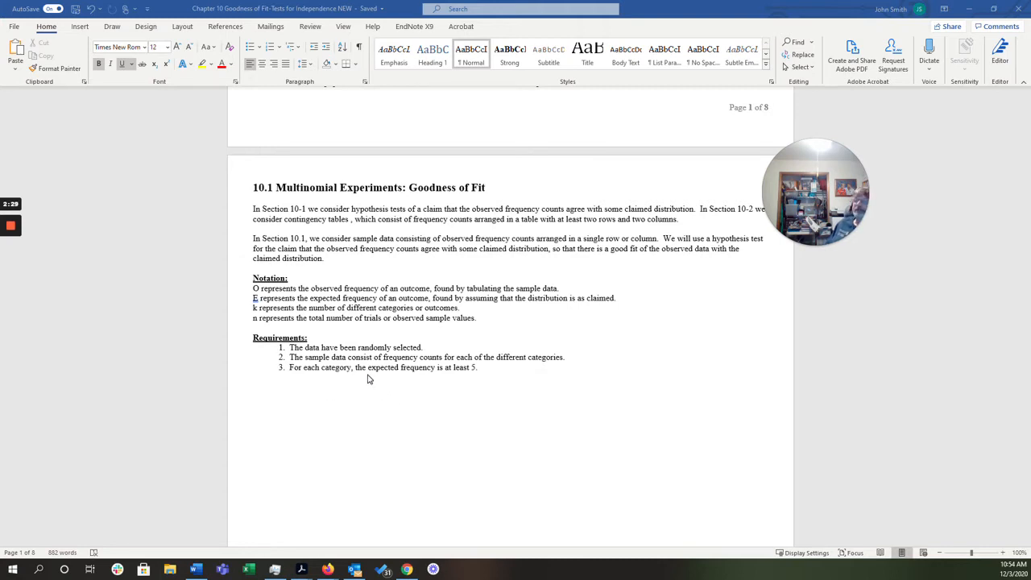
# Scroll past the Statement paragraph to the 10-1 Multinomial Experiments heading
pyautogui.scroll(-3)
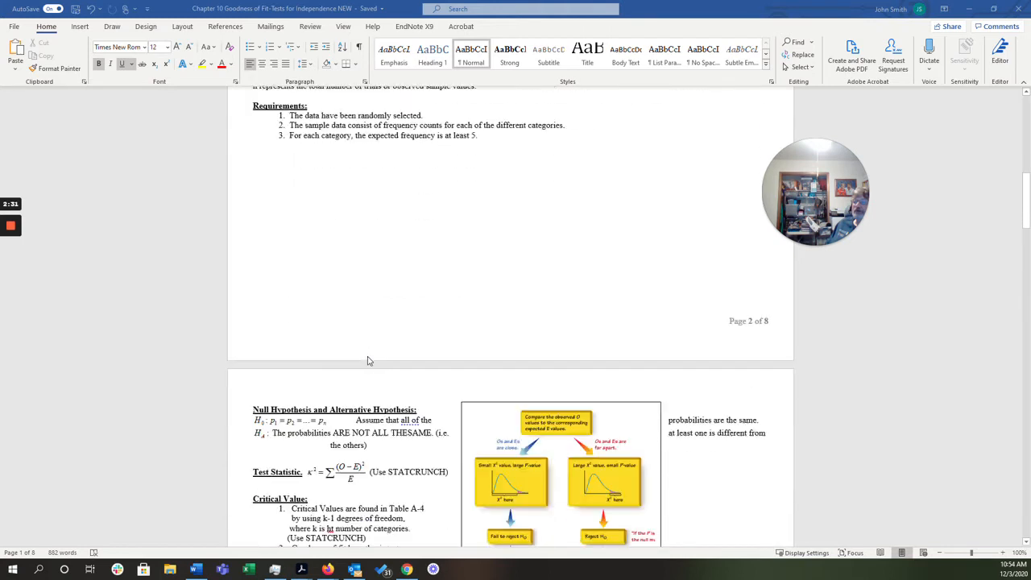
pyautogui.scroll(-3)
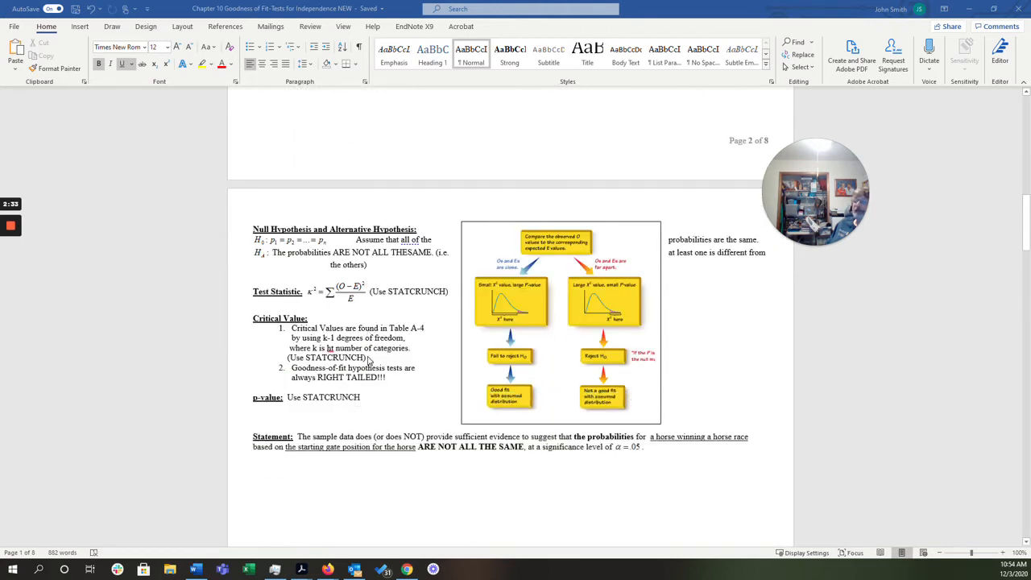
pyautogui.moveTo(427, 481)
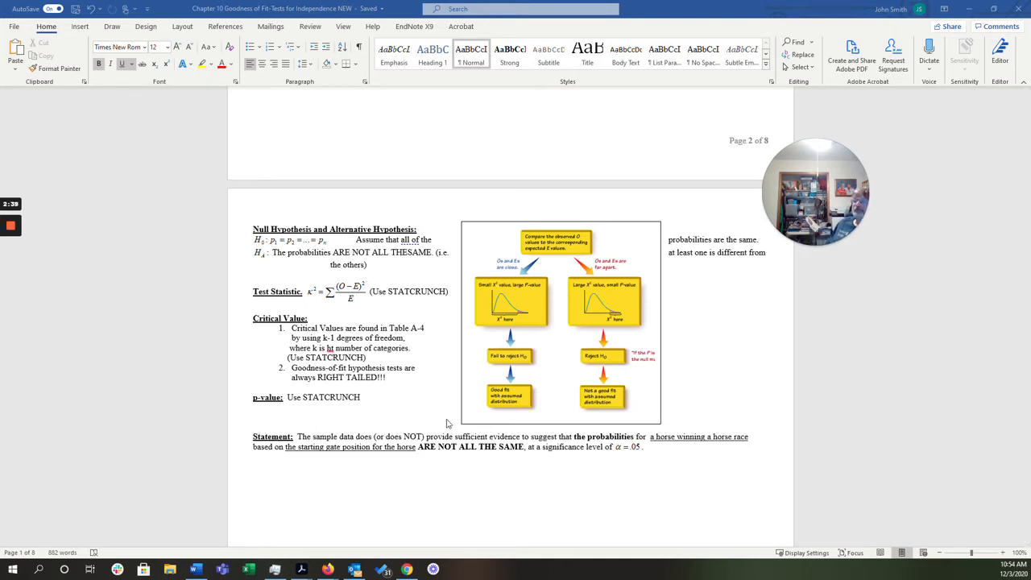
pyautogui.moveTo(531, 304)
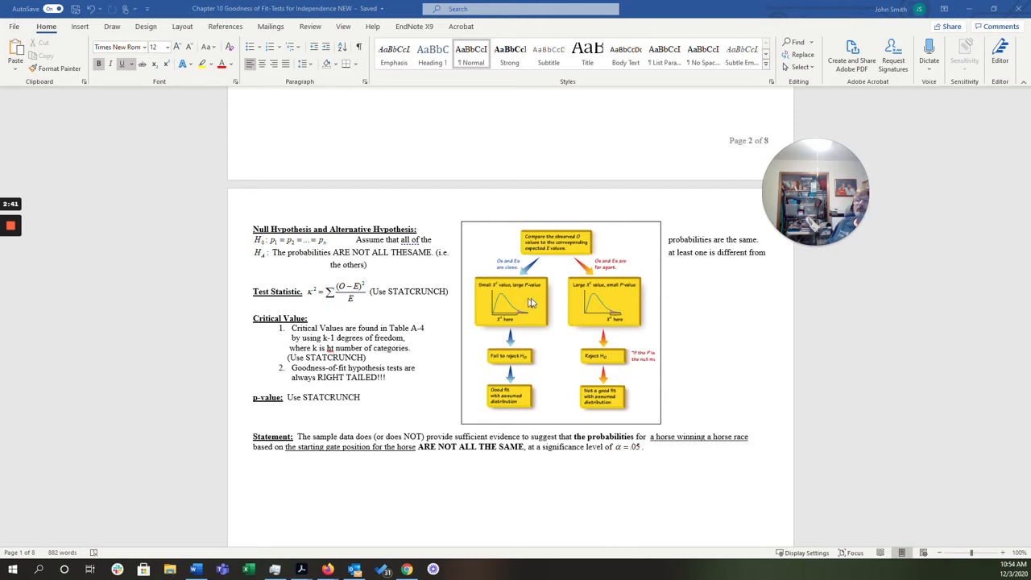
pyautogui.moveTo(593, 319)
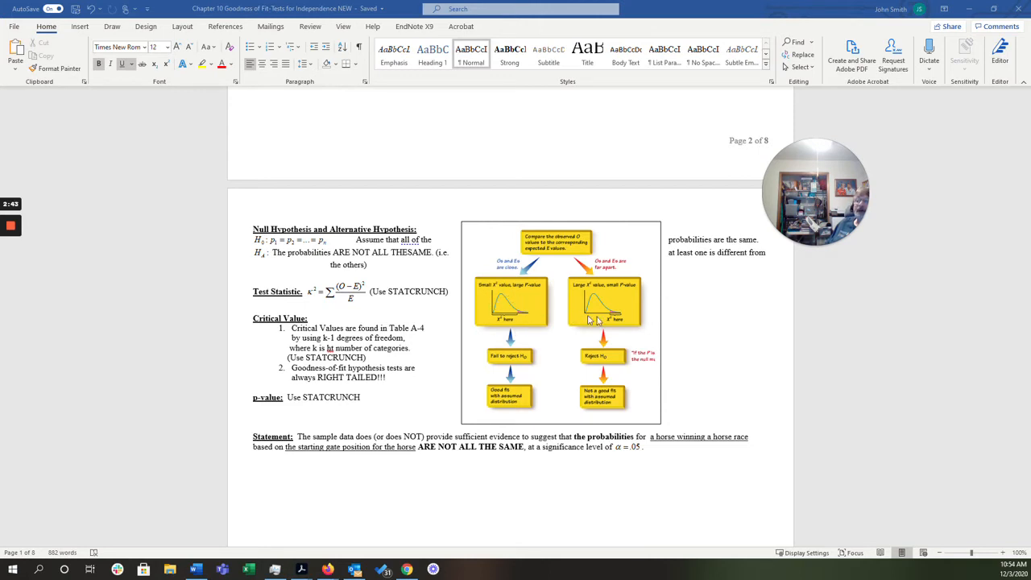
pyautogui.moveTo(624, 318)
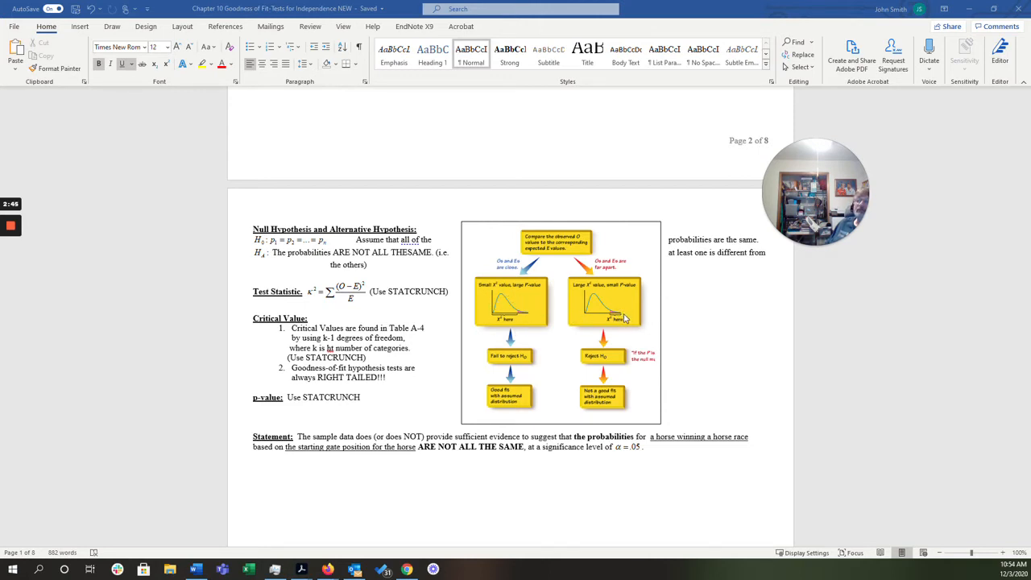
pyautogui.moveTo(522, 314)
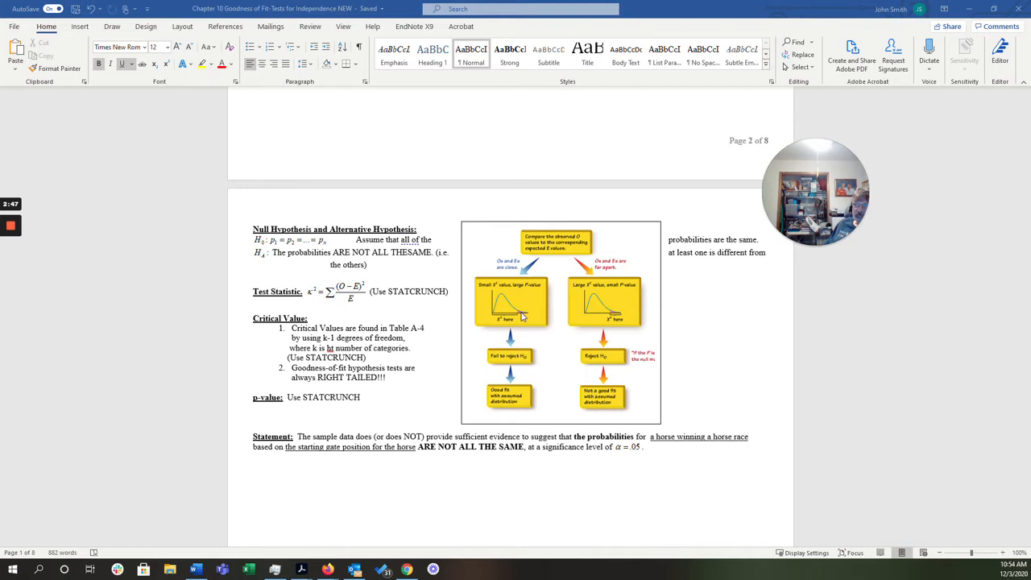
pyautogui.moveTo(604, 391)
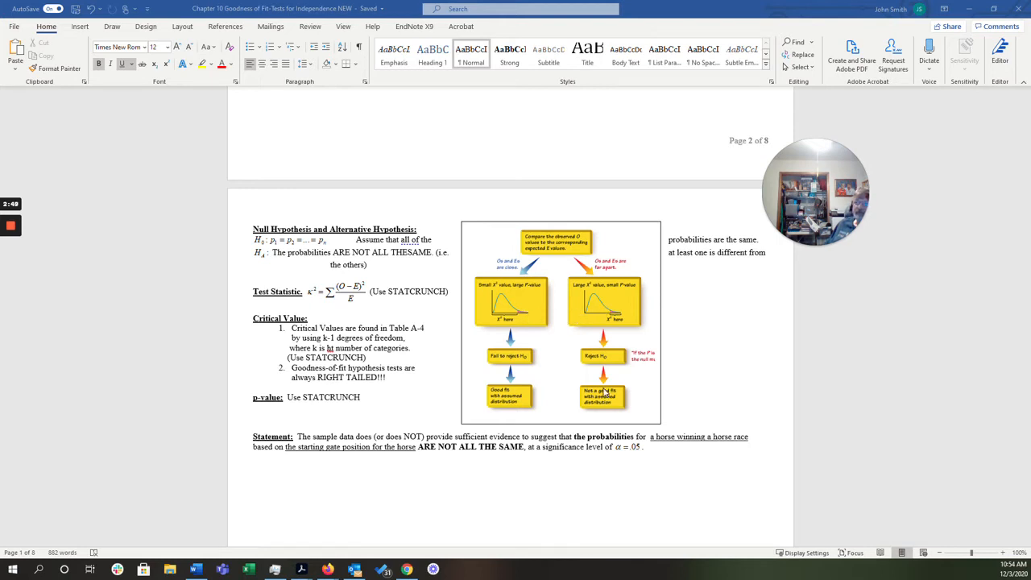
pyautogui.moveTo(568, 403)
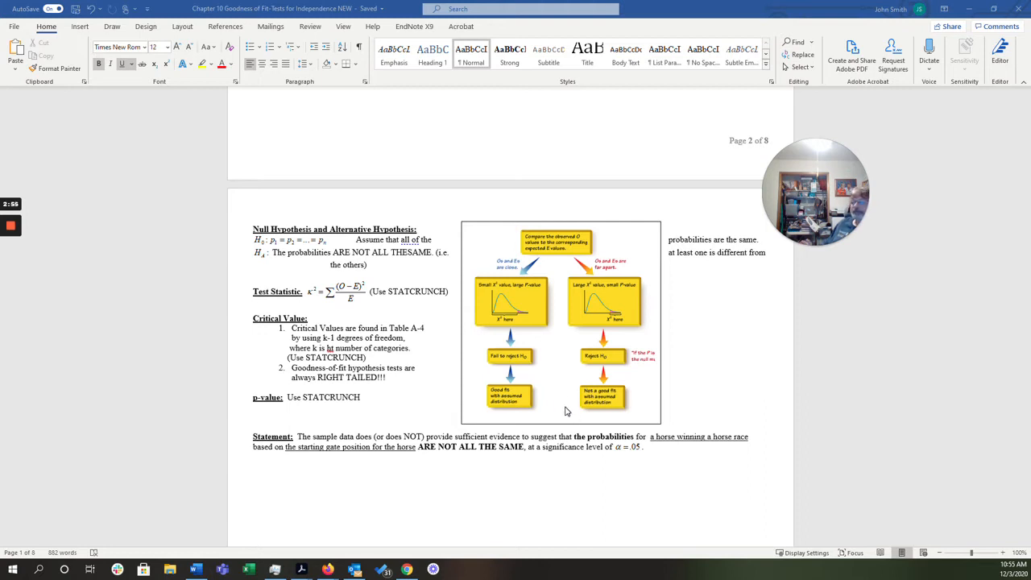
pyautogui.moveTo(344, 403)
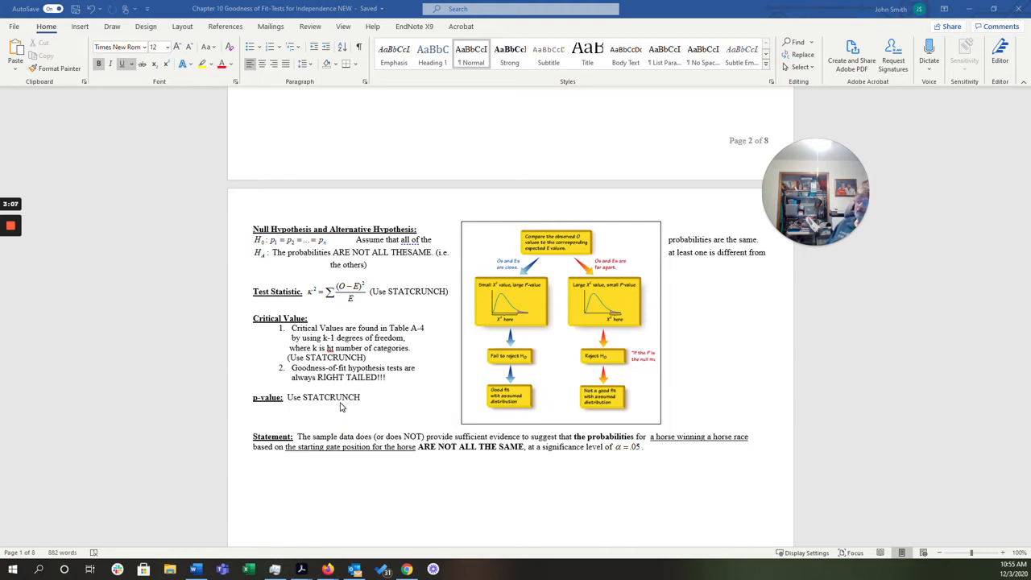
pyautogui.moveTo(620, 306)
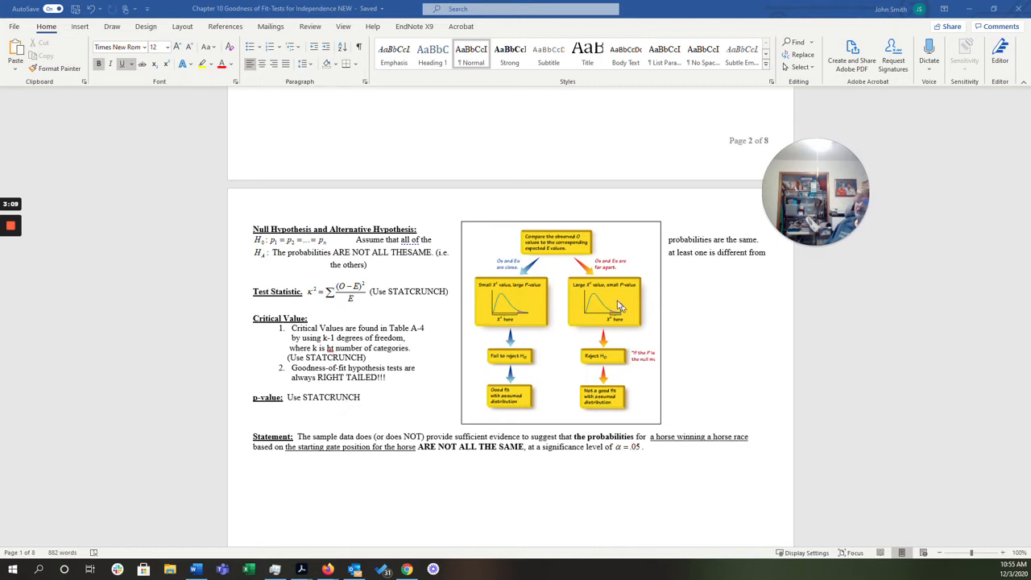
pyautogui.moveTo(520, 307)
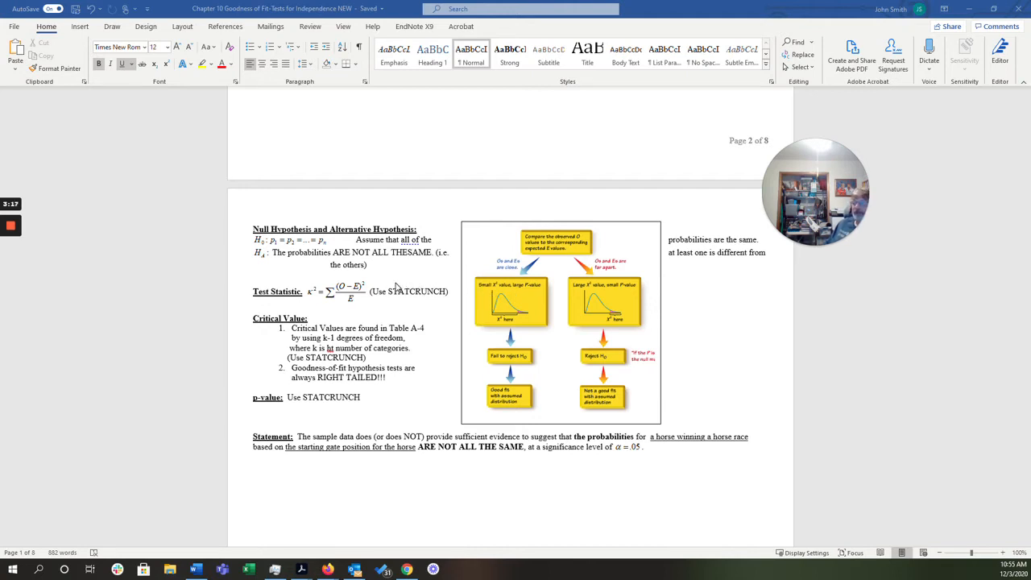
pyautogui.scroll(-3)
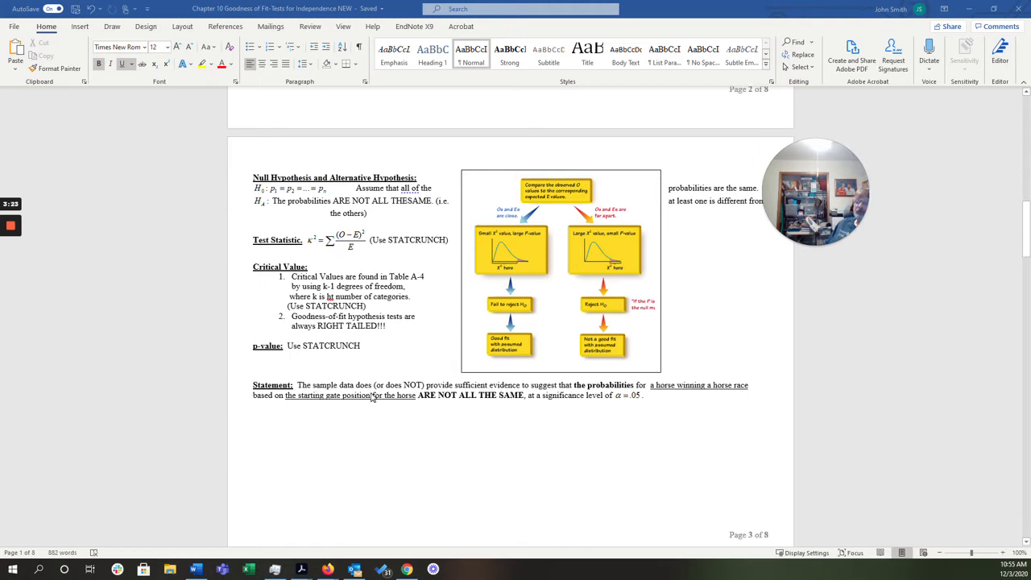
pyautogui.moveTo(429, 395)
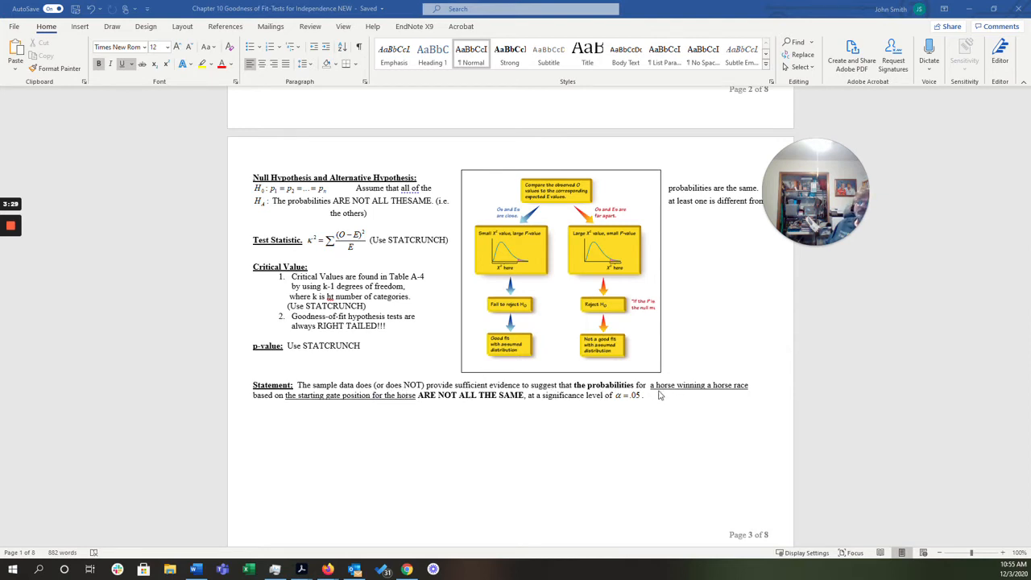
pyautogui.moveTo(728, 393)
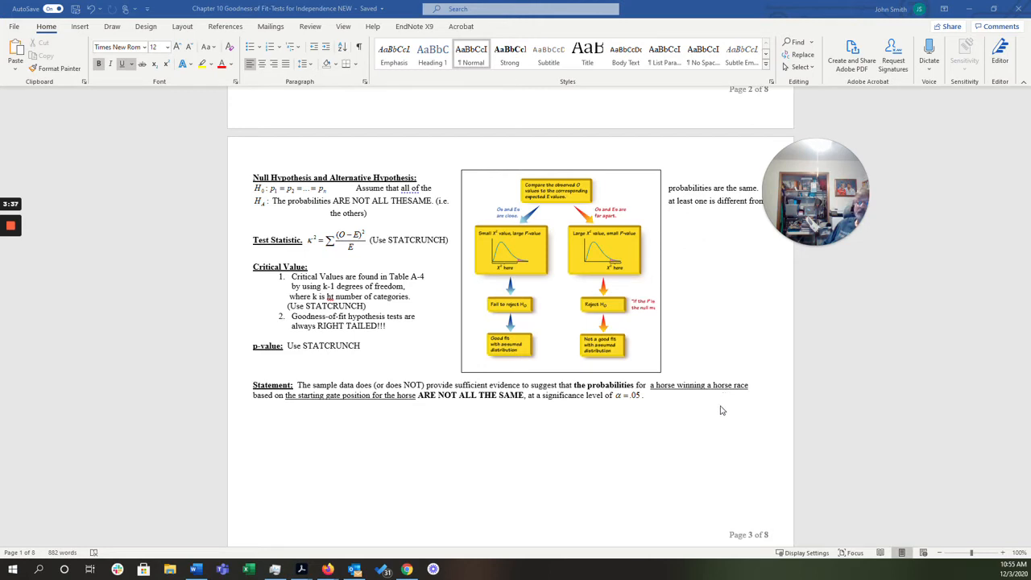
pyautogui.moveTo(669, 412)
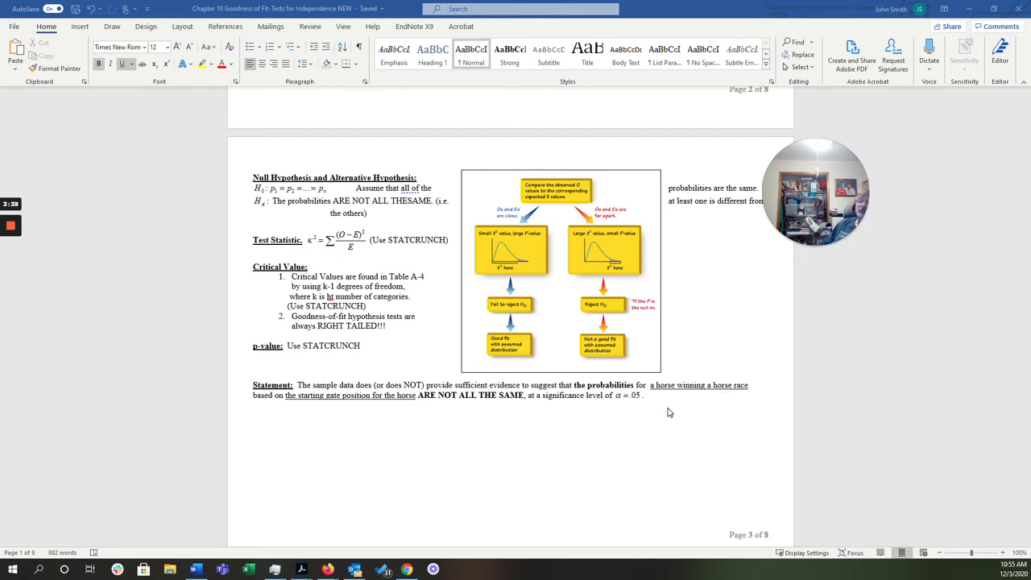
pyautogui.moveTo(671, 415)
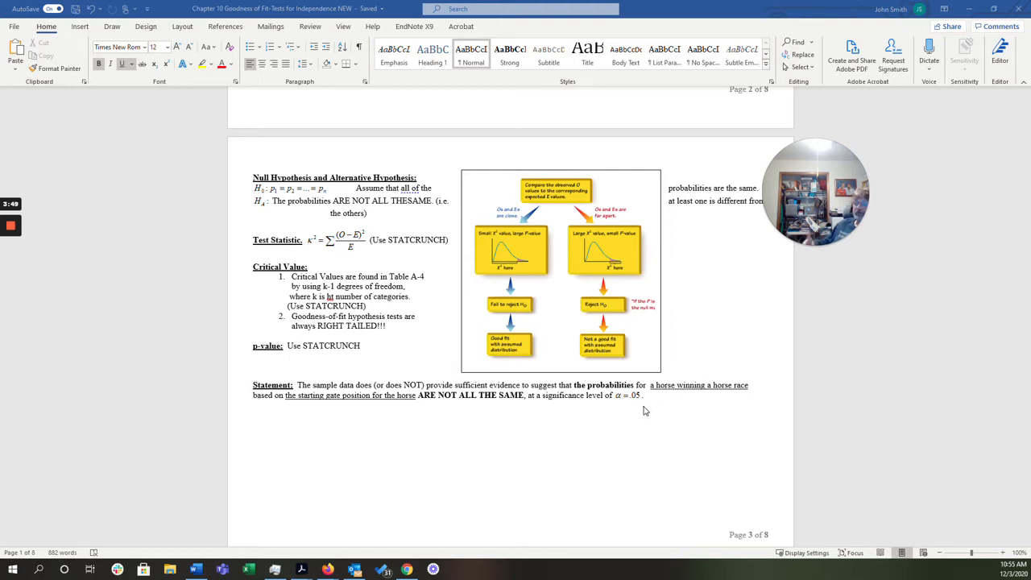
pyautogui.scroll(-3)
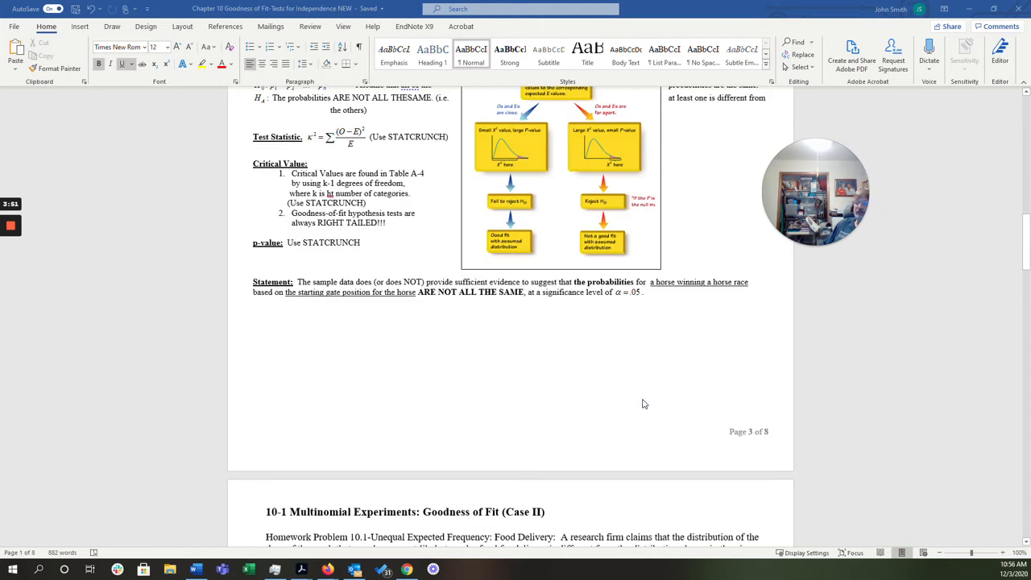
pyautogui.scroll(-3)
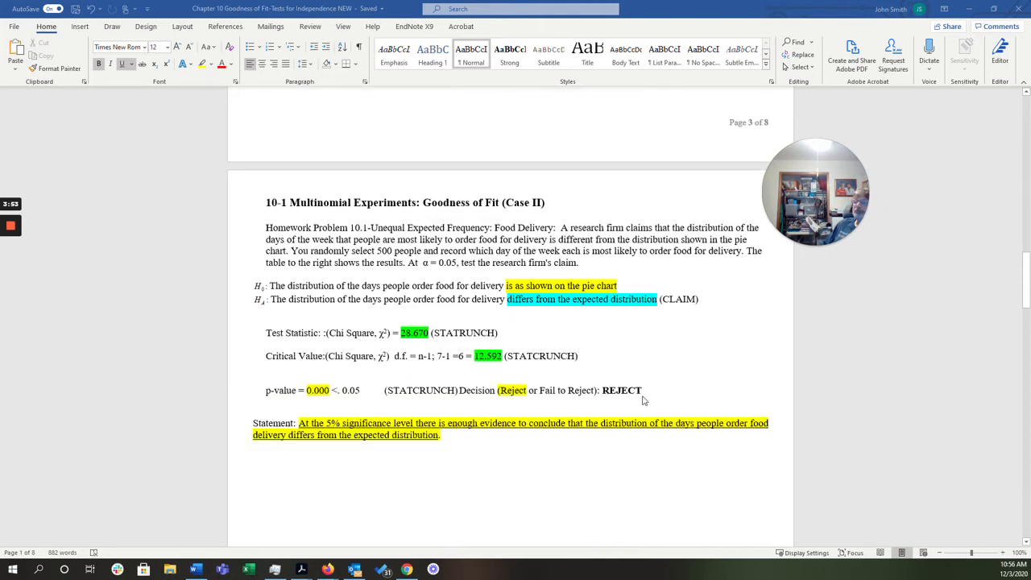
pyautogui.moveTo(640, 405)
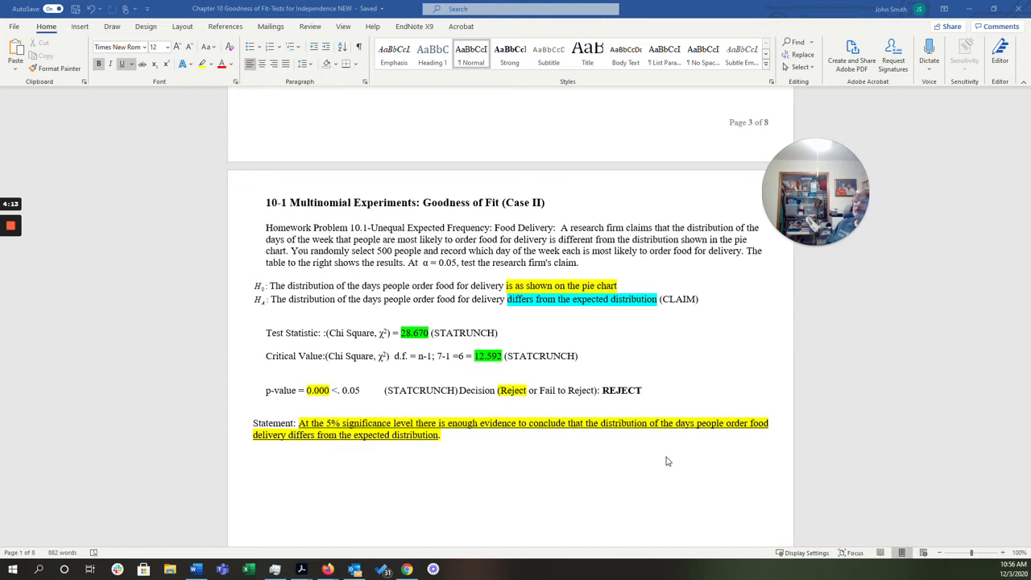
pyautogui.moveTo(666, 443)
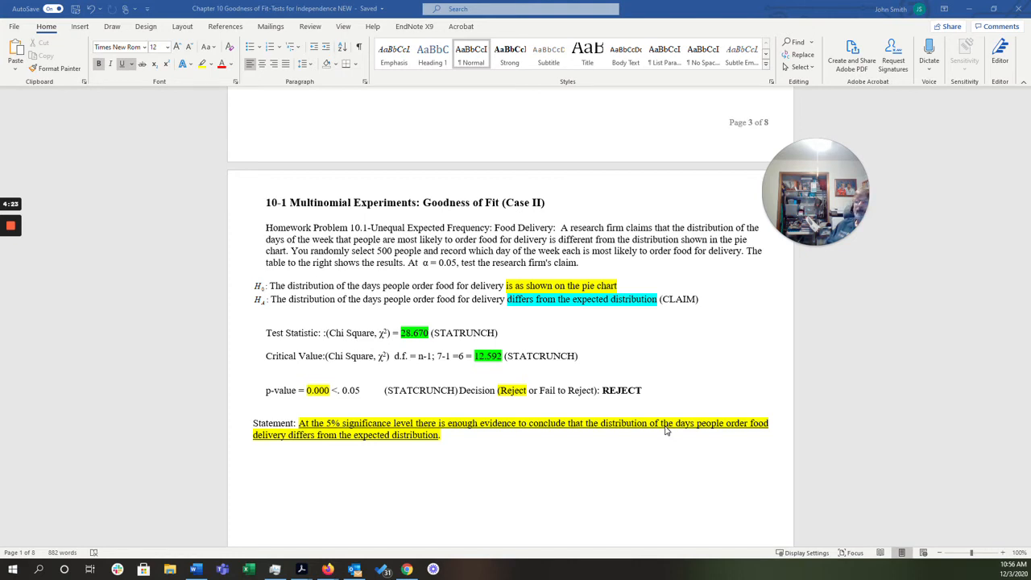
pyautogui.moveTo(681, 425)
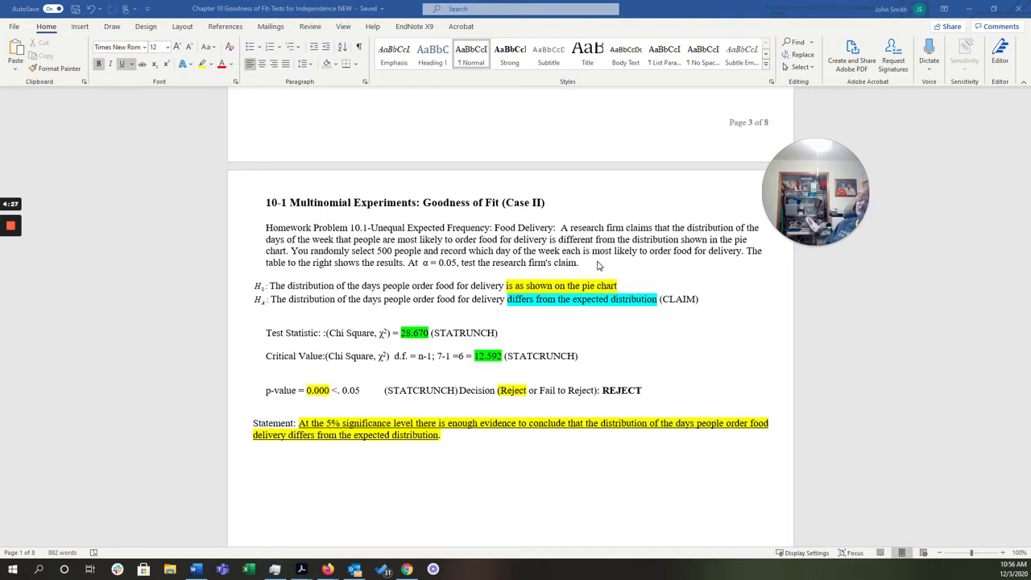
pyautogui.moveTo(333, 362)
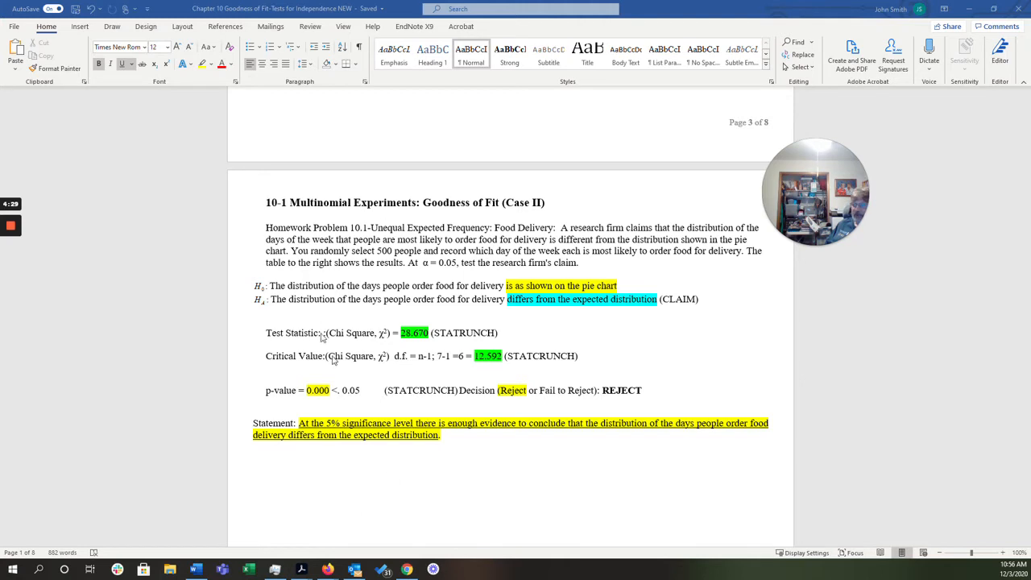
pyautogui.moveTo(233, 328)
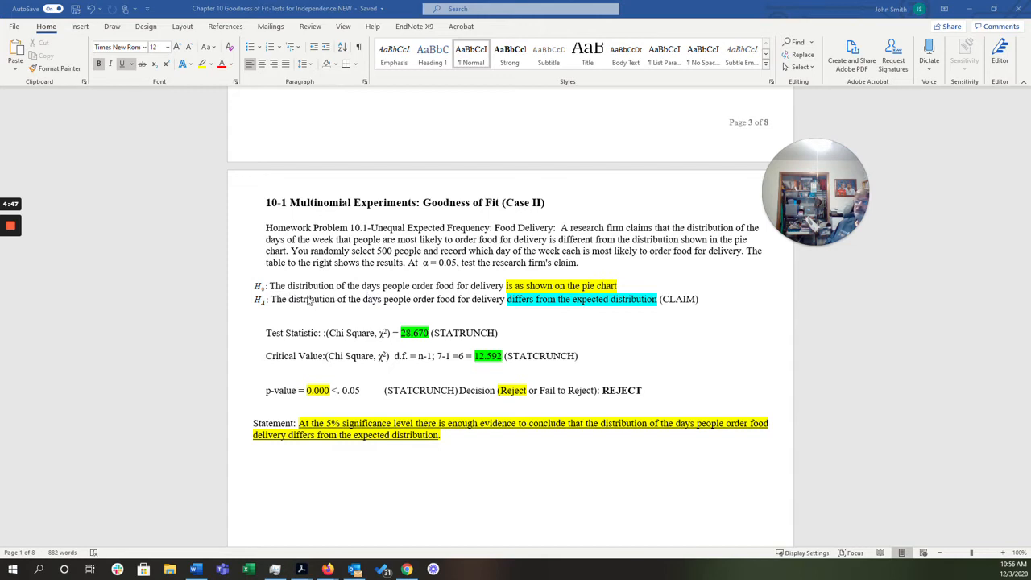
pyautogui.moveTo(425, 290)
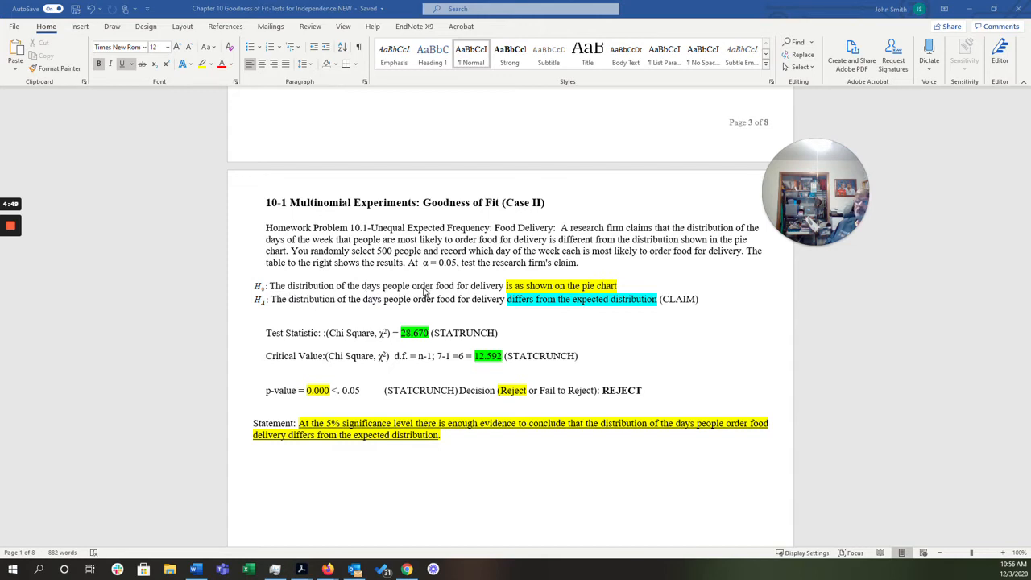
pyautogui.moveTo(621, 287)
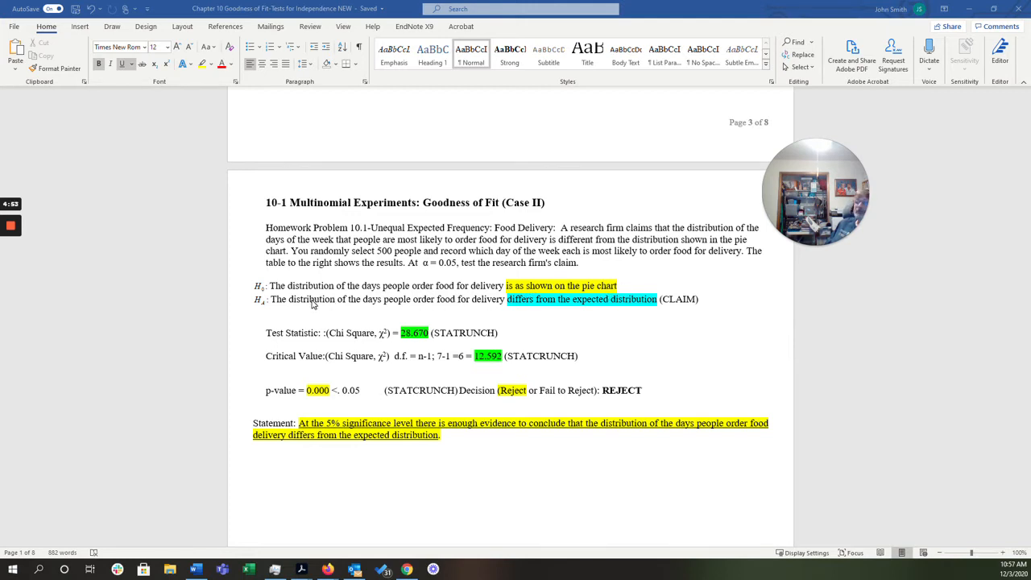
pyautogui.moveTo(502, 315)
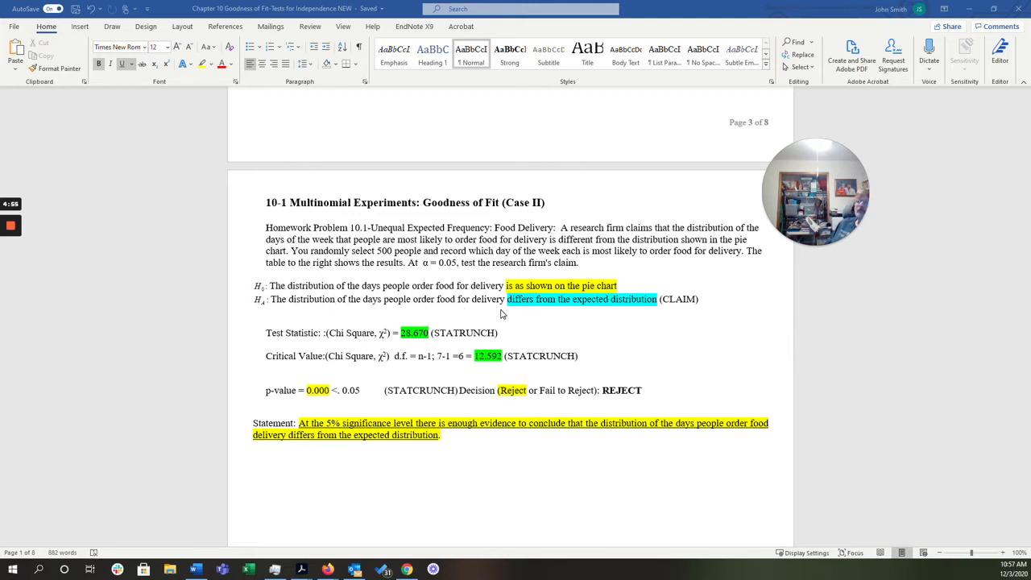
pyautogui.moveTo(610, 318)
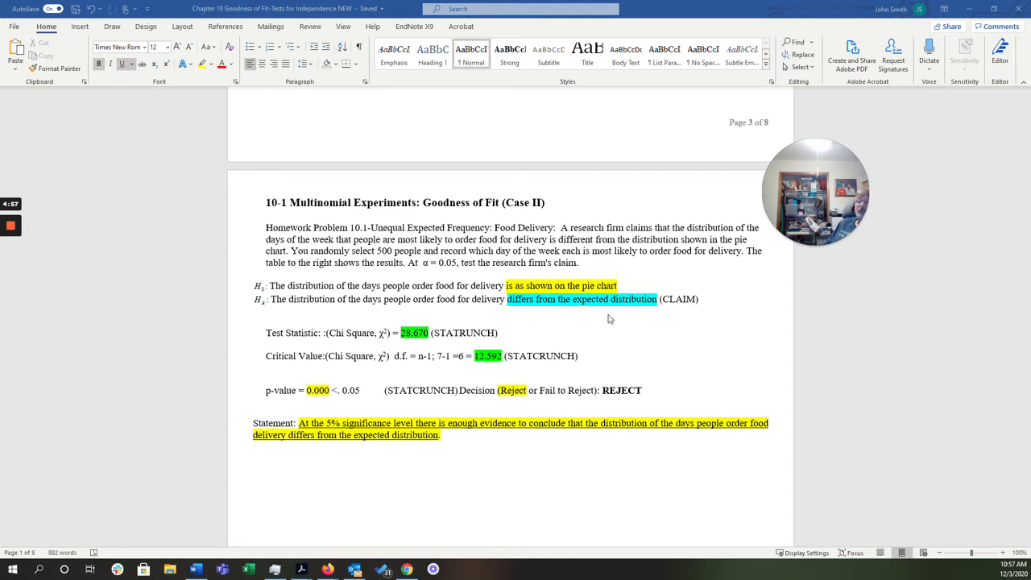
pyautogui.moveTo(682, 308)
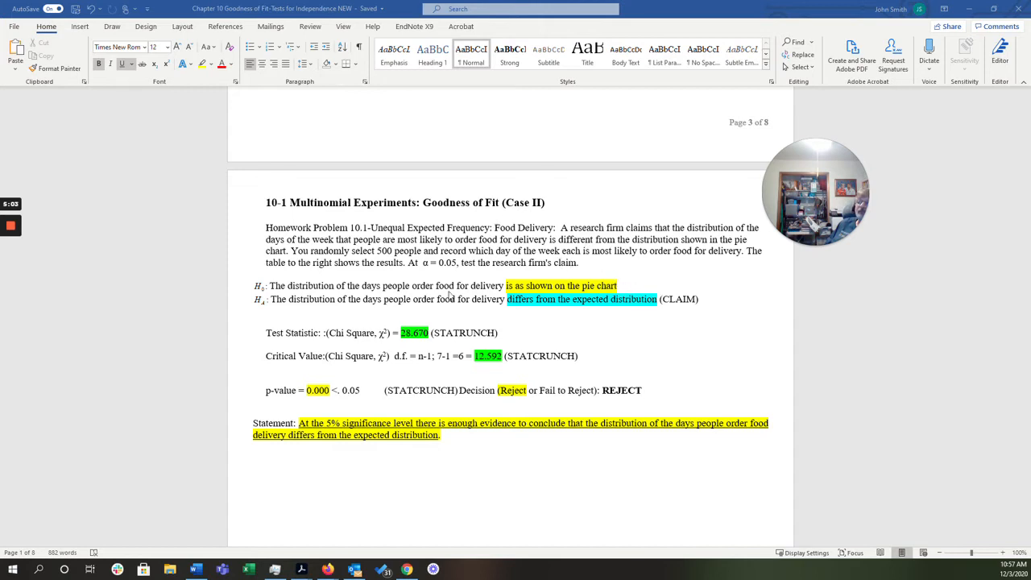
pyautogui.moveTo(296, 369)
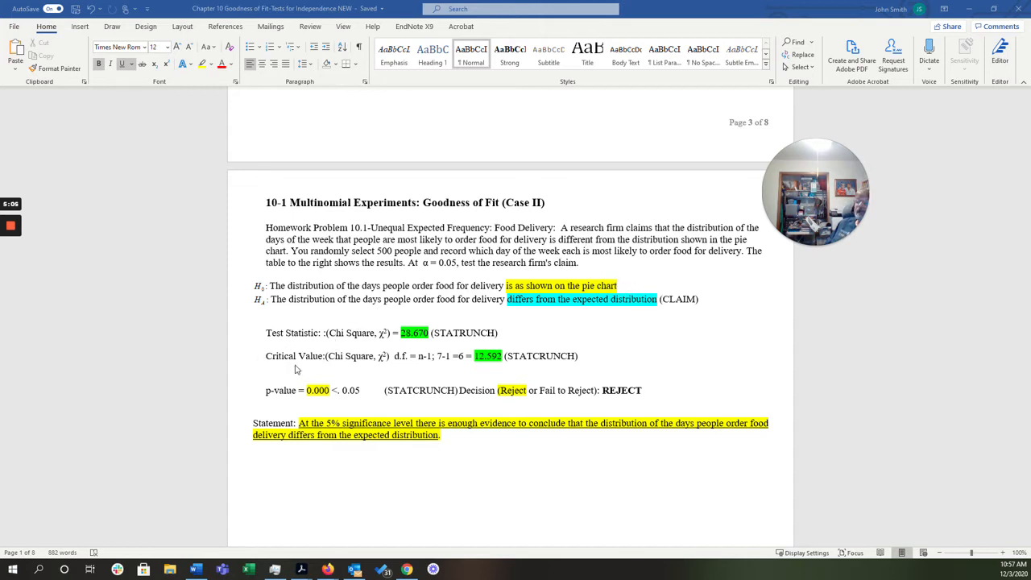
pyautogui.moveTo(419, 339)
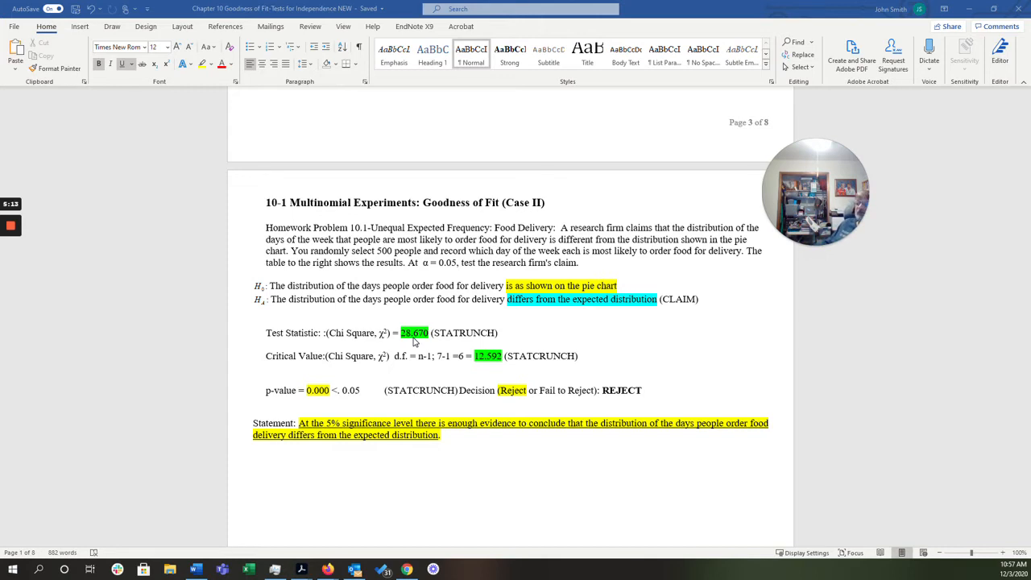
pyautogui.moveTo(411, 341)
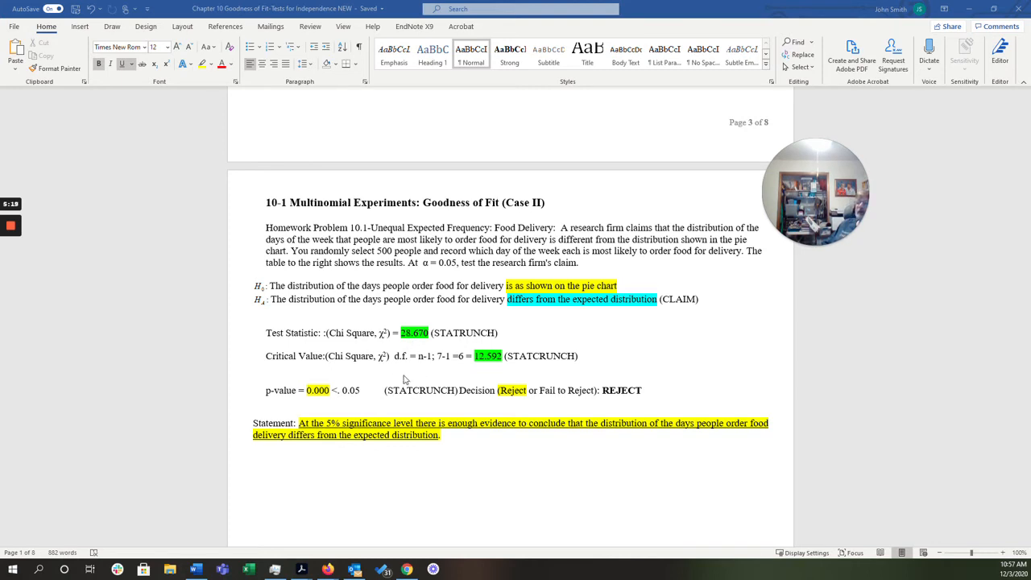
pyautogui.moveTo(416, 337)
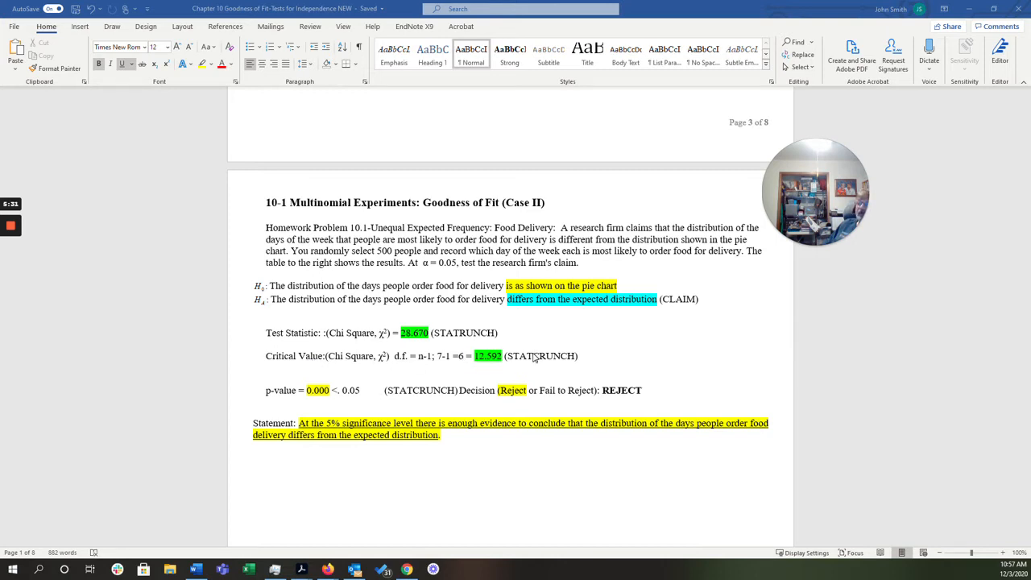
pyautogui.moveTo(541, 364)
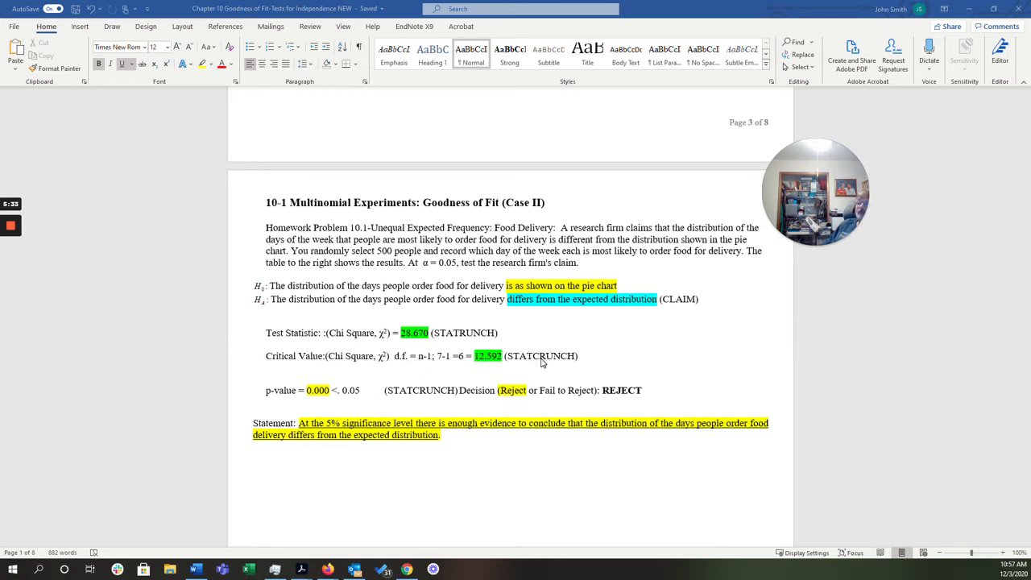
pyautogui.scroll(-3)
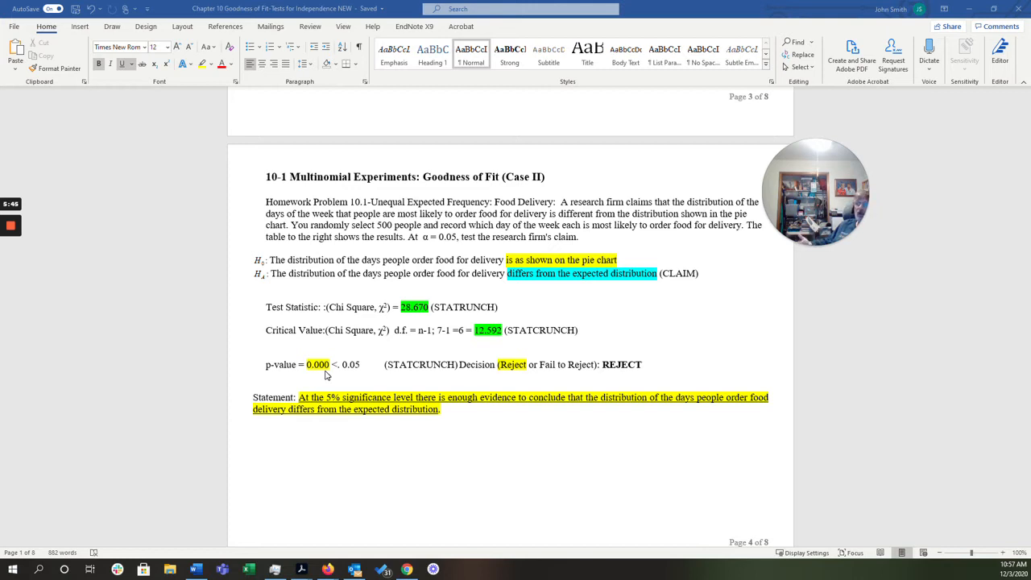
pyautogui.moveTo(491, 397)
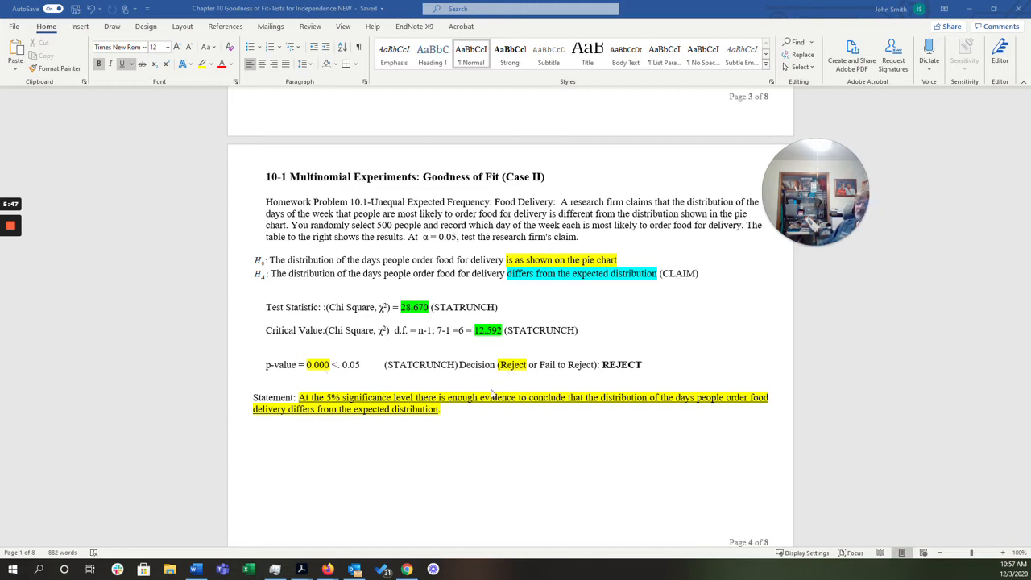
pyautogui.scroll(-3)
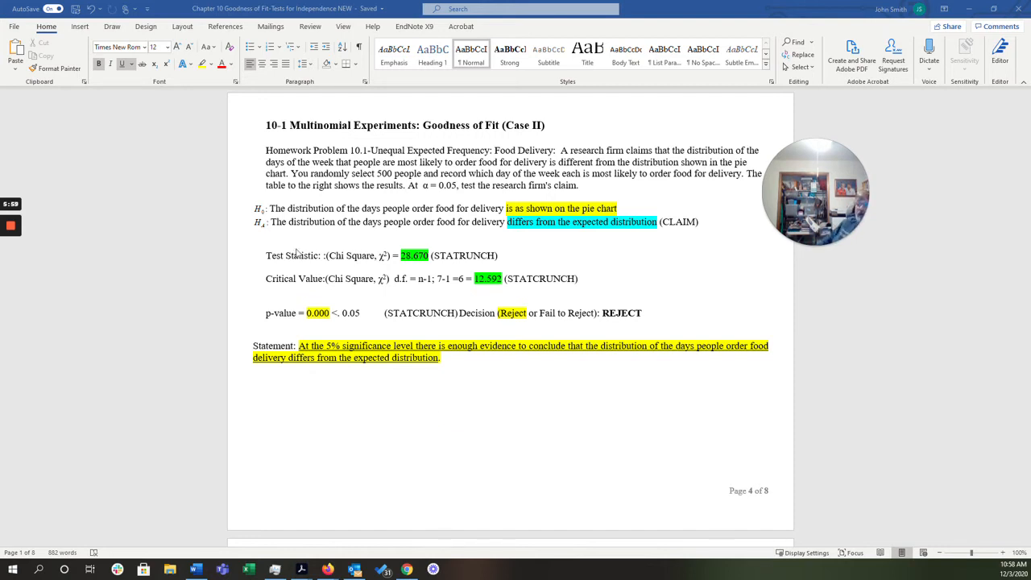
pyautogui.scroll(-3)
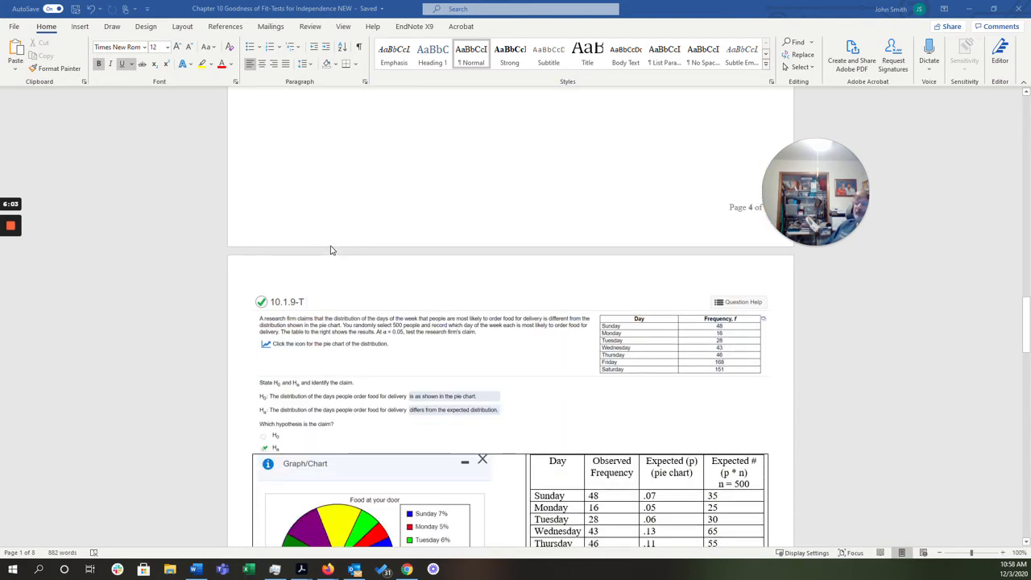
pyautogui.scroll(-3)
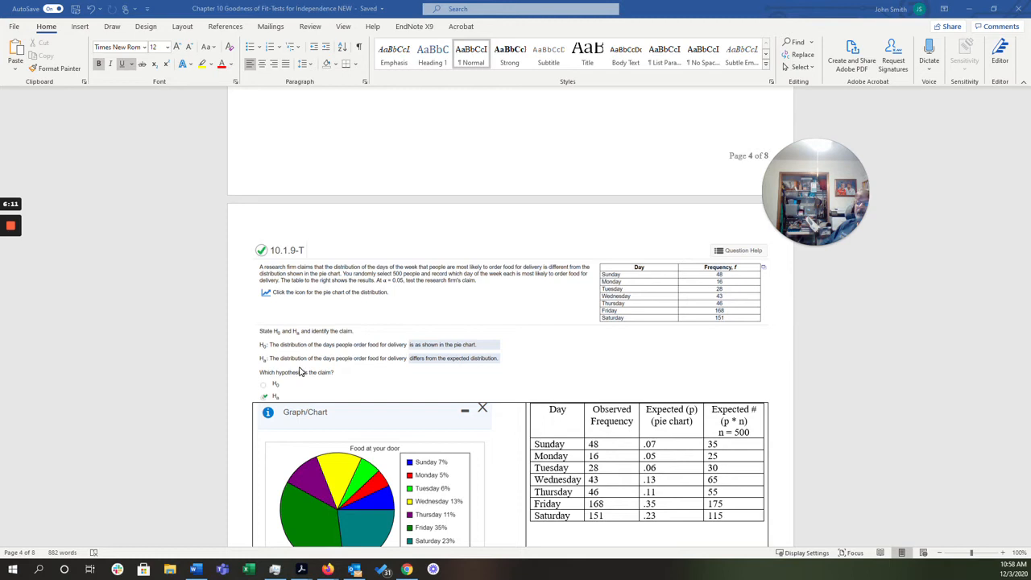
pyautogui.moveTo(312, 372)
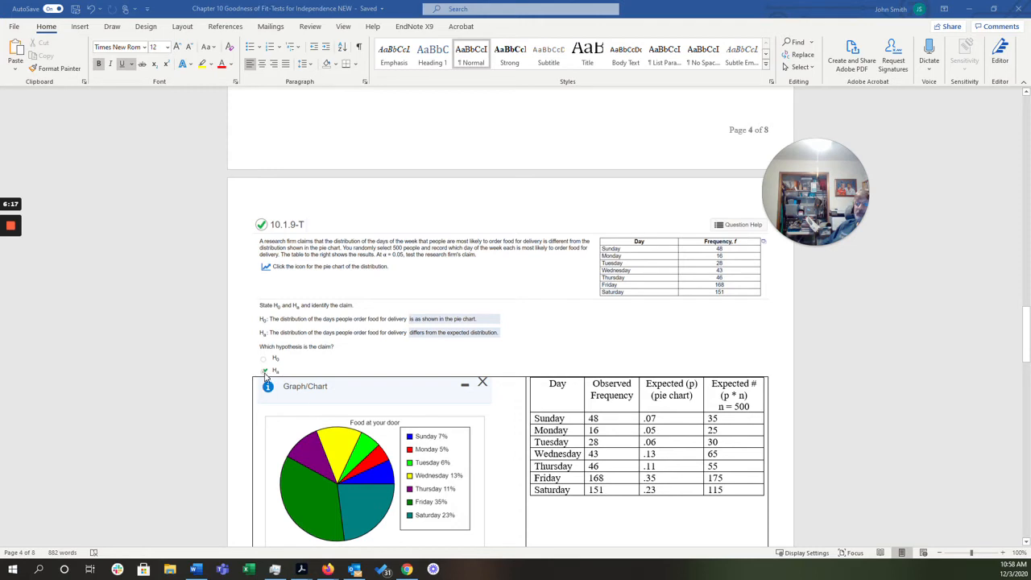
pyautogui.click(263, 369)
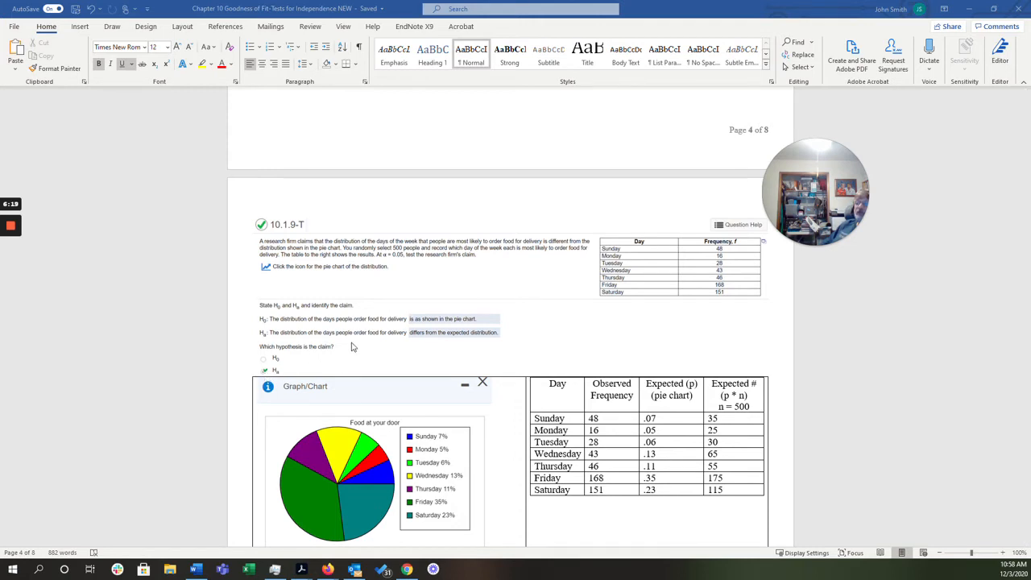
pyautogui.scroll(-3)
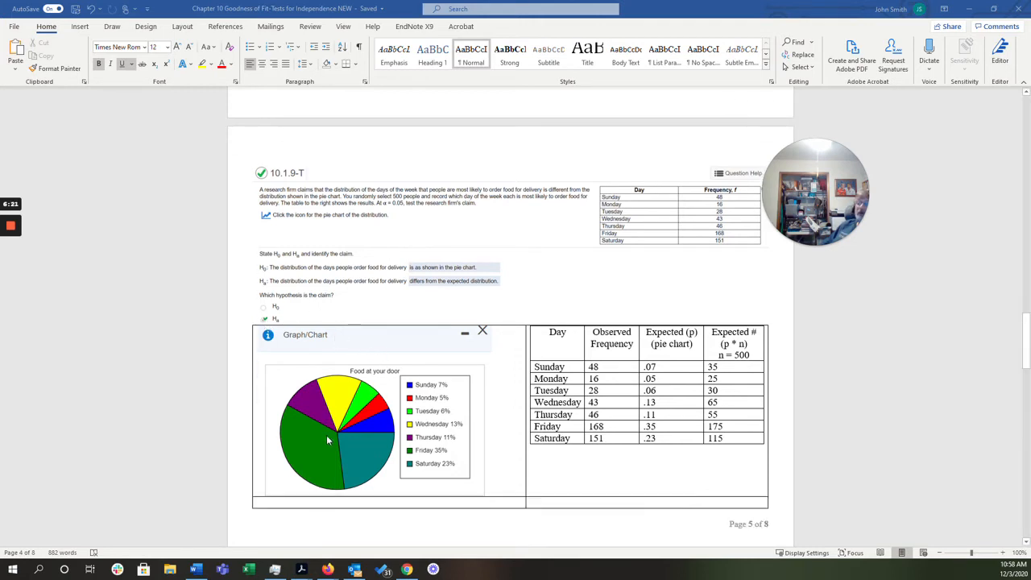
pyautogui.moveTo(333, 445)
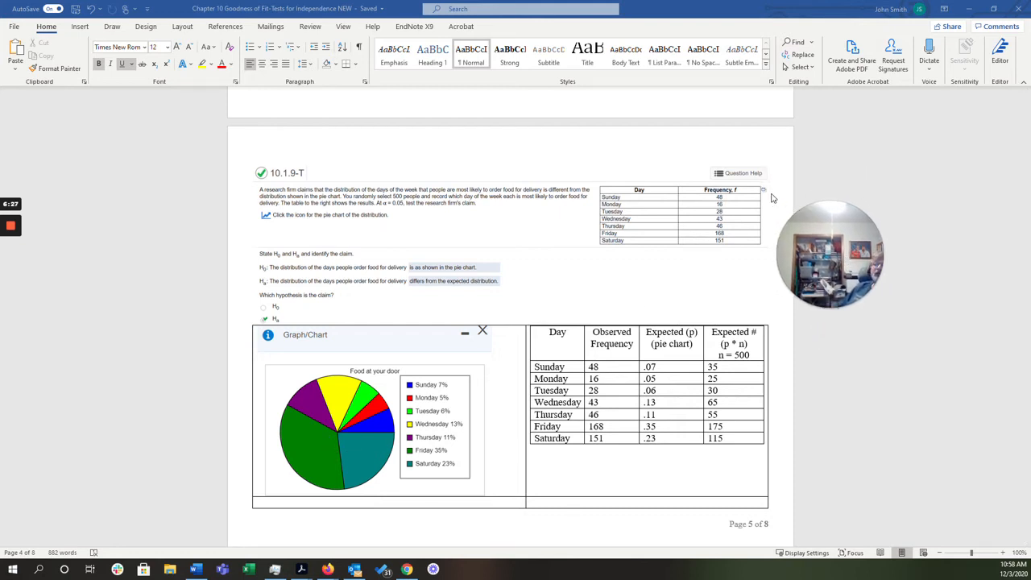
pyautogui.moveTo(766, 196)
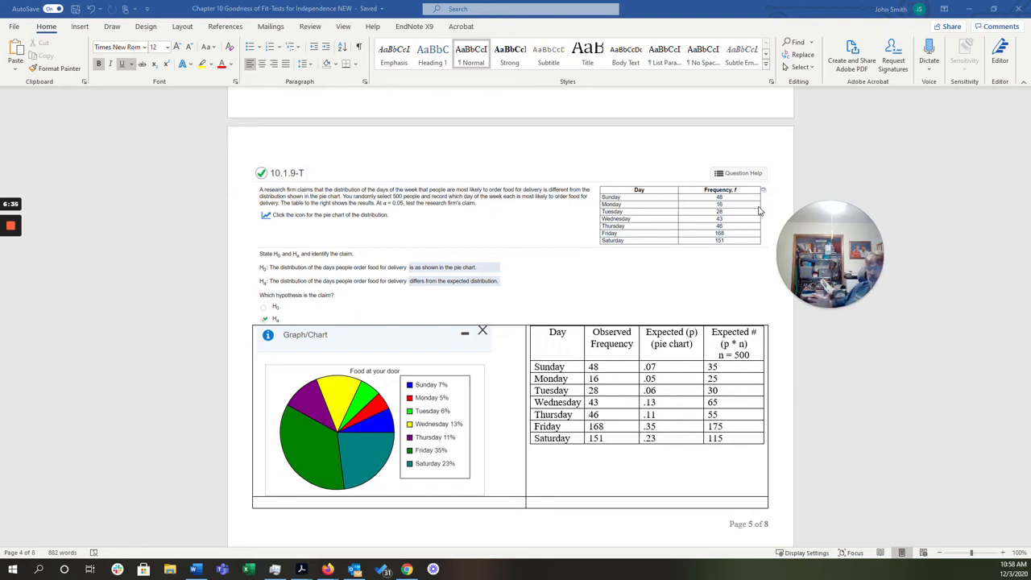
pyautogui.moveTo(496, 237)
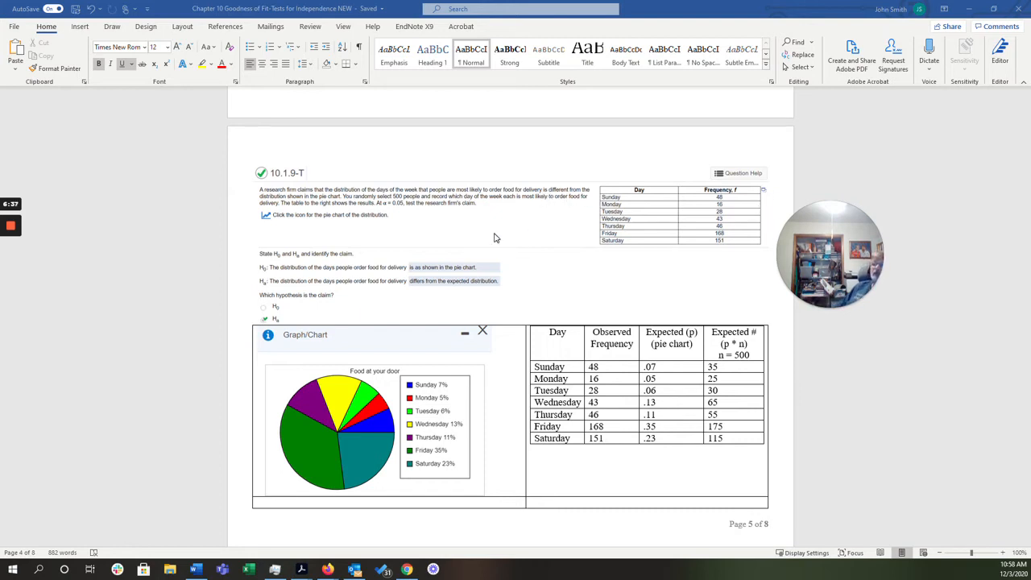
pyautogui.scroll(-3)
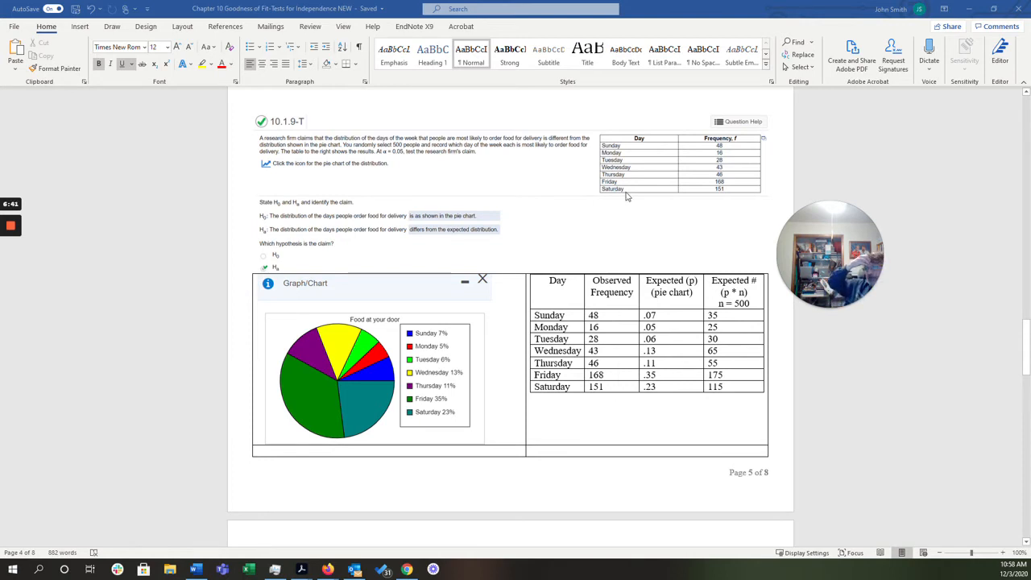
pyautogui.moveTo(722, 267)
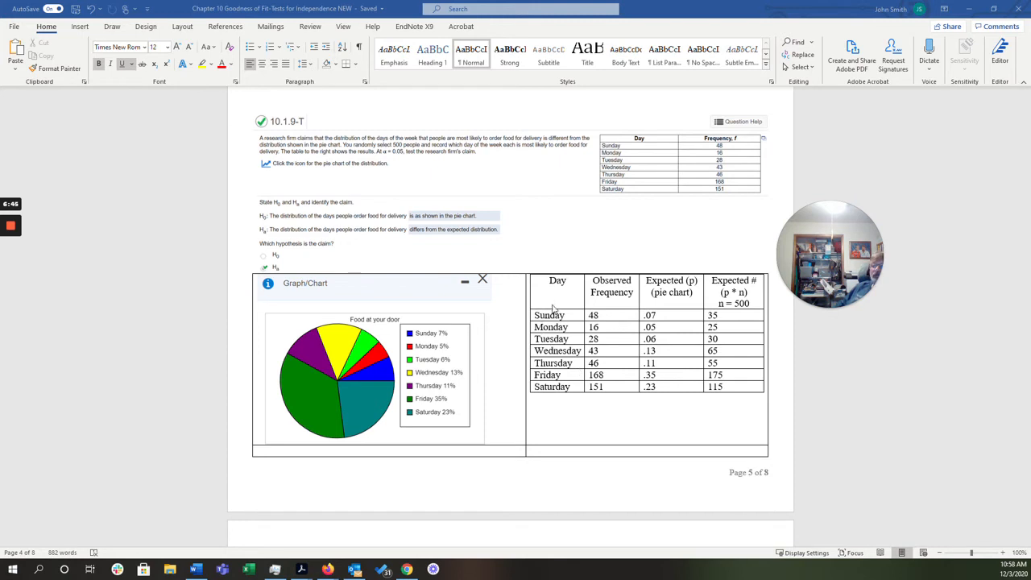
pyautogui.moveTo(609, 297)
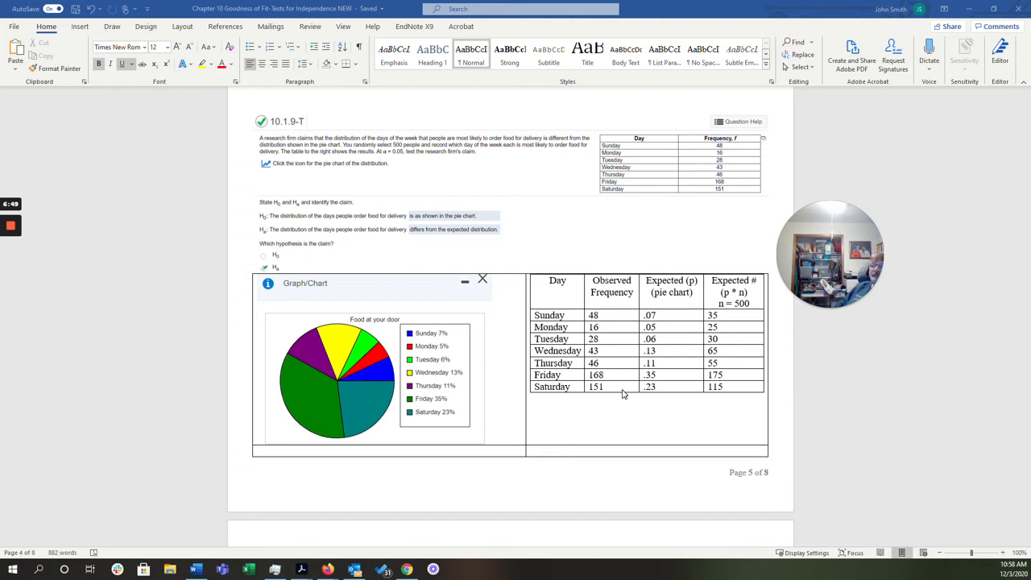
pyautogui.moveTo(664, 326)
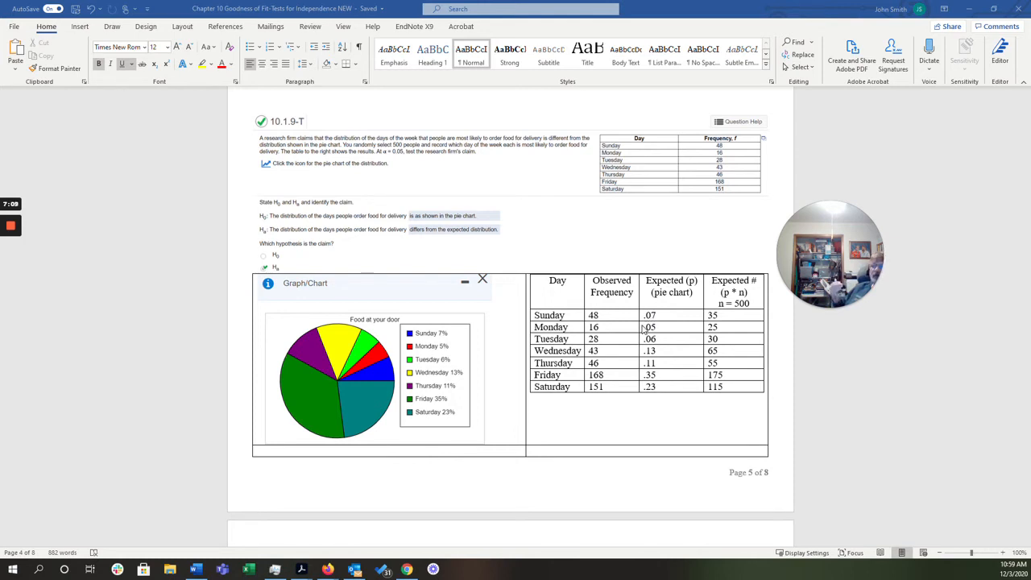
pyautogui.moveTo(663, 333)
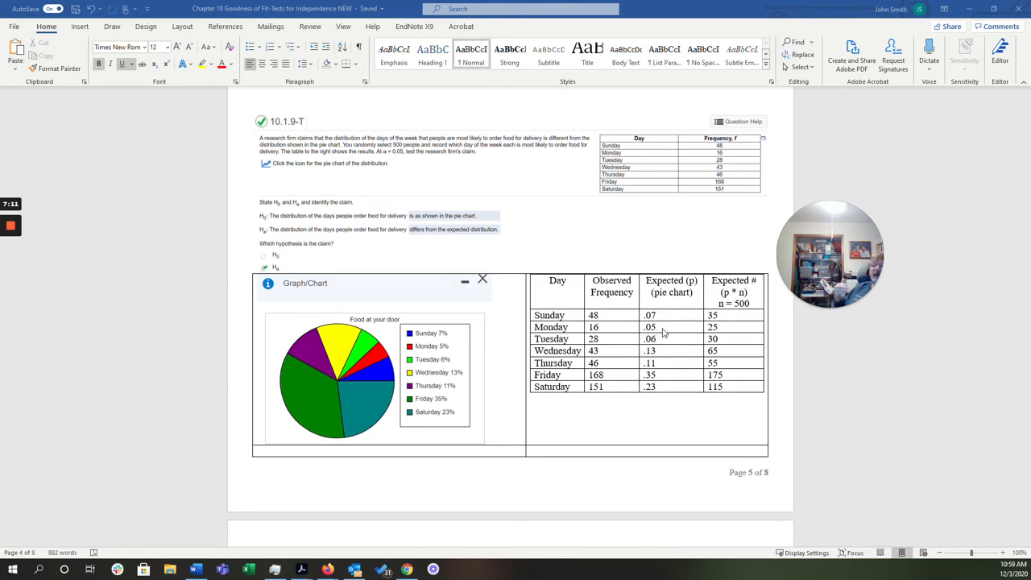
pyautogui.moveTo(671, 339)
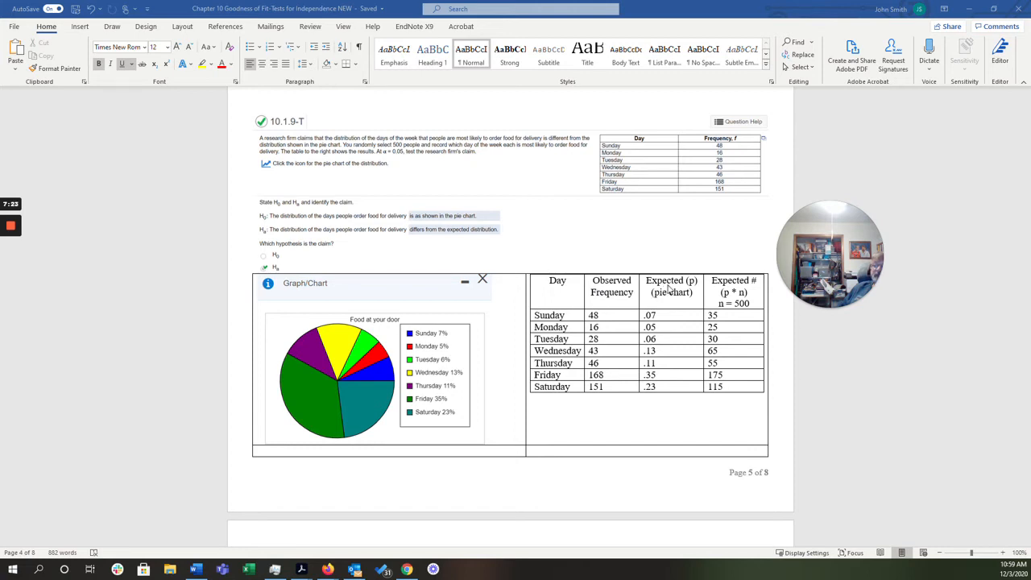
pyautogui.moveTo(676, 302)
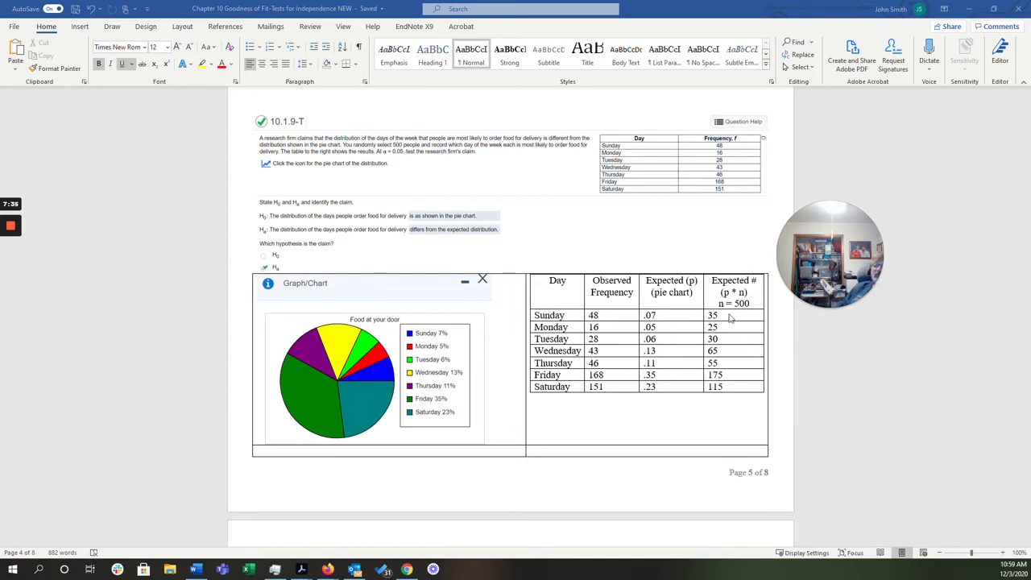
pyautogui.scroll(-3)
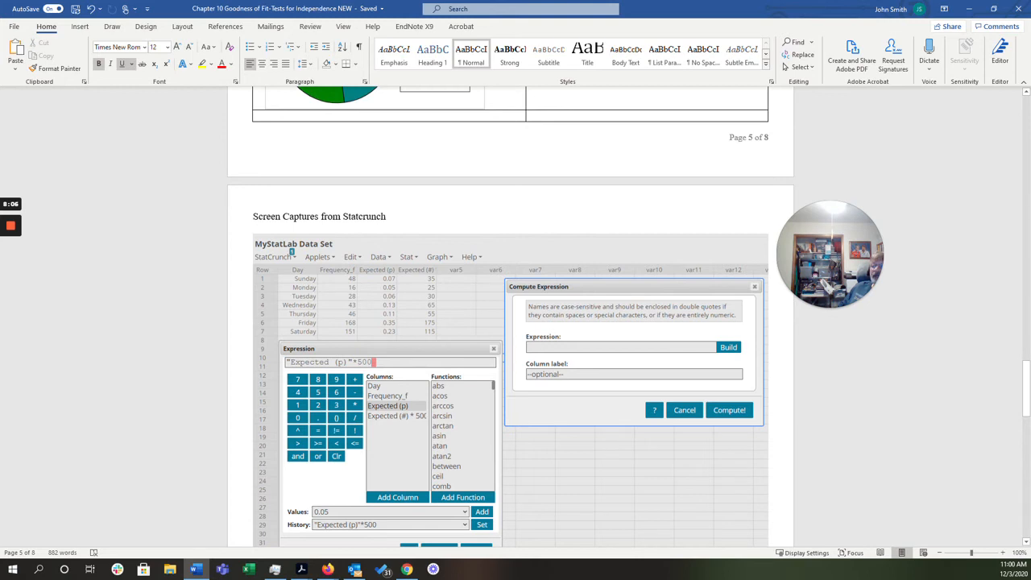
# Scroll past the StatCrunch screen captures to the end of the notes
pyautogui.scroll(-3)
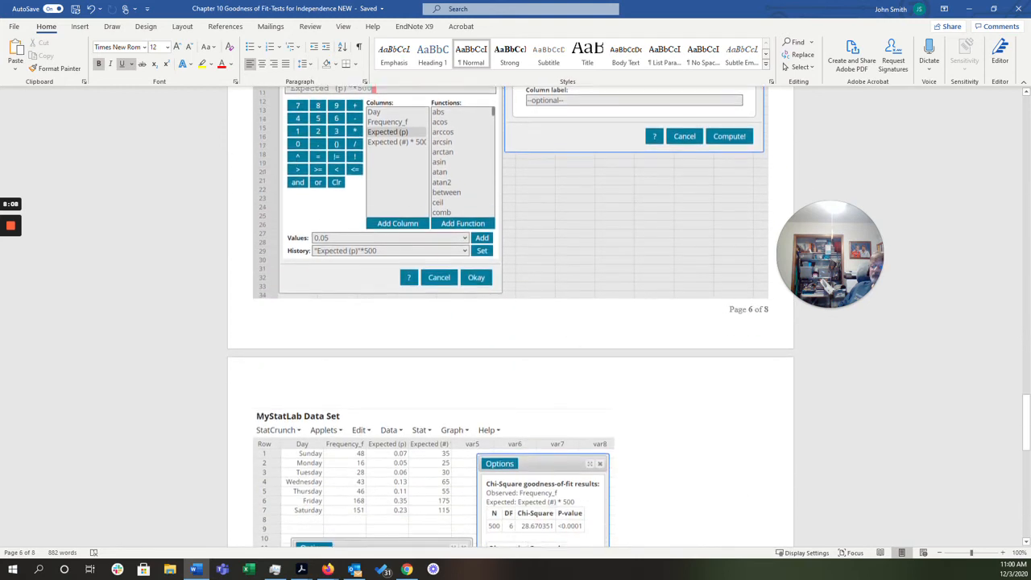
pyautogui.scroll(-3)
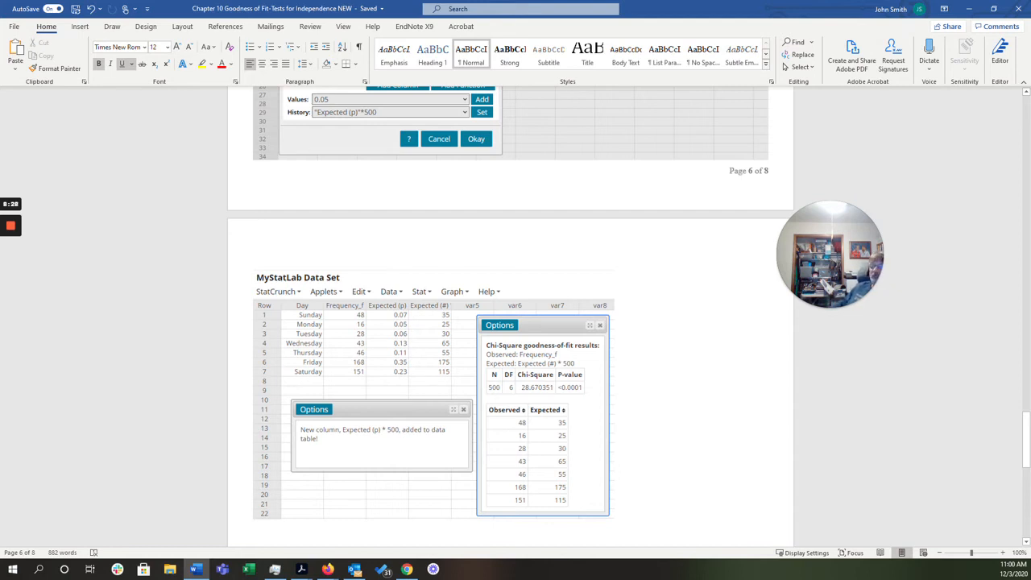
pyautogui.scroll(-3)
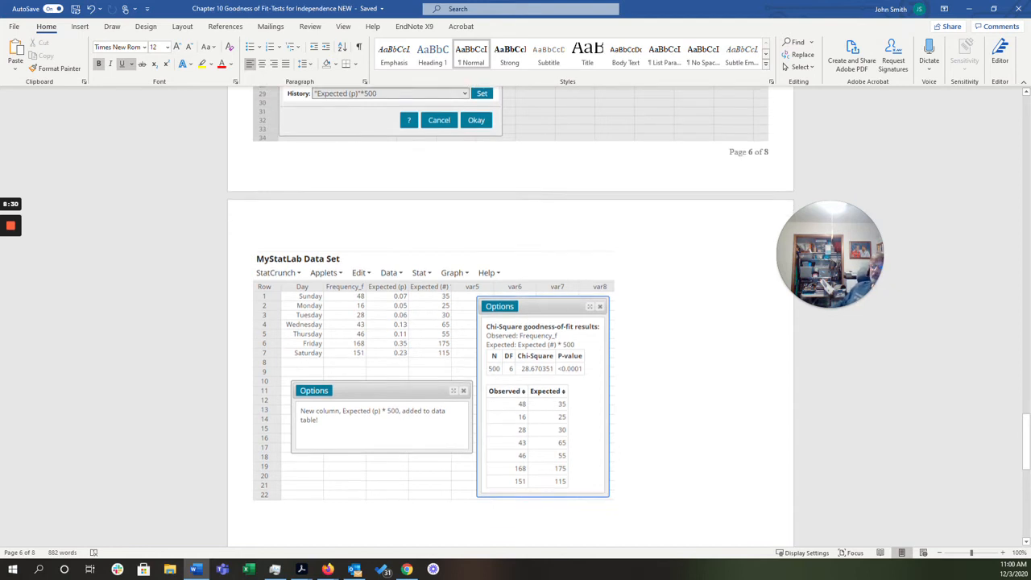
pyautogui.scroll(-3)
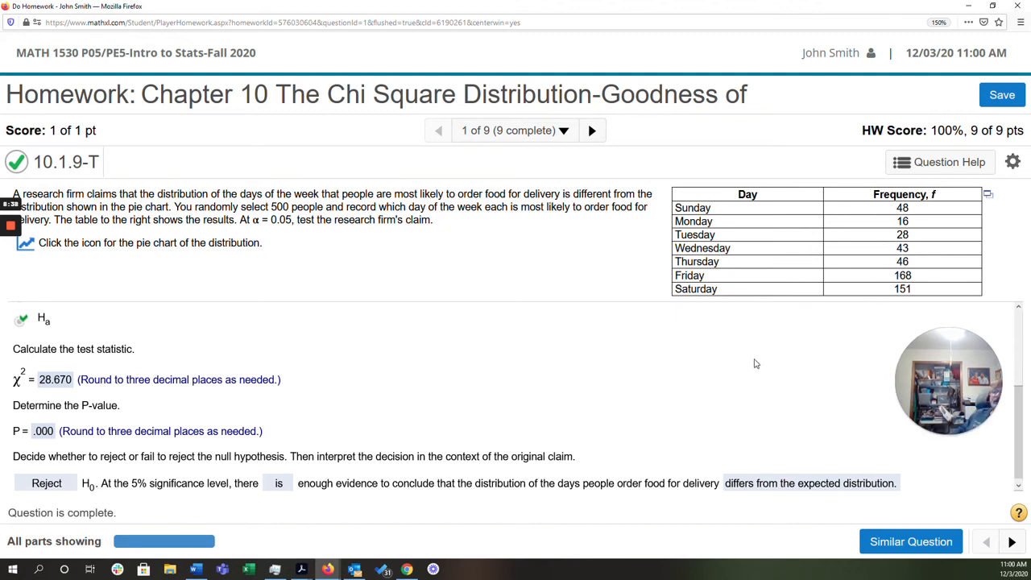
pyautogui.moveTo(926, 247)
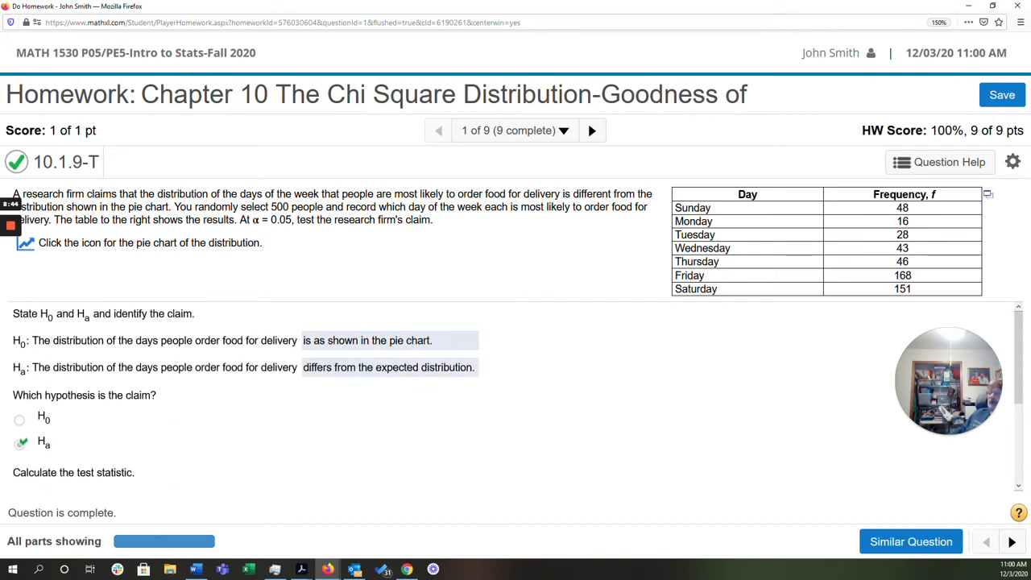
pyautogui.moveTo(79, 353)
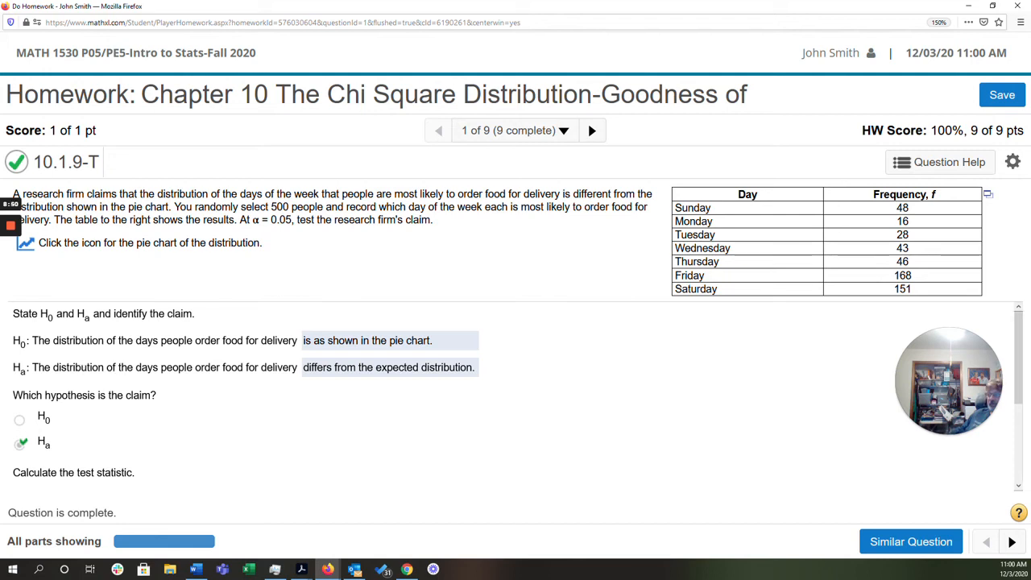
# Review the answers and load the day and frequency table into StatCrunch
pyautogui.scroll(-3)
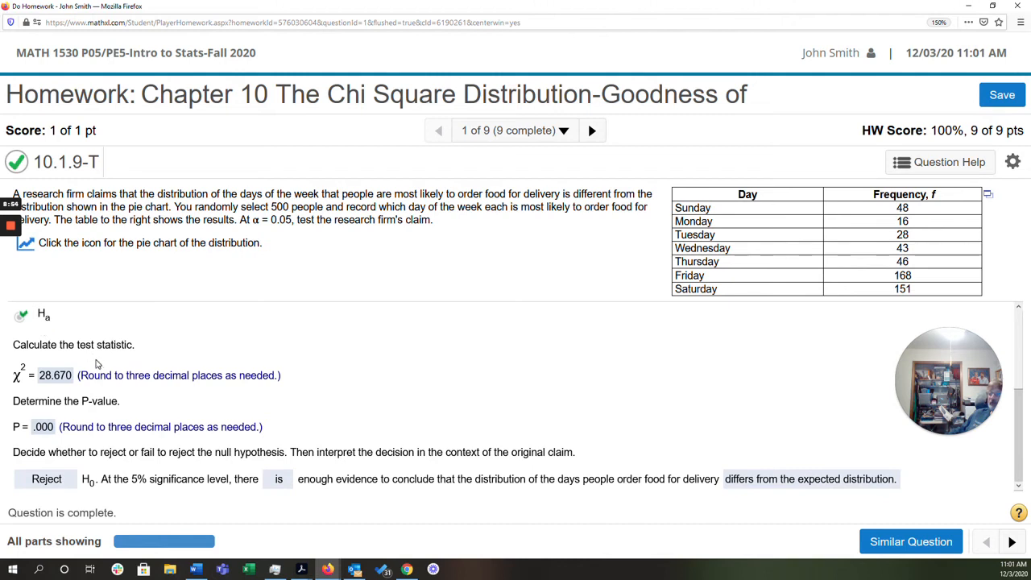
pyautogui.moveTo(971, 199)
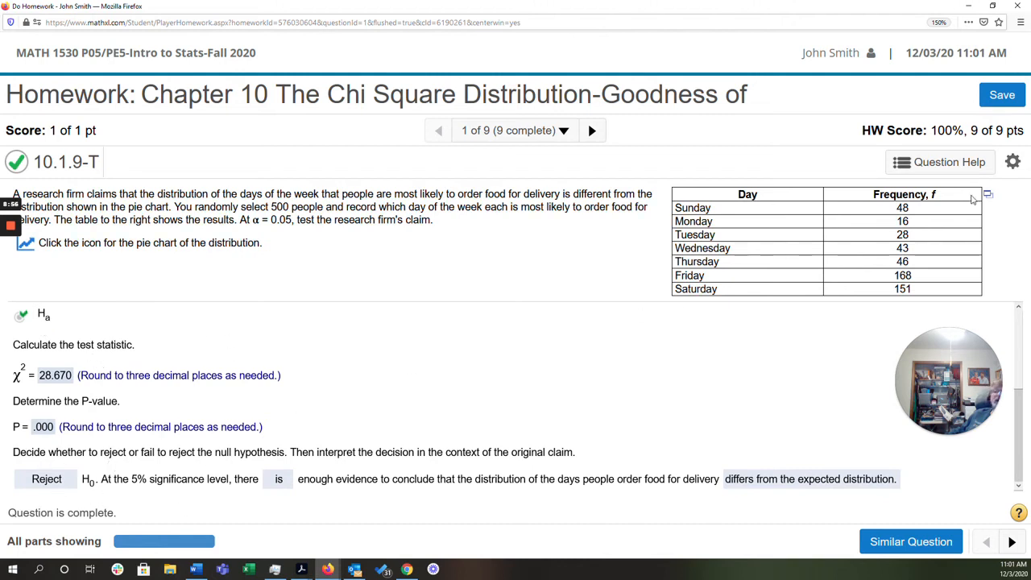
pyautogui.moveTo(988, 197)
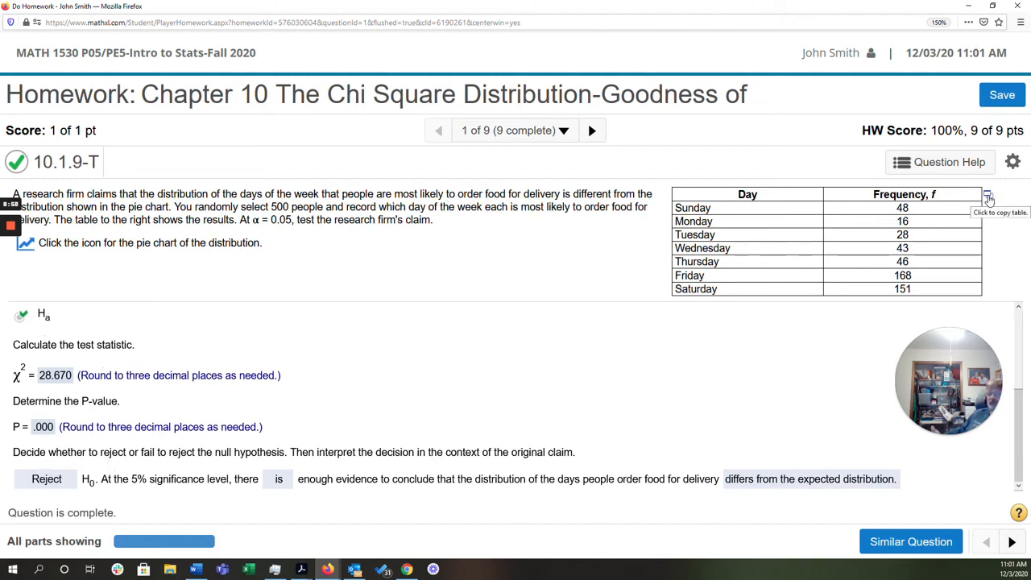
pyautogui.click(987, 198)
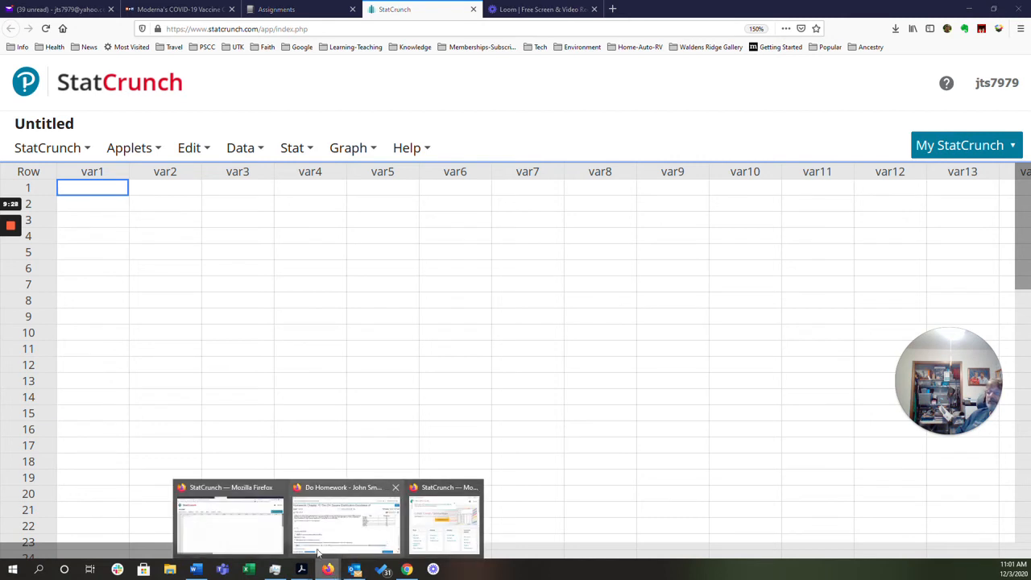
# Close the MyStatLab Data Set window to return to question 10.1.9-T
pyautogui.click(347, 520)
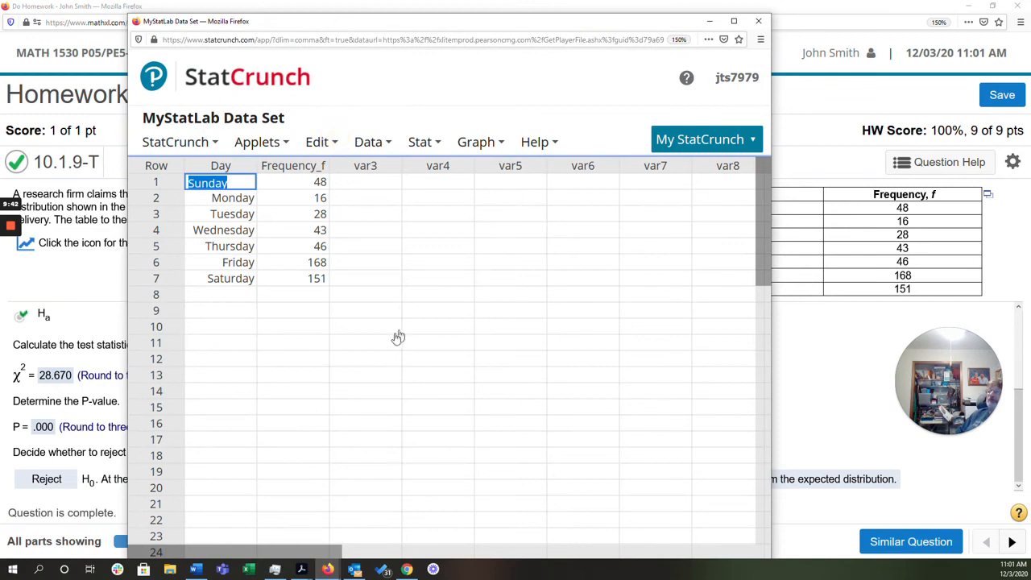
pyautogui.click(365, 326)
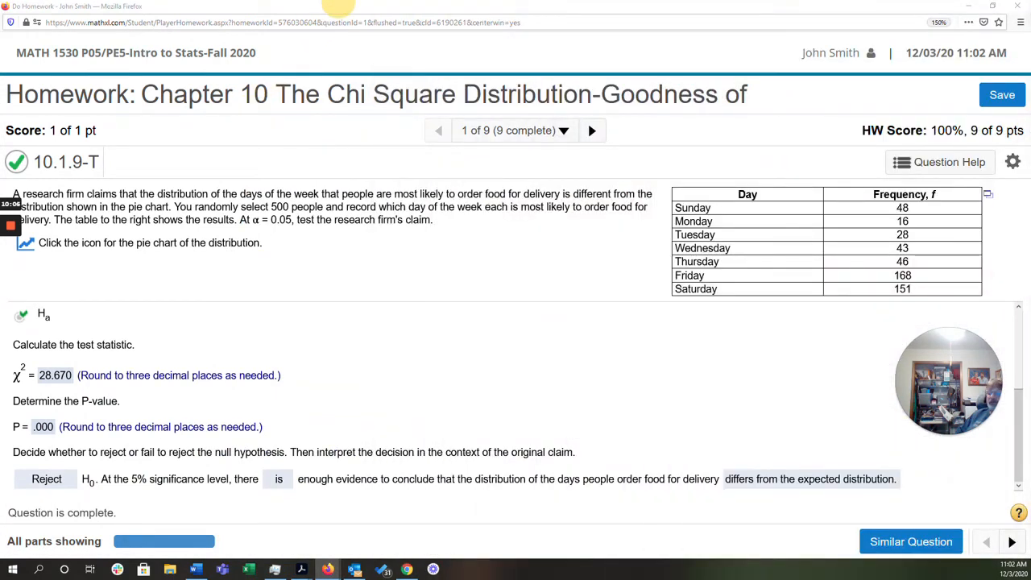
pyautogui.moveTo(507, 335)
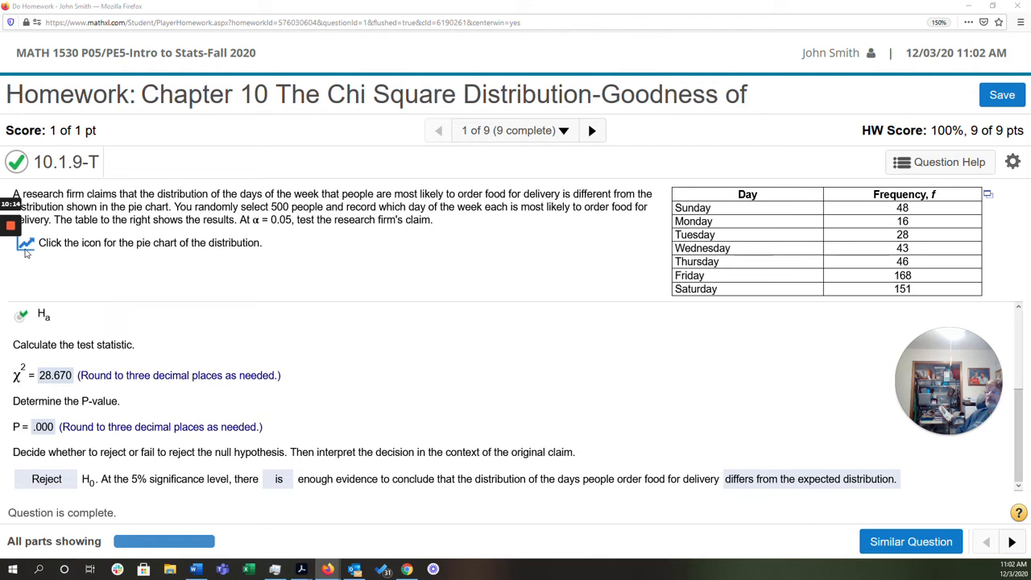
pyautogui.moveTo(367, 356)
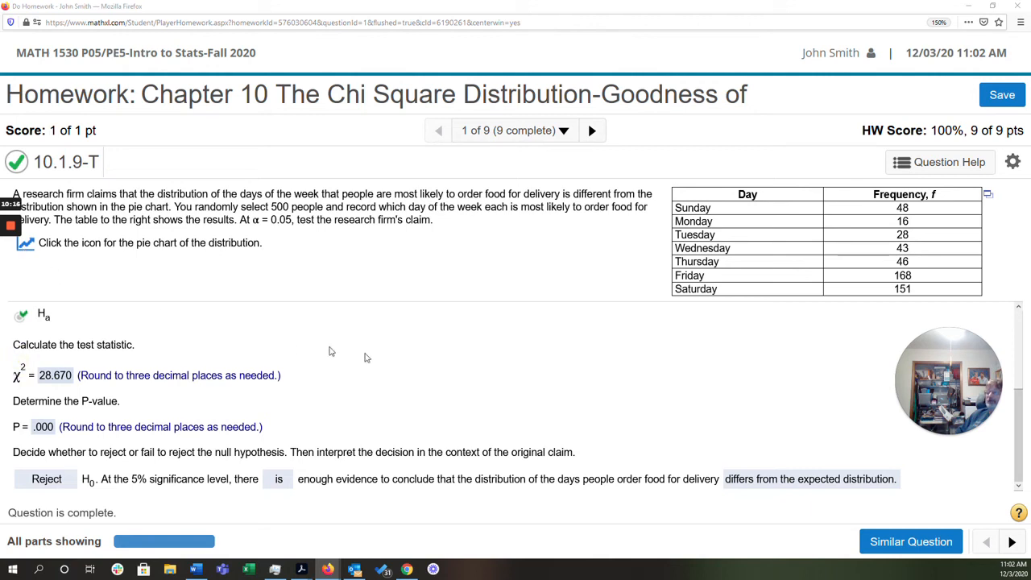
pyautogui.moveTo(324, 575)
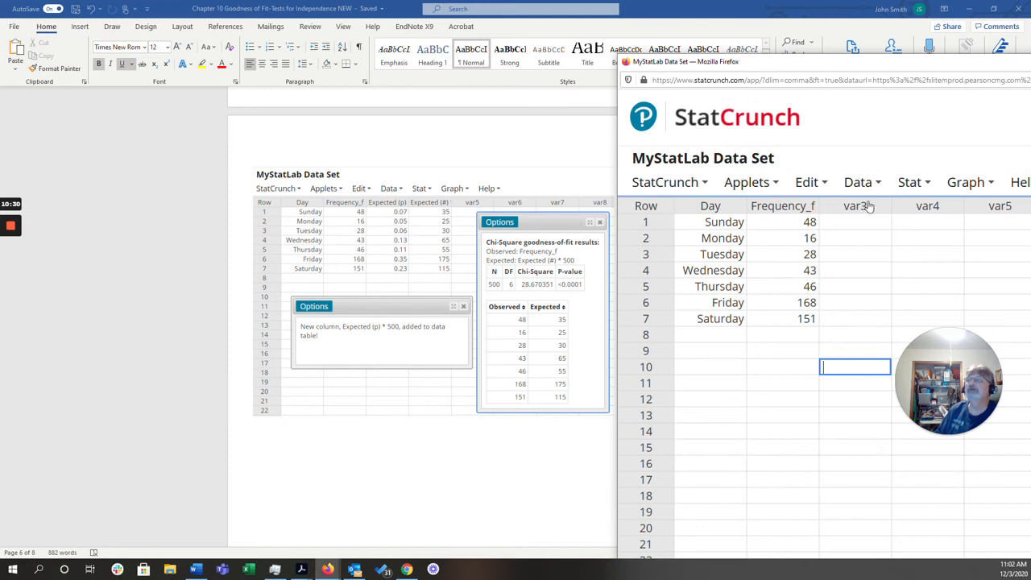
# Rename the var3 column header to 'Expected (p)'
pyautogui.doubleClick(854, 206)
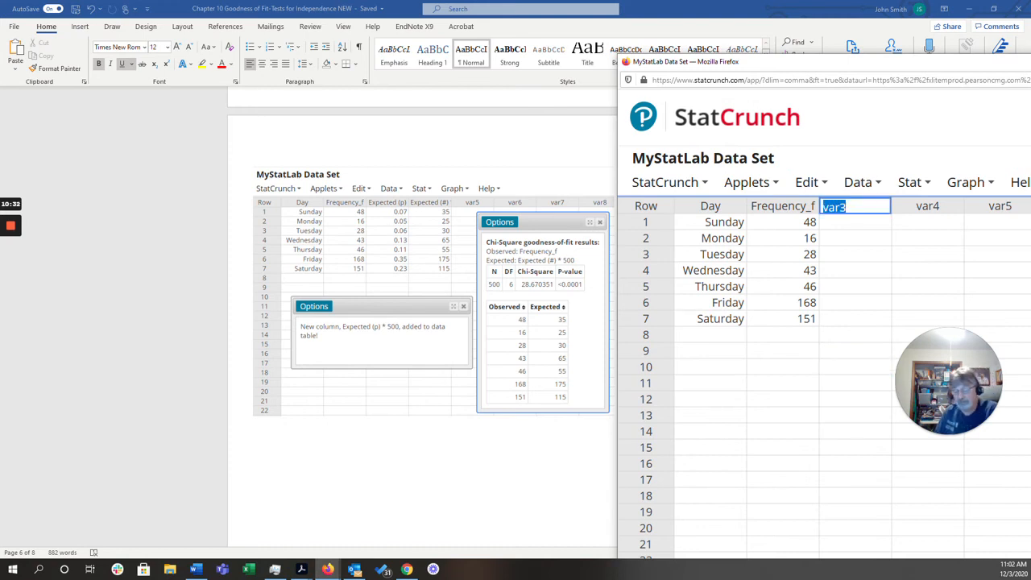
pyautogui.write('Expec')
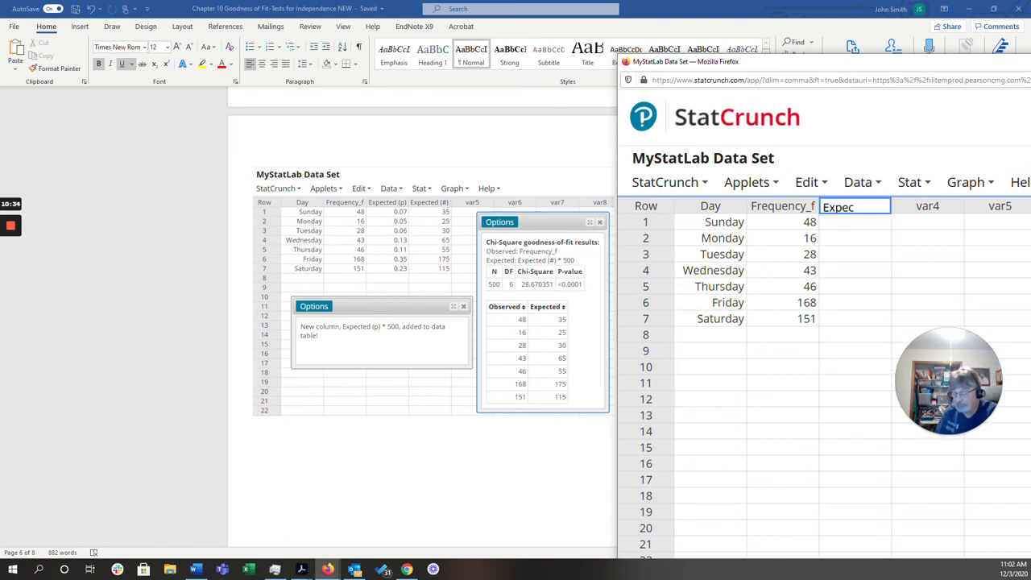
pyautogui.write('ted')
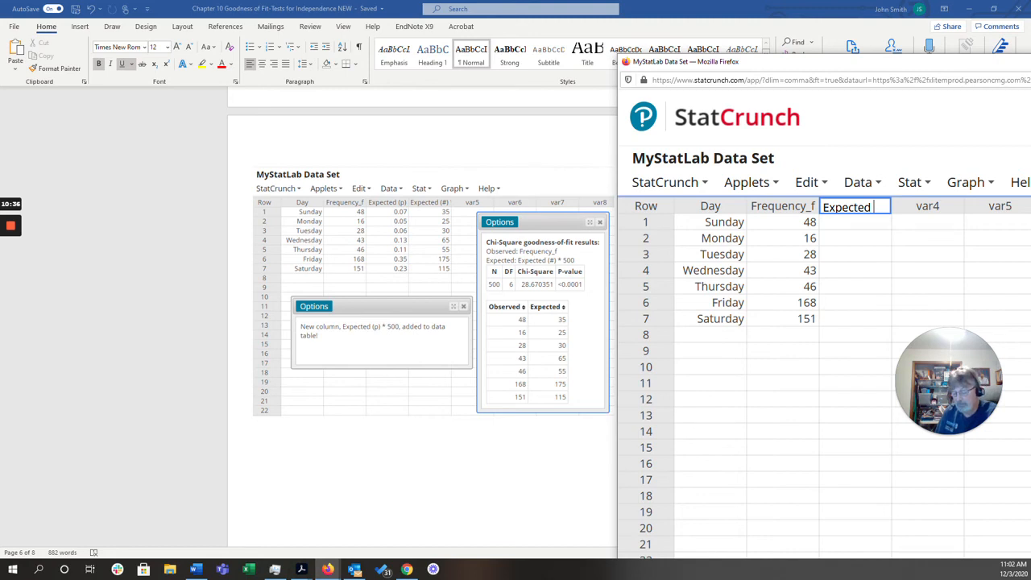
pyautogui.write('(p)')
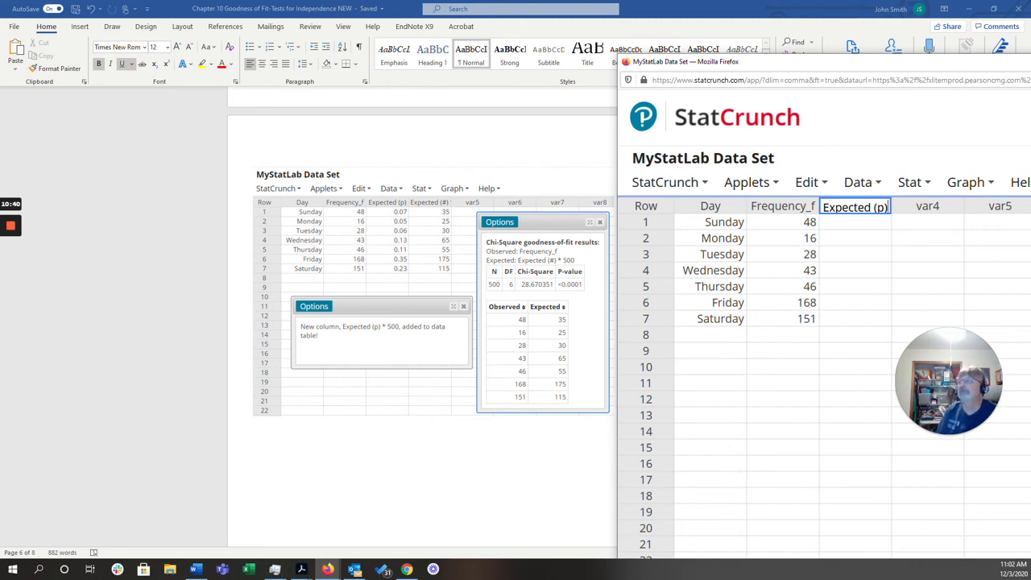
pyautogui.moveTo(867, 221)
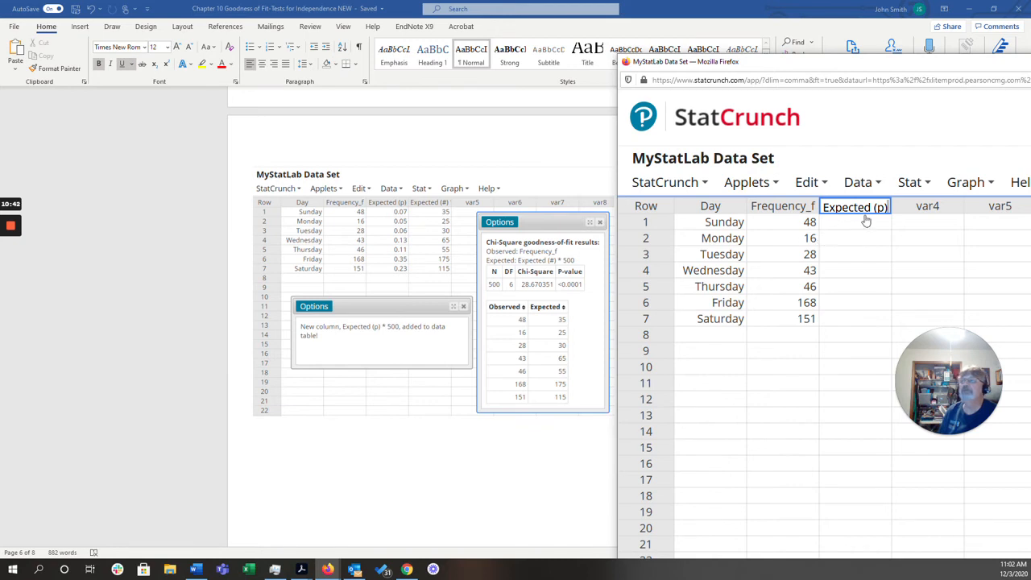
# Enter proportions 0.07, 0.05, 0.06, 0.13, 0.11, 0.35, 0.23 for Sunday through Saturday
pyautogui.click(854, 222)
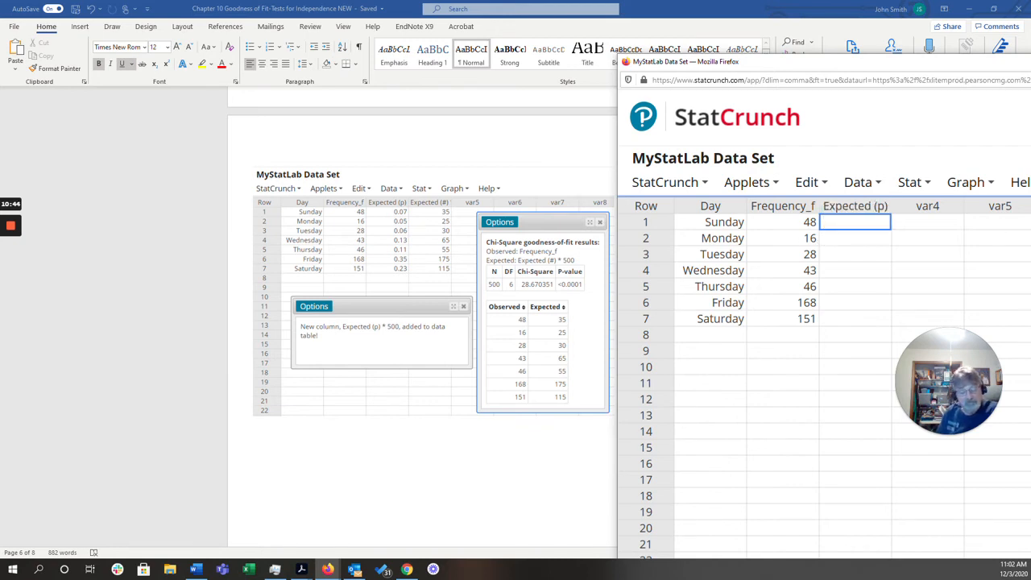
pyautogui.write('.07')
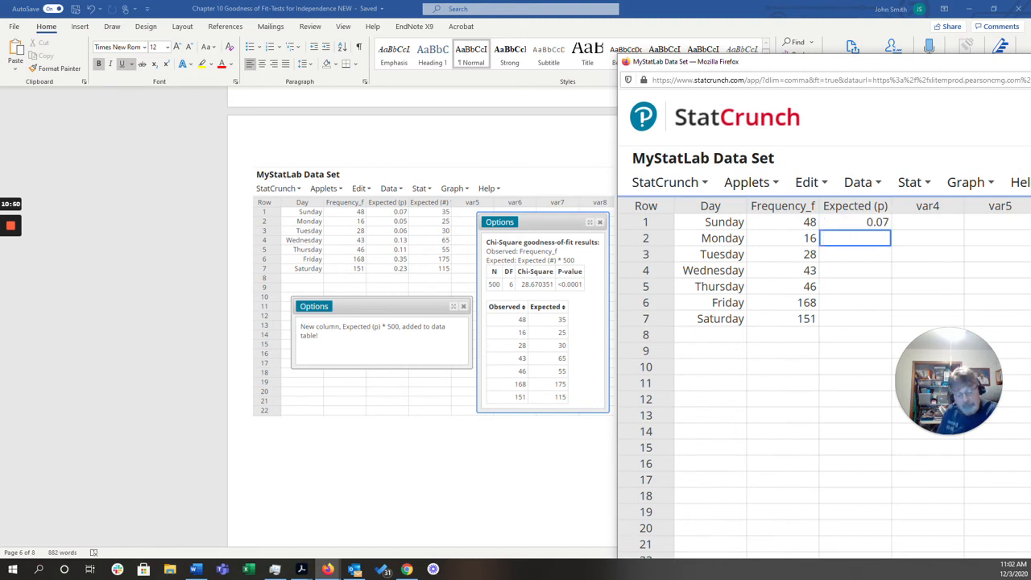
pyautogui.write('.05')
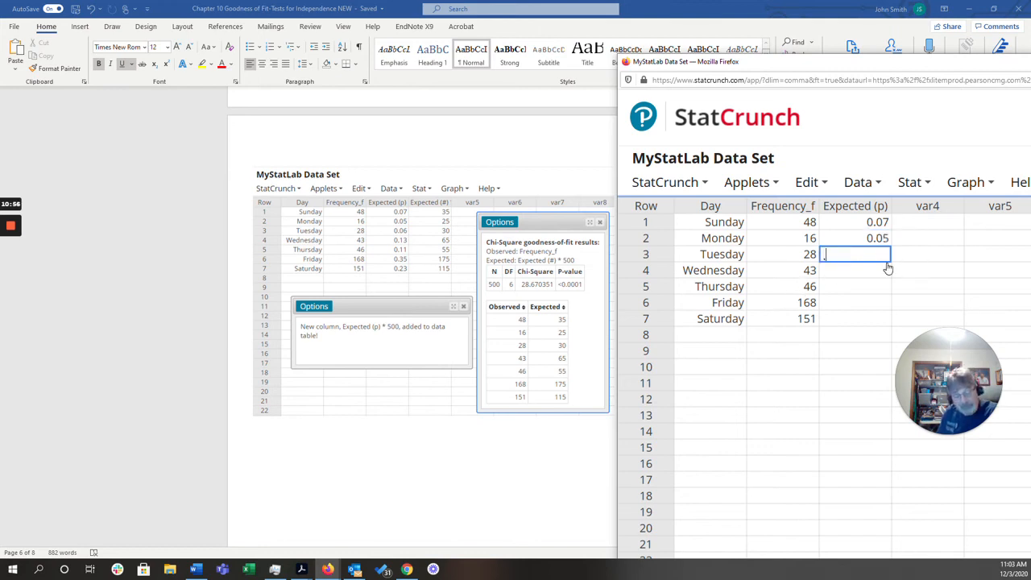
pyautogui.write('06')
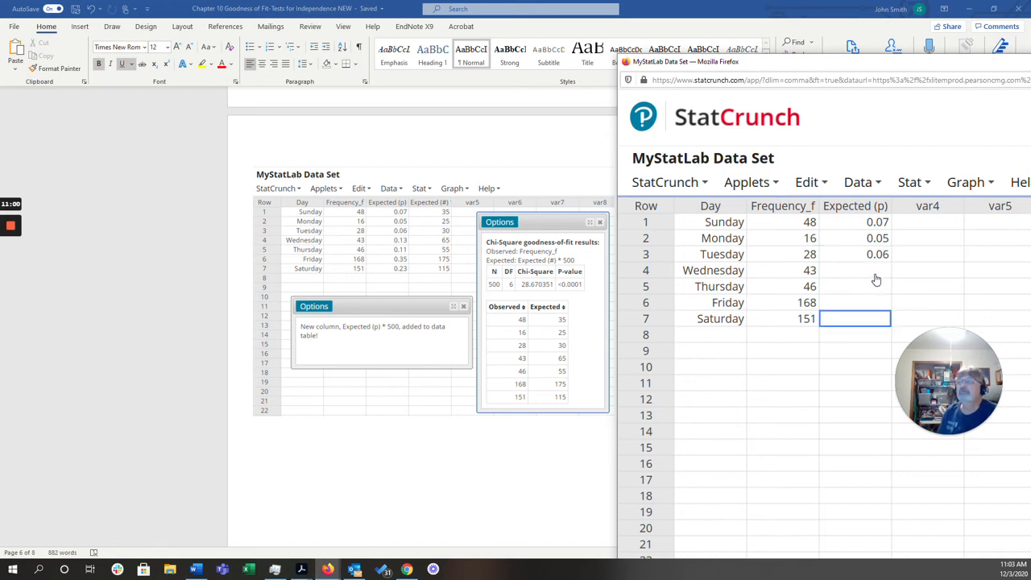
pyautogui.click(855, 270)
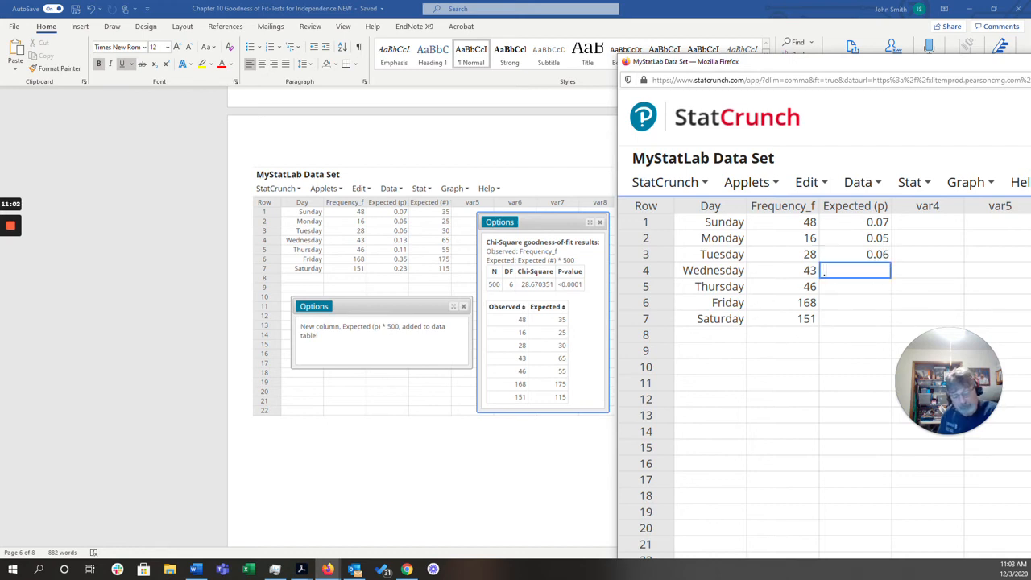
pyautogui.write('.13')
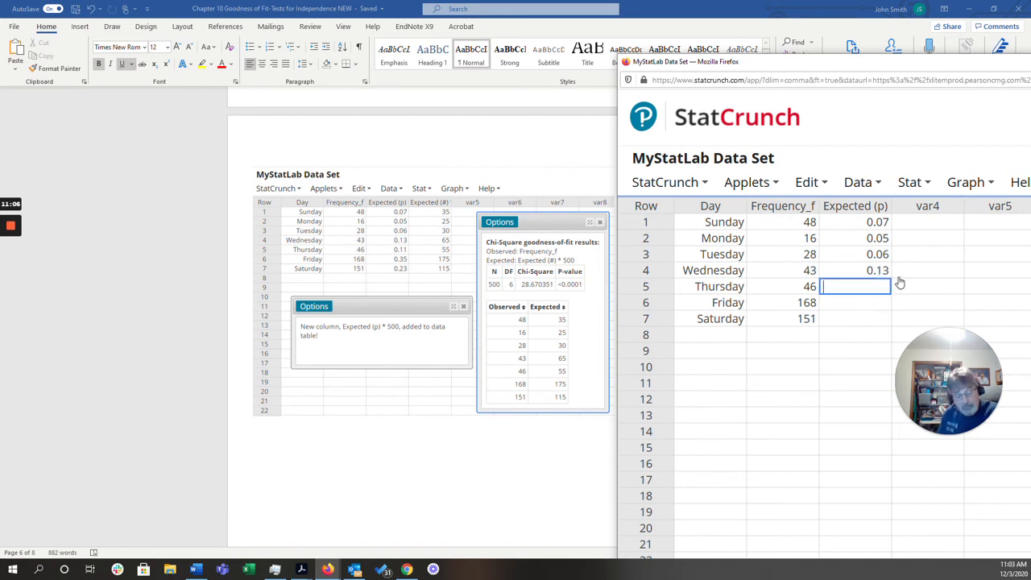
pyautogui.click(782, 351)
pyautogui.write('0.11')
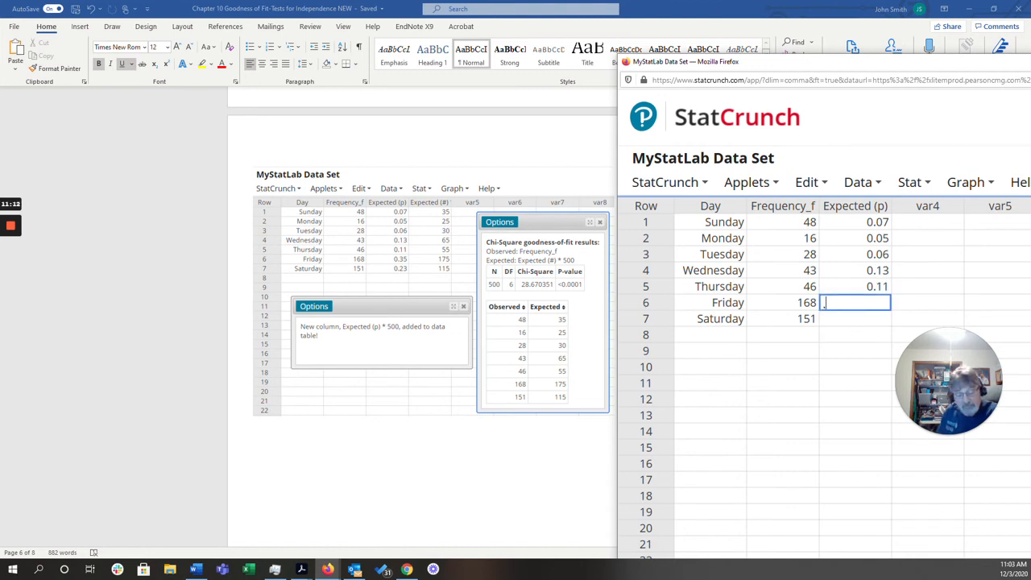
pyautogui.write('0.35')
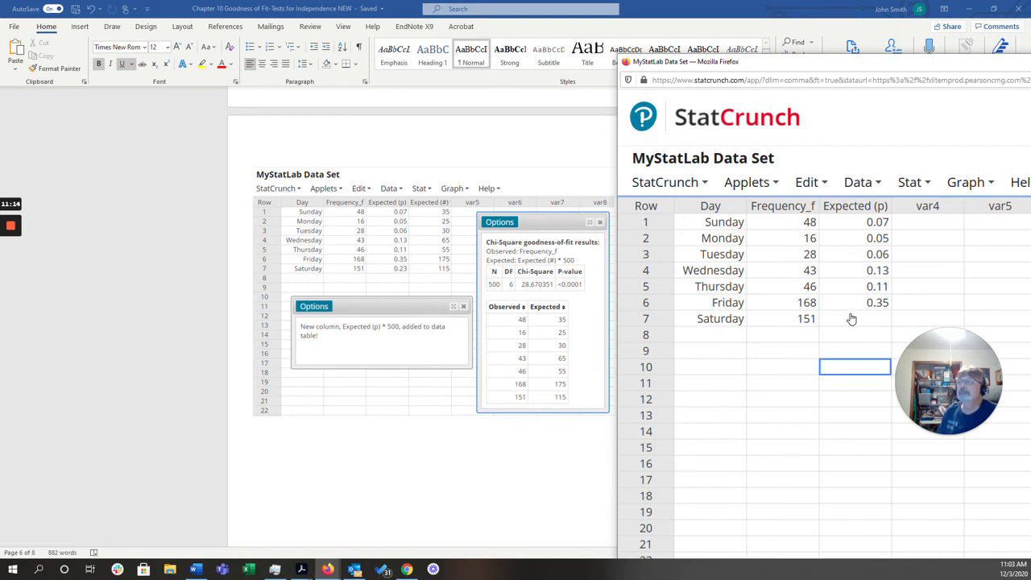
pyautogui.click(854, 318)
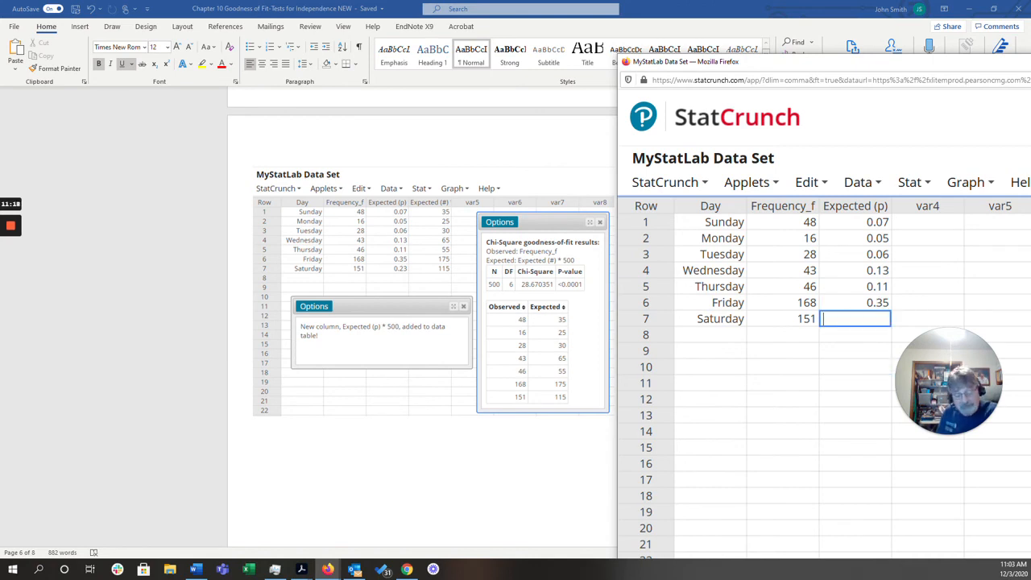
pyautogui.click(854, 367)
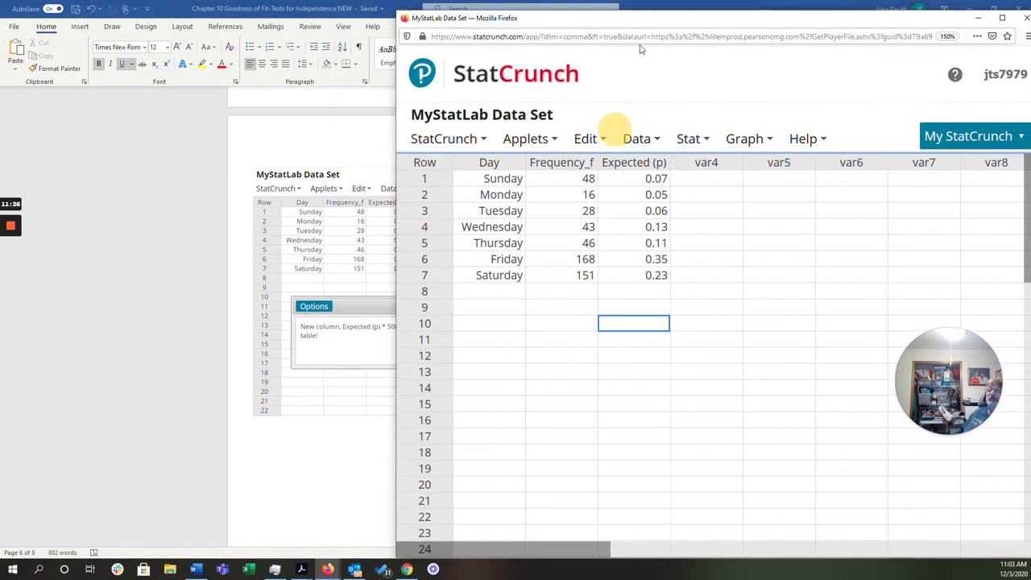
# Choose Data > Compute > Expression and open the expression builder
pyautogui.click(638, 138)
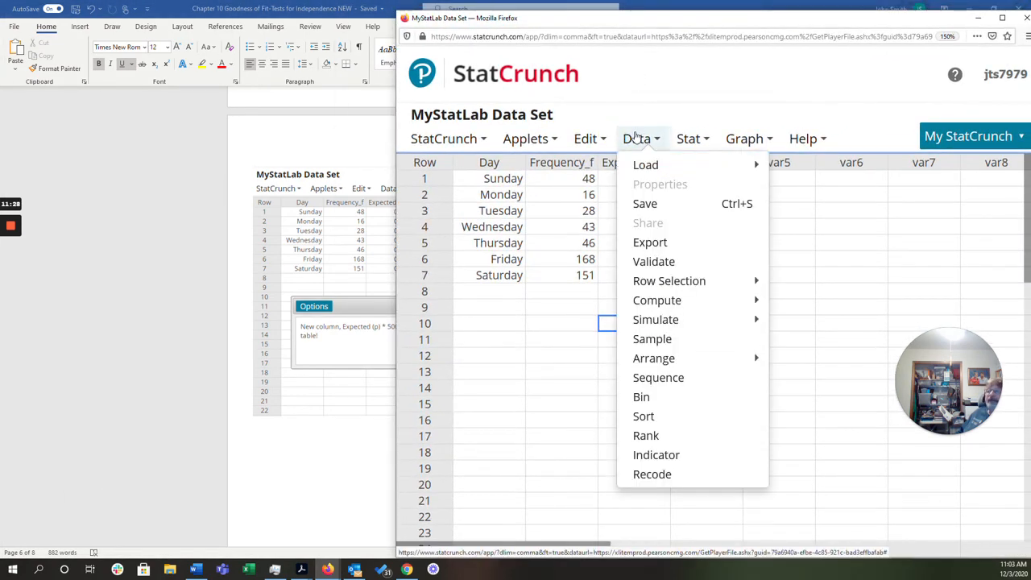
pyautogui.moveTo(669, 281)
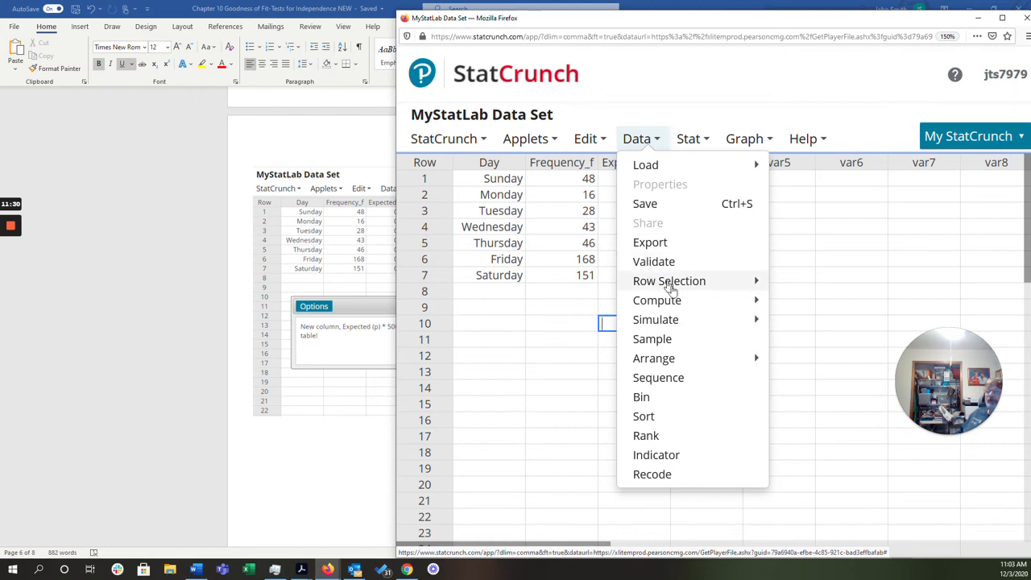
pyautogui.moveTo(656, 299)
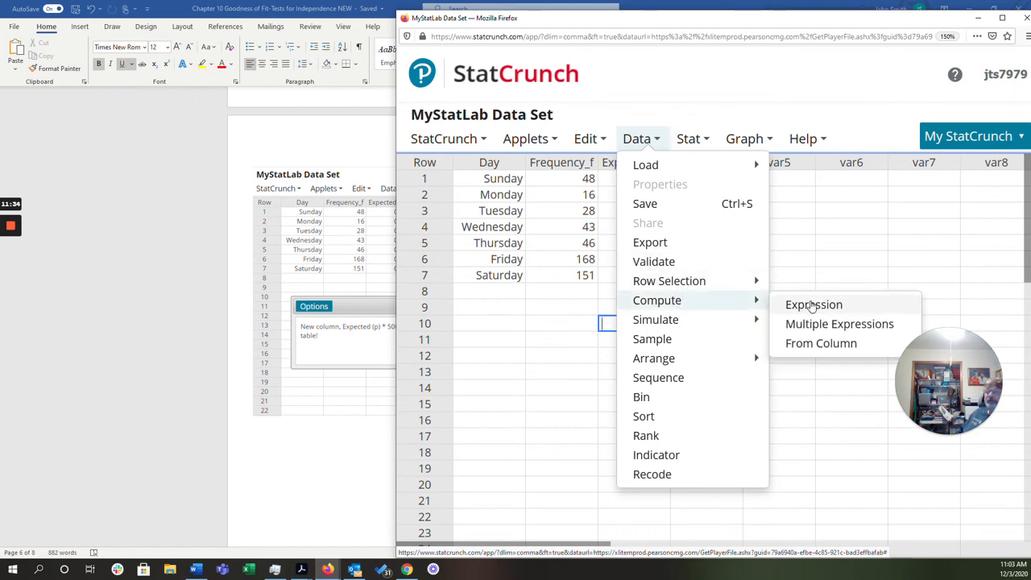
pyautogui.click(814, 305)
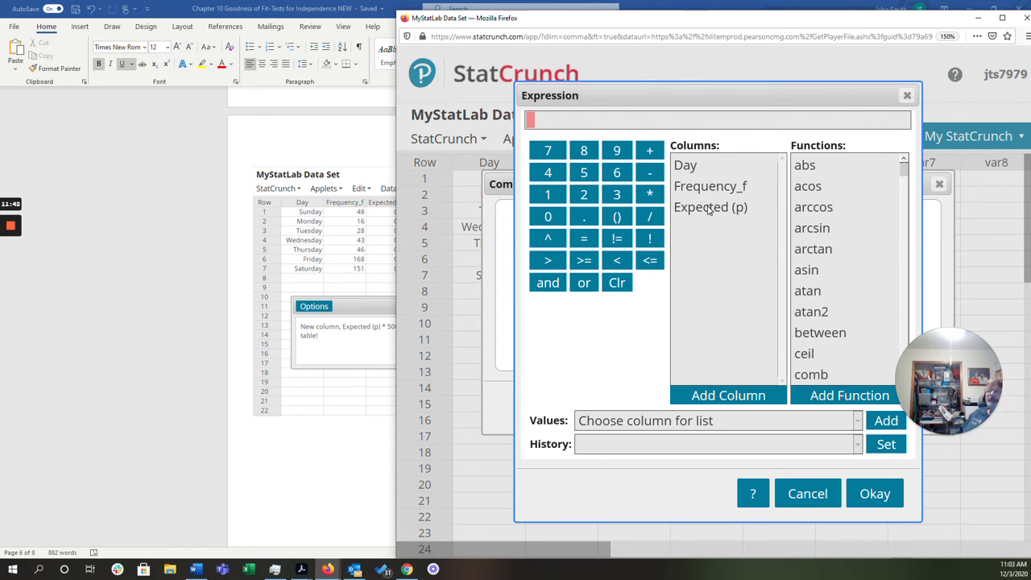
# Build the expression "Expected (p)"*500 and accept it
pyautogui.click(710, 207)
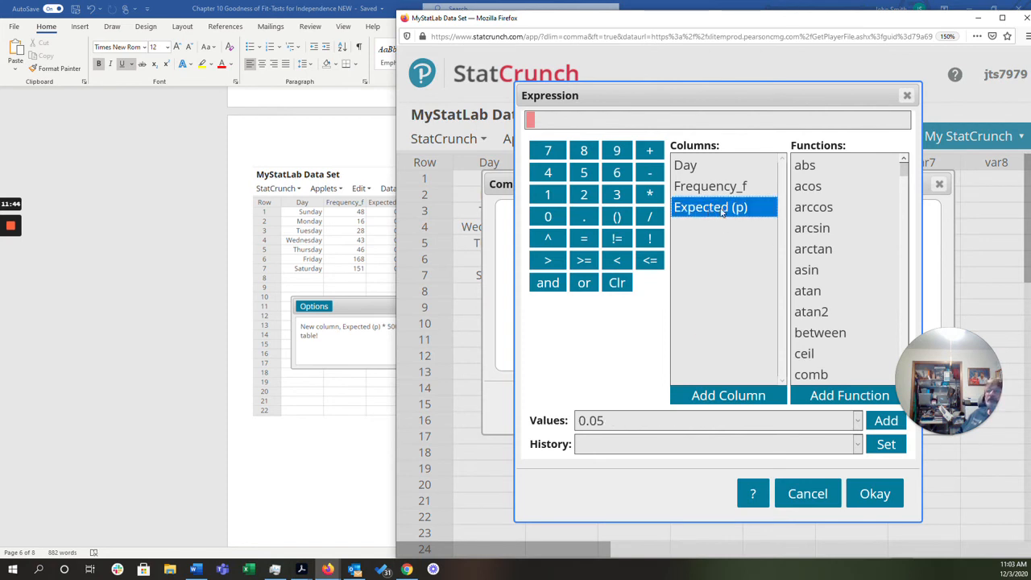
pyautogui.moveTo(776, 348)
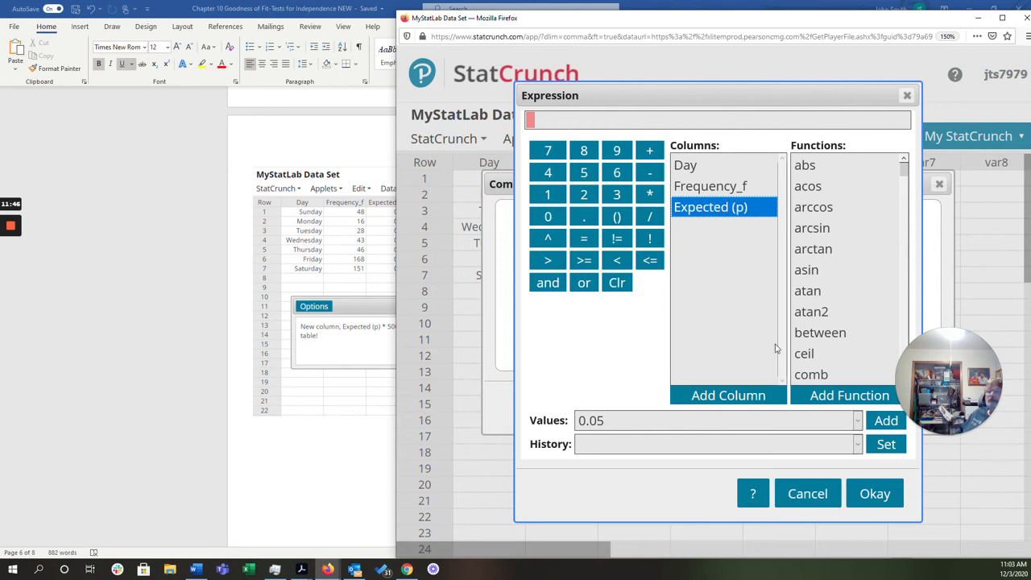
pyautogui.moveTo(707, 232)
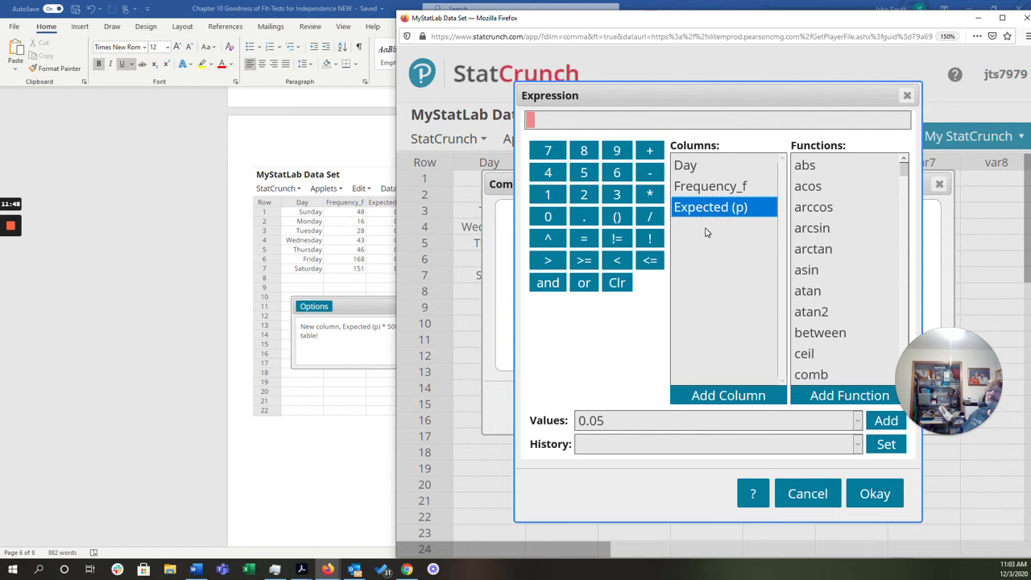
pyautogui.click(711, 207)
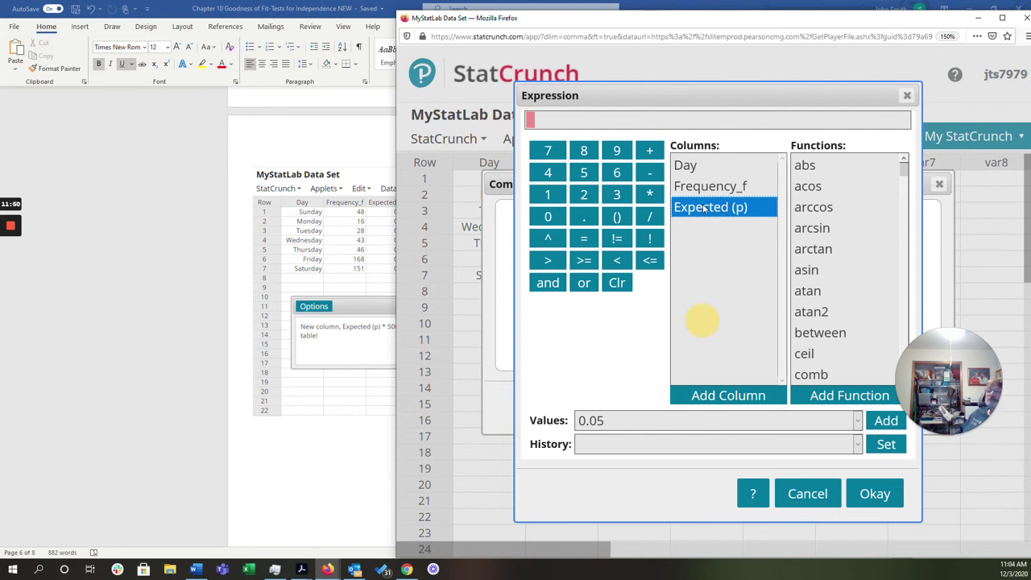
pyautogui.moveTo(717, 95); pyautogui.dragTo(658, 60)
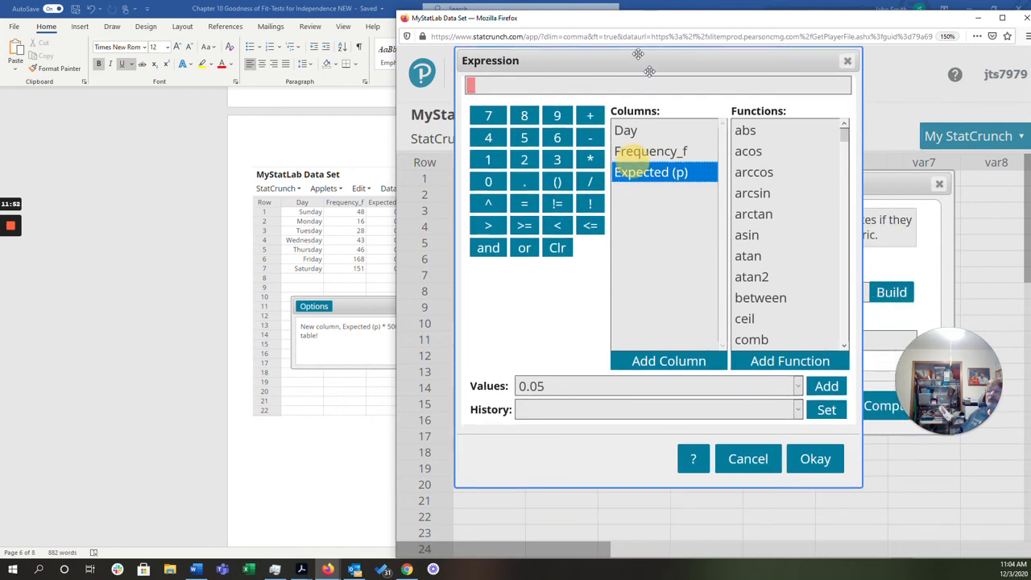
pyautogui.doubleClick(651, 172)
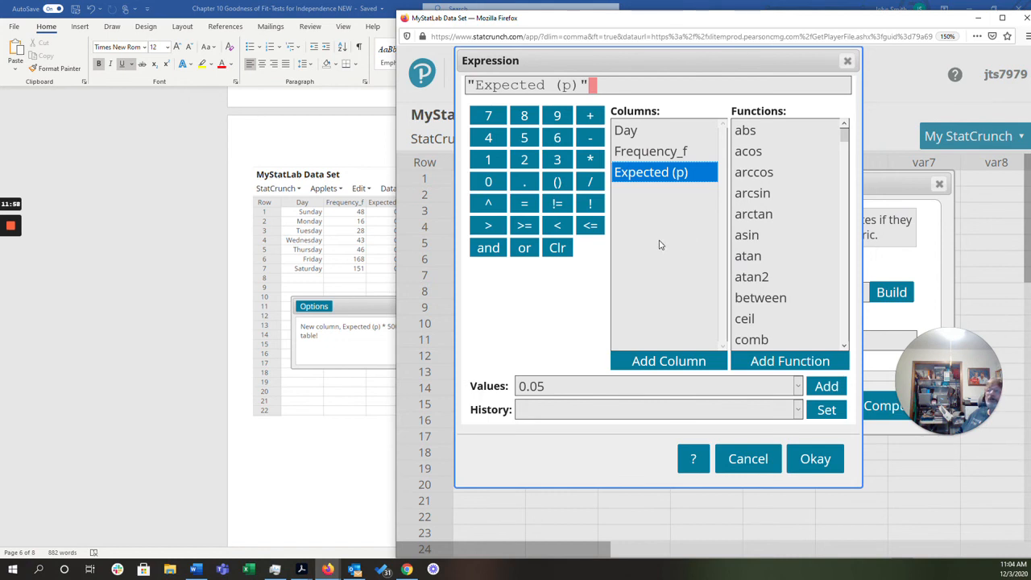
pyautogui.click(590, 159)
pyautogui.write('*500')
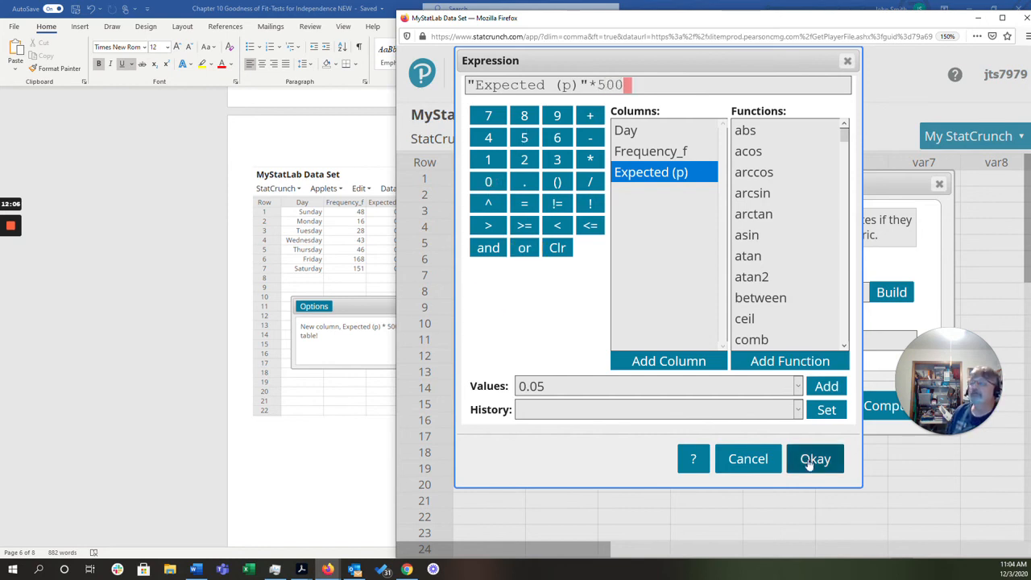
pyautogui.click(815, 459)
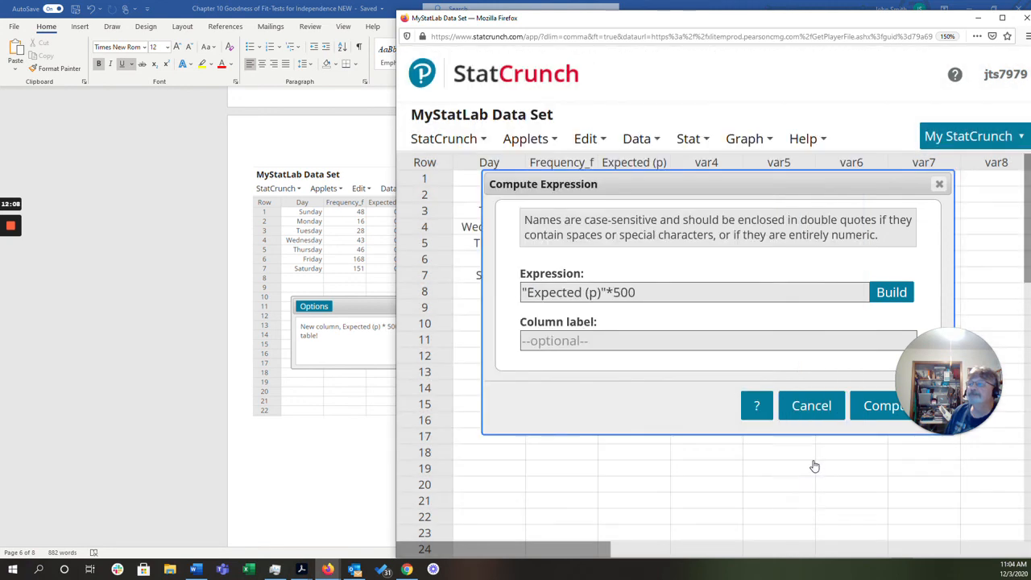
pyautogui.moveTo(585, 308)
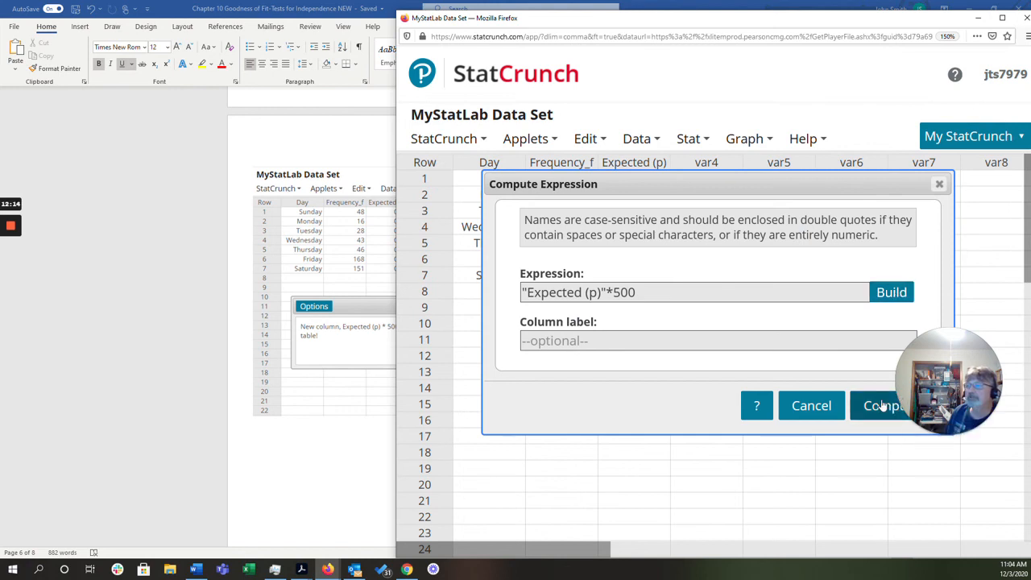
# Compute the expected-count column, giving 35 through 115 for the seven days
pyautogui.click(884, 405)
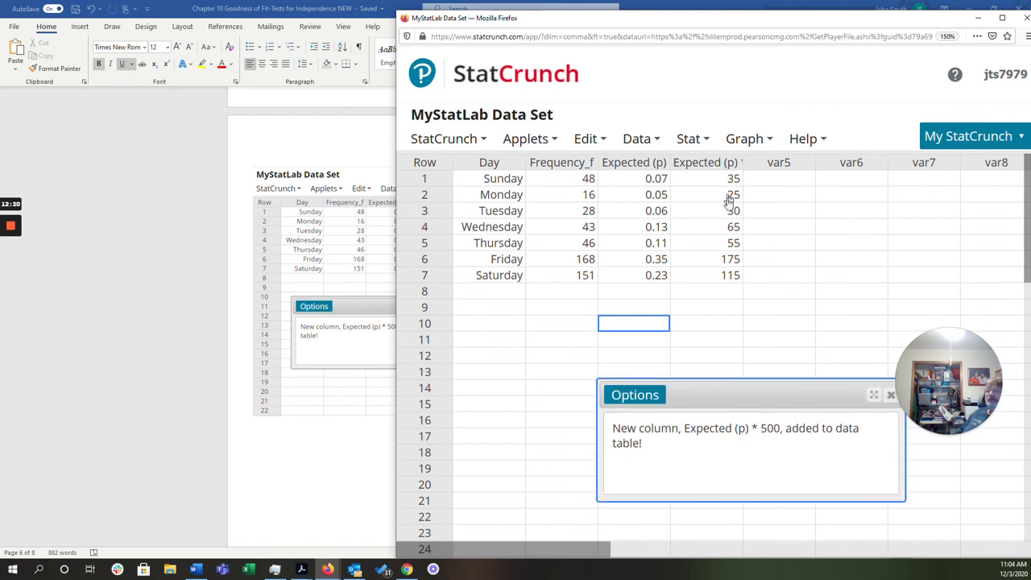
# Change the new expected-count column's heading to '#'
pyautogui.click(705, 162)
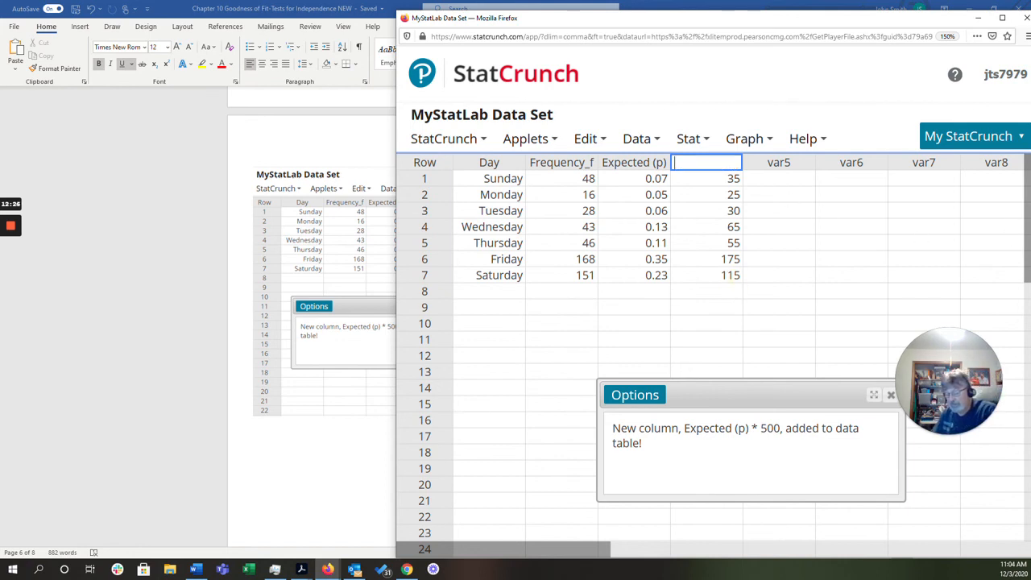
pyautogui.write('#')
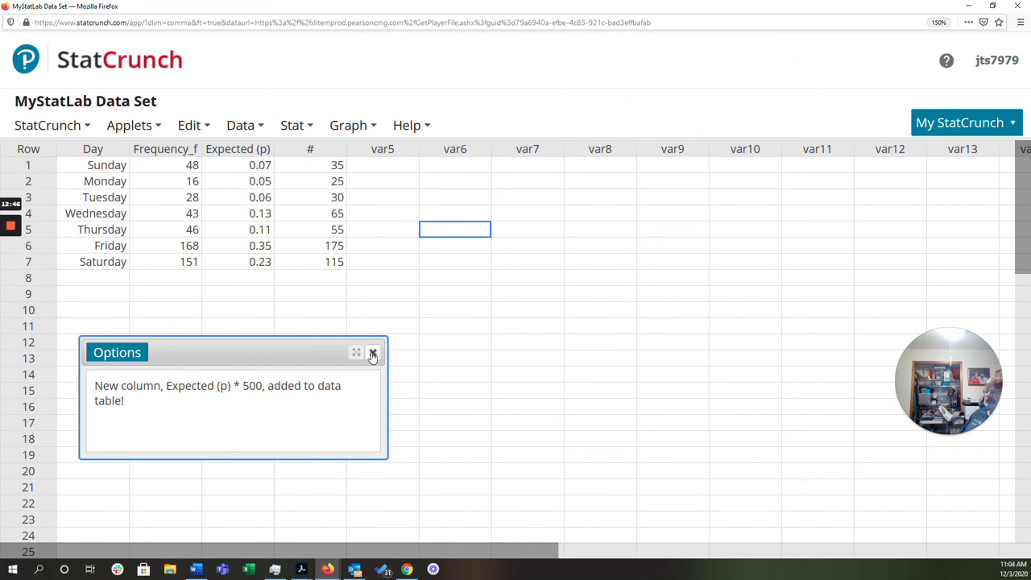
# Compute a Chi-Square goodness-of-fit test: Frequency_f observed, # expected (chi-square 28.67, DF 6)
pyautogui.click(372, 353)
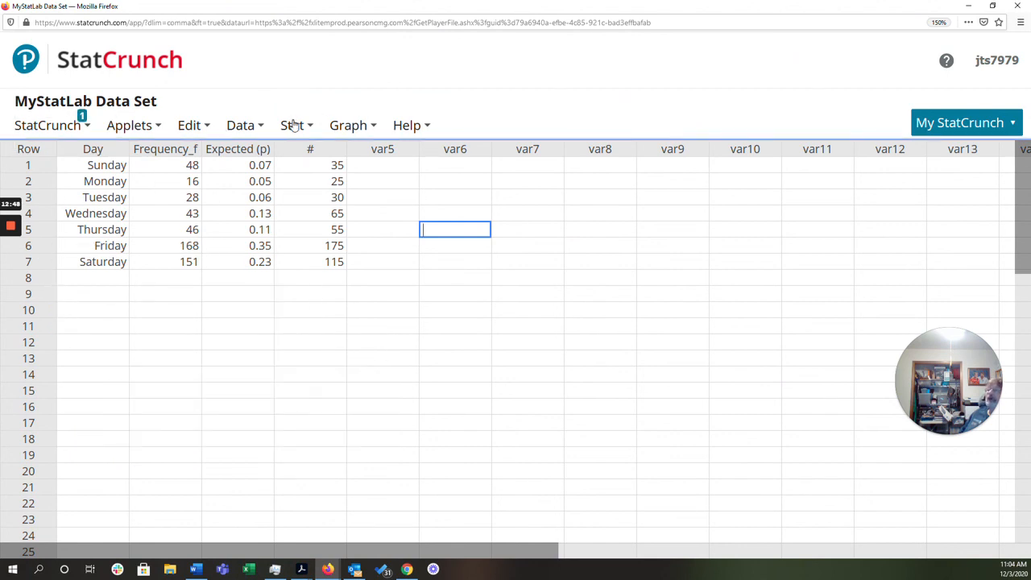
pyautogui.click(293, 125)
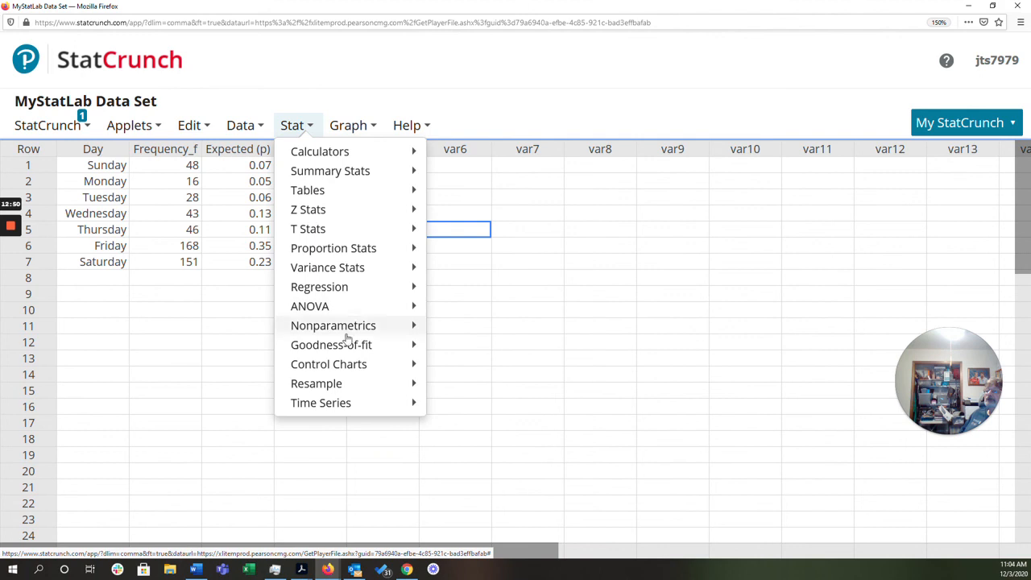
pyautogui.moveTo(332, 345)
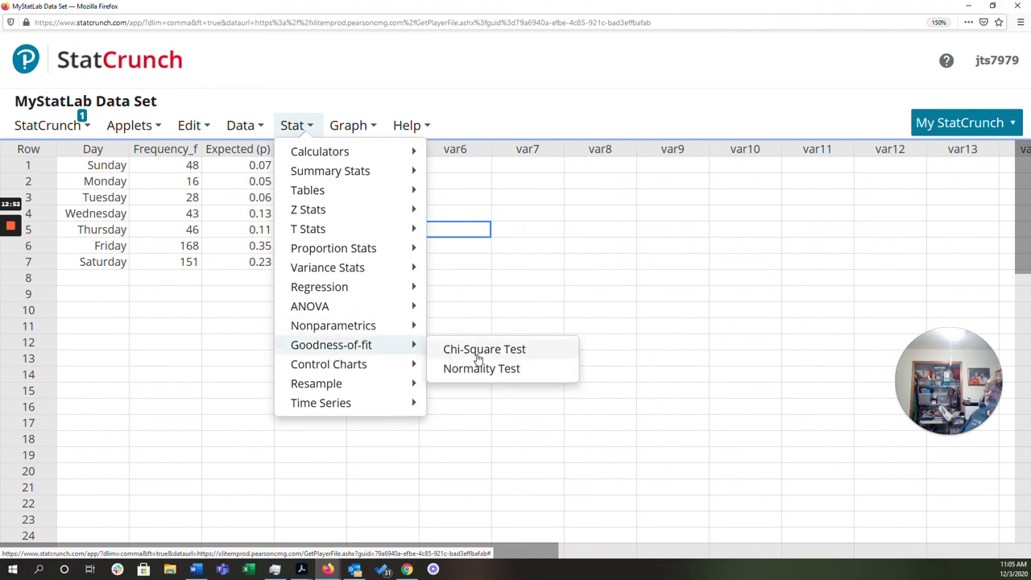
pyautogui.click(484, 349)
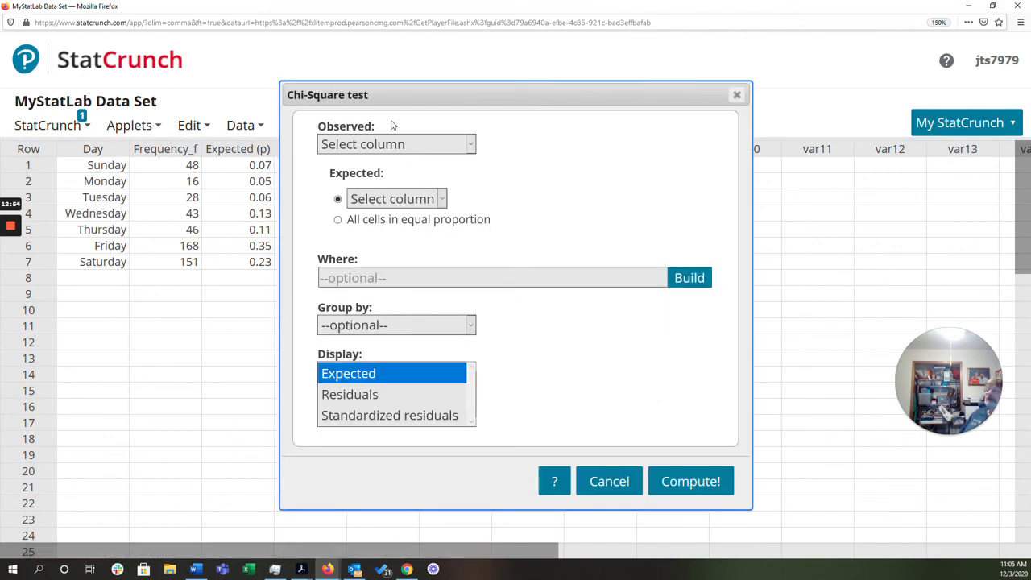
pyautogui.moveTo(327, 94); pyautogui.dragTo(628, 54)
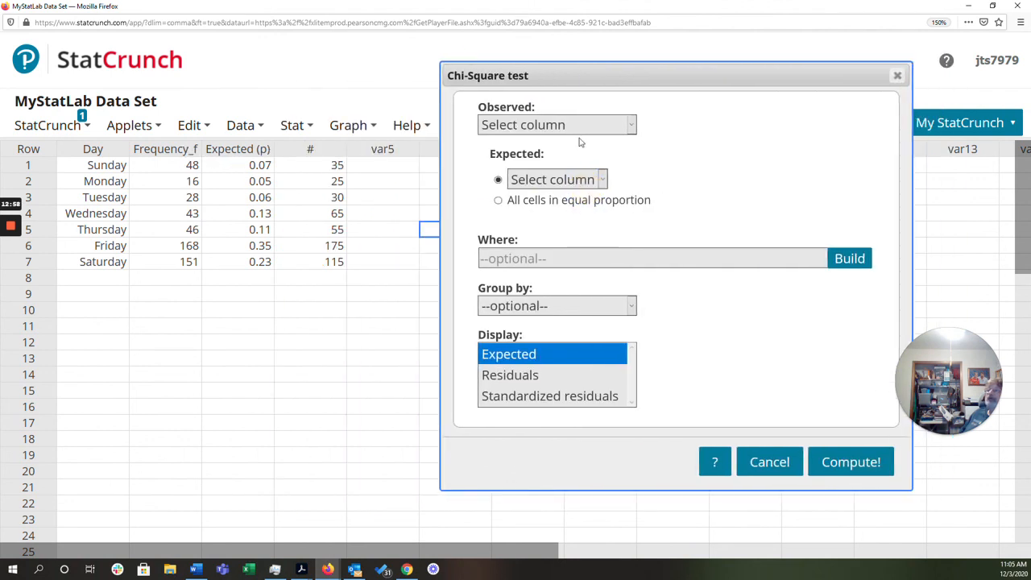
pyautogui.click(556, 124)
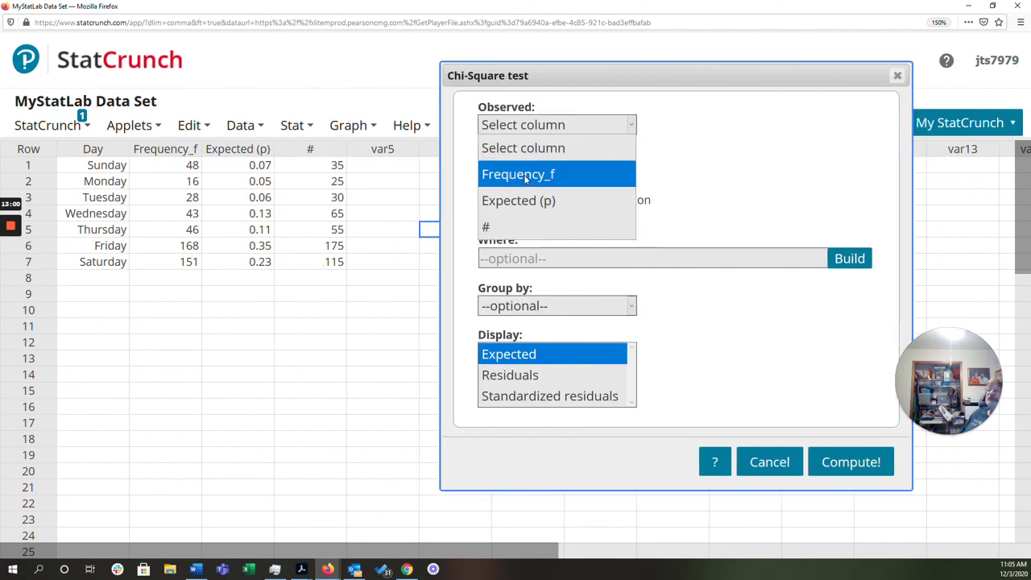
pyautogui.click(518, 174)
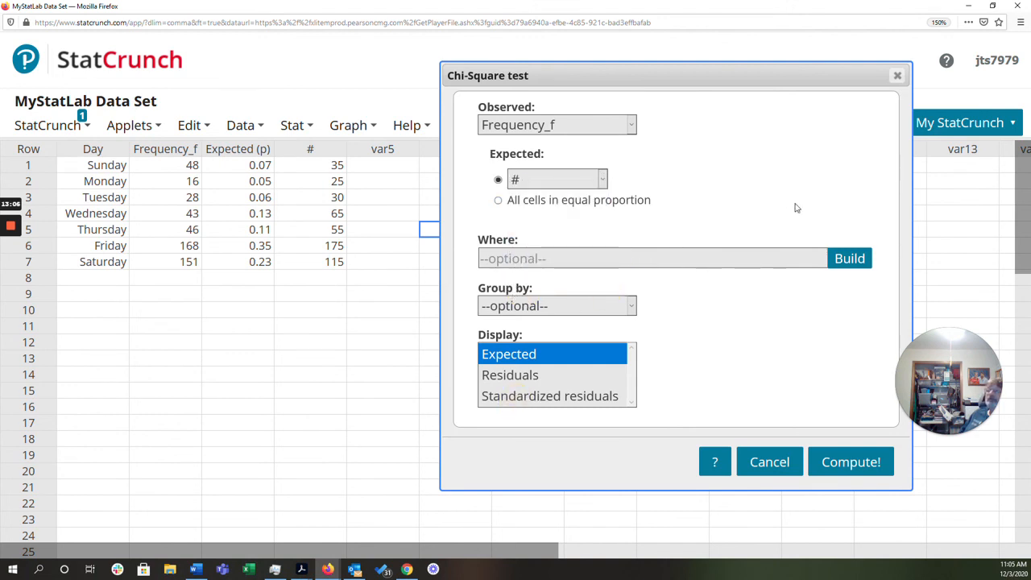
pyautogui.moveTo(784, 145)
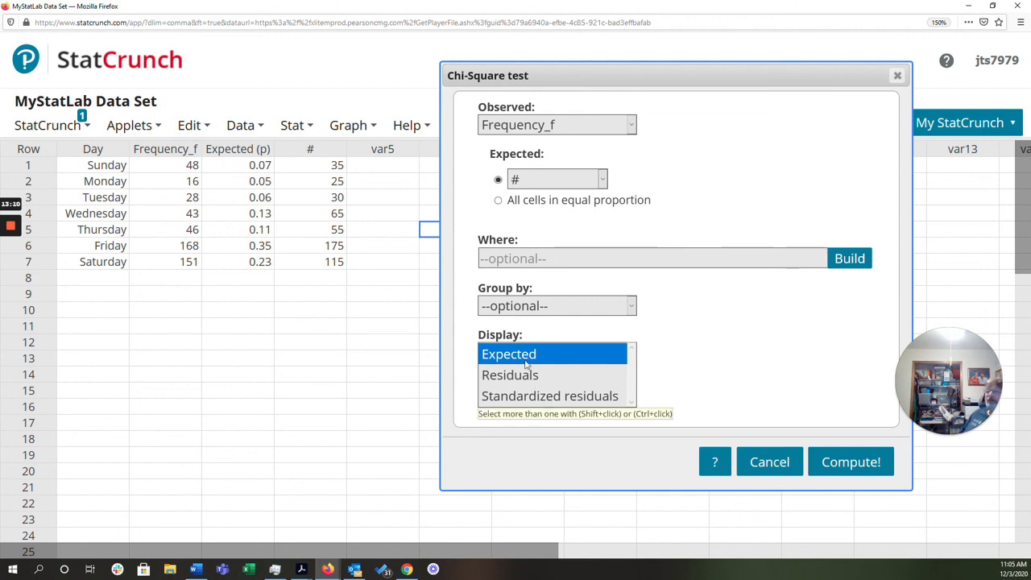
pyautogui.click(851, 462)
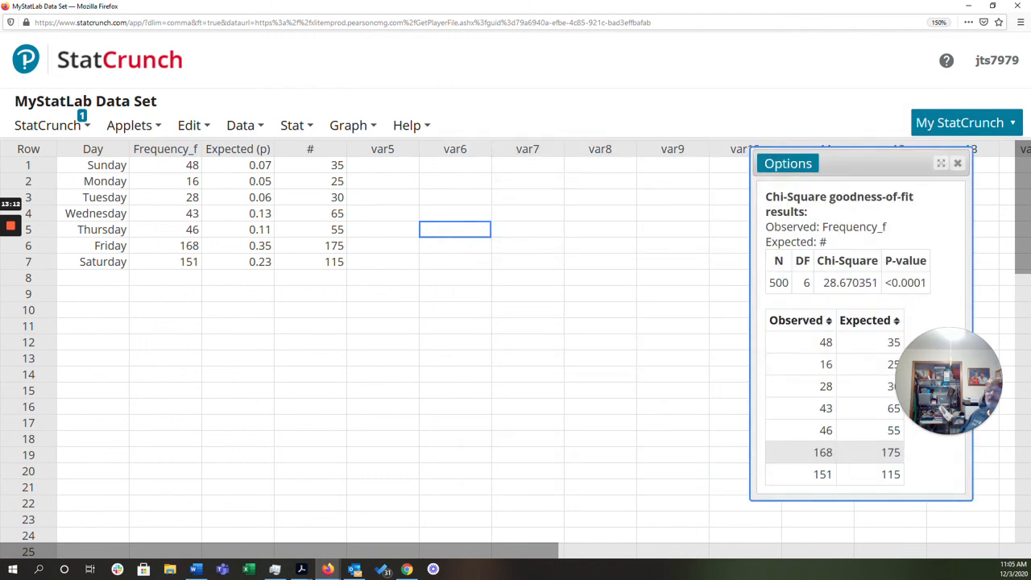
# Drag the chi-square results window beside the data table and open its Options menu
pyautogui.moveTo(788, 163); pyautogui.dragTo(447, 49)
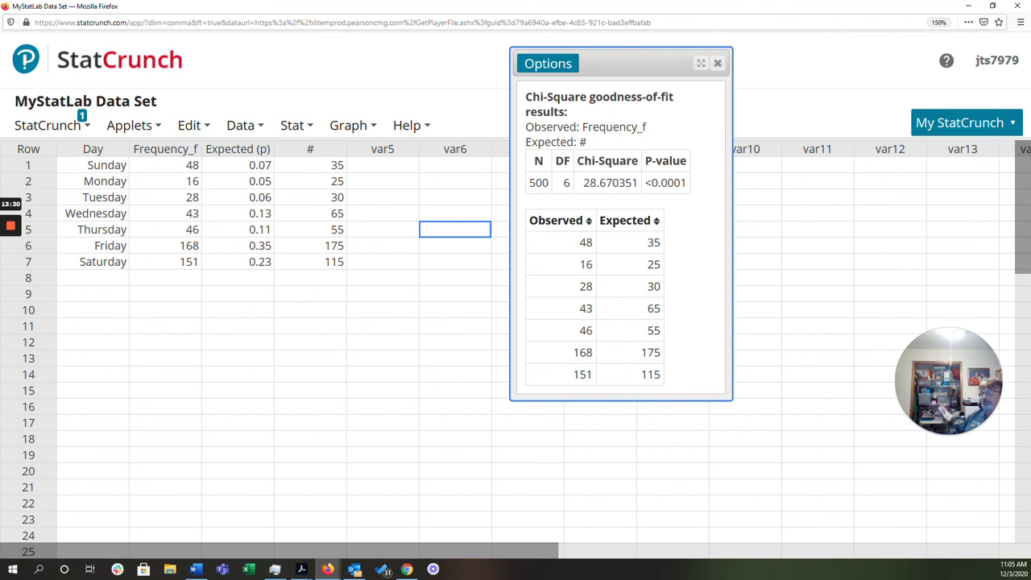
pyautogui.moveTo(435, 299)
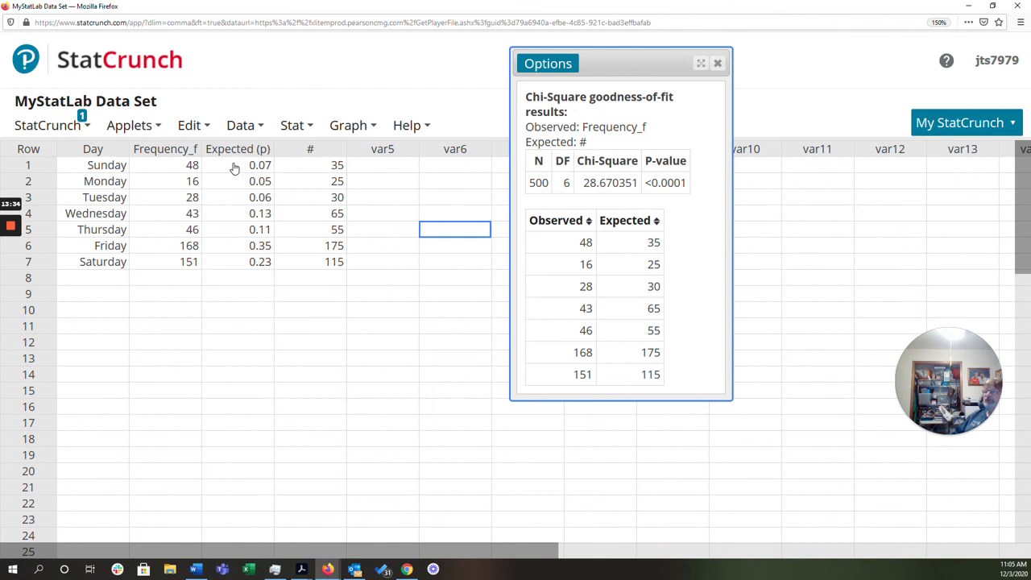
pyautogui.moveTo(249, 215)
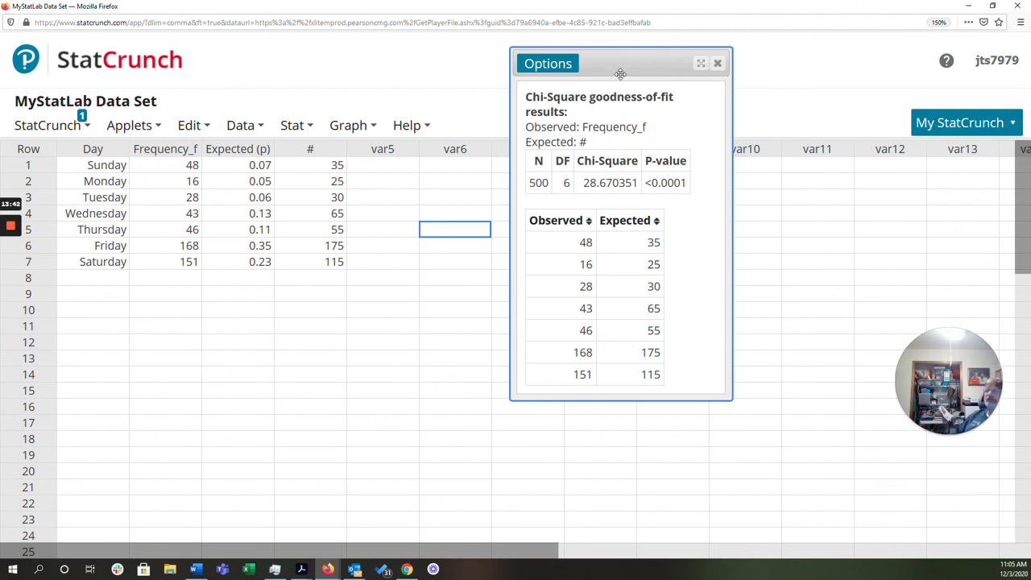
pyautogui.click(548, 64)
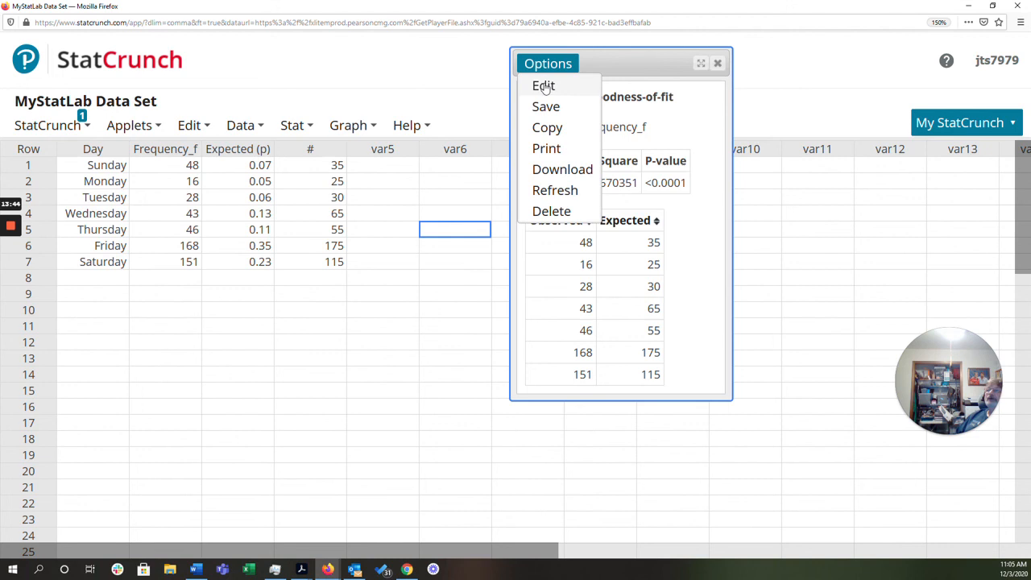
# Choose Edit from the results' Options menu to reopen the Chi-Square test dialog
pyautogui.click(543, 86)
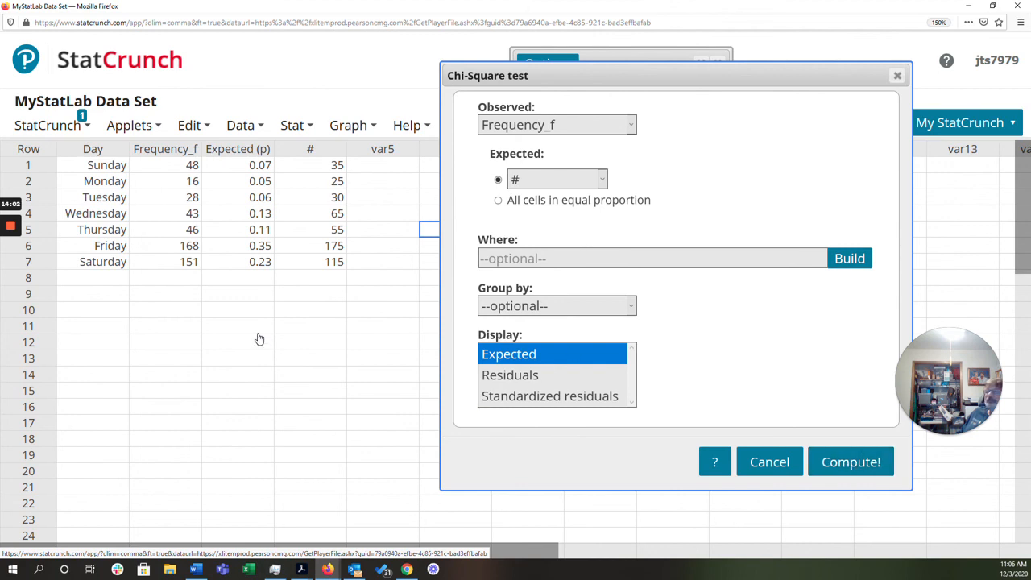
pyautogui.moveTo(261, 348)
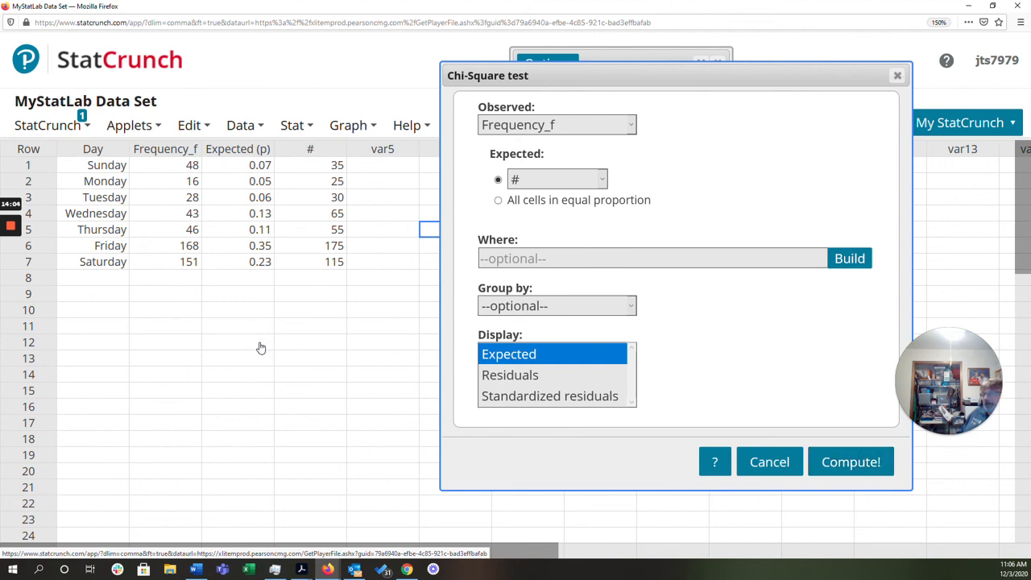
pyautogui.moveTo(260, 345)
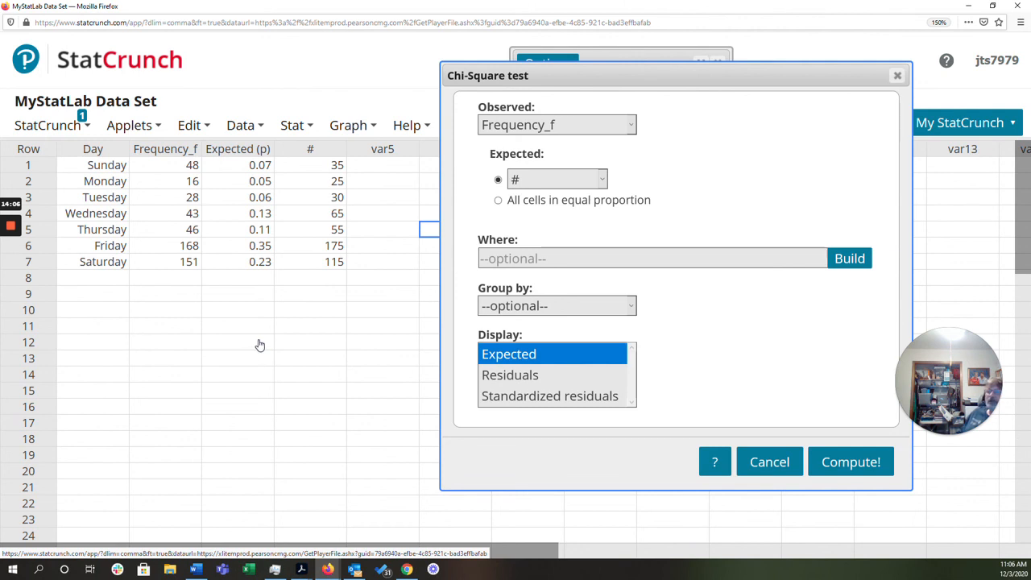
pyautogui.moveTo(258, 336)
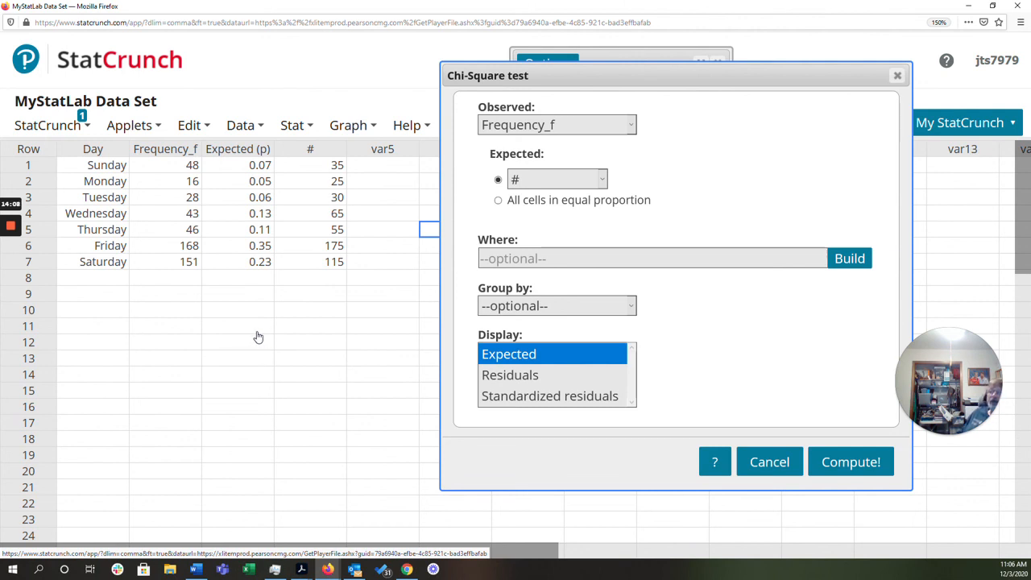
pyautogui.moveTo(257, 337)
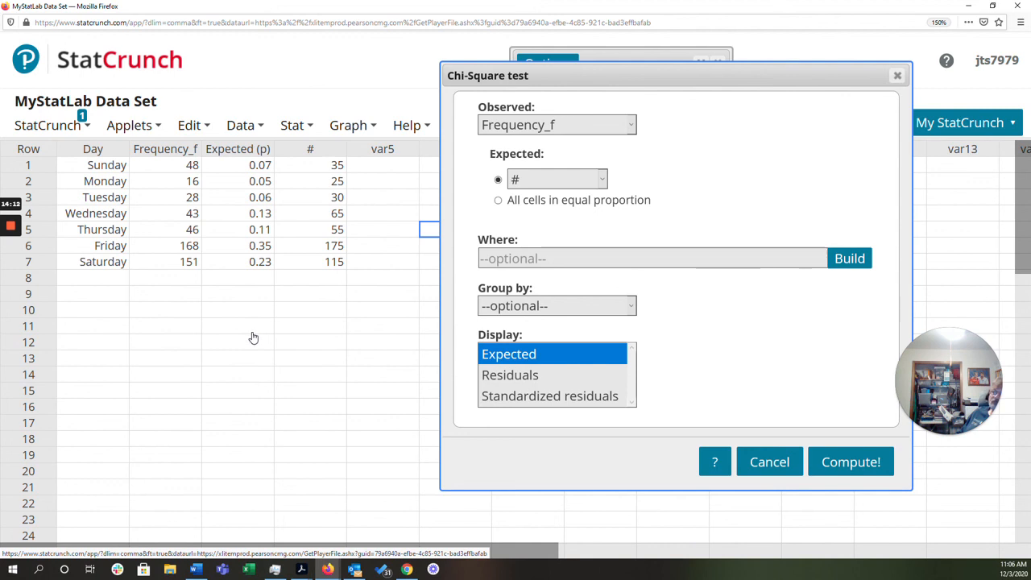
pyautogui.moveTo(271, 293)
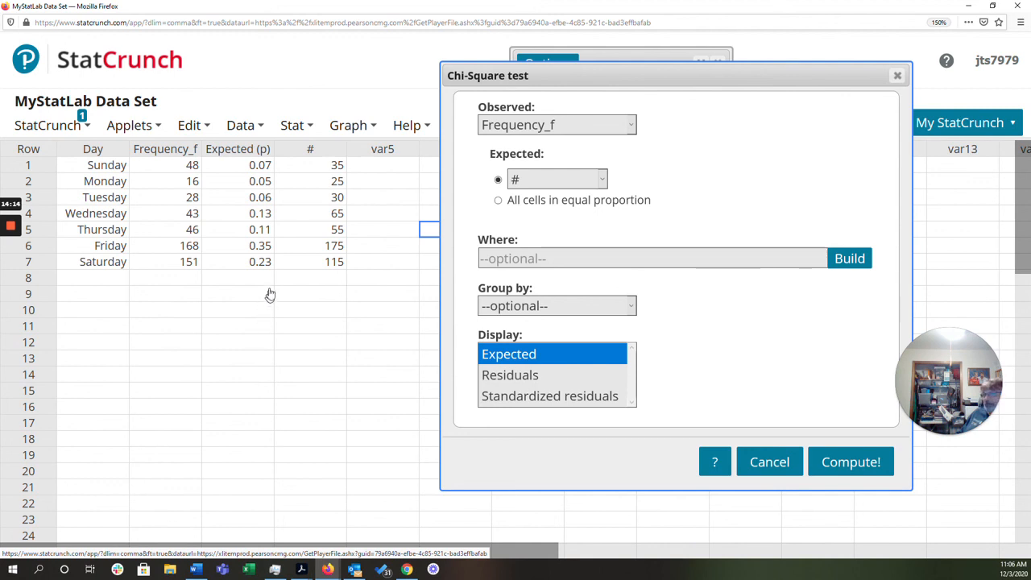
pyautogui.moveTo(311, 343)
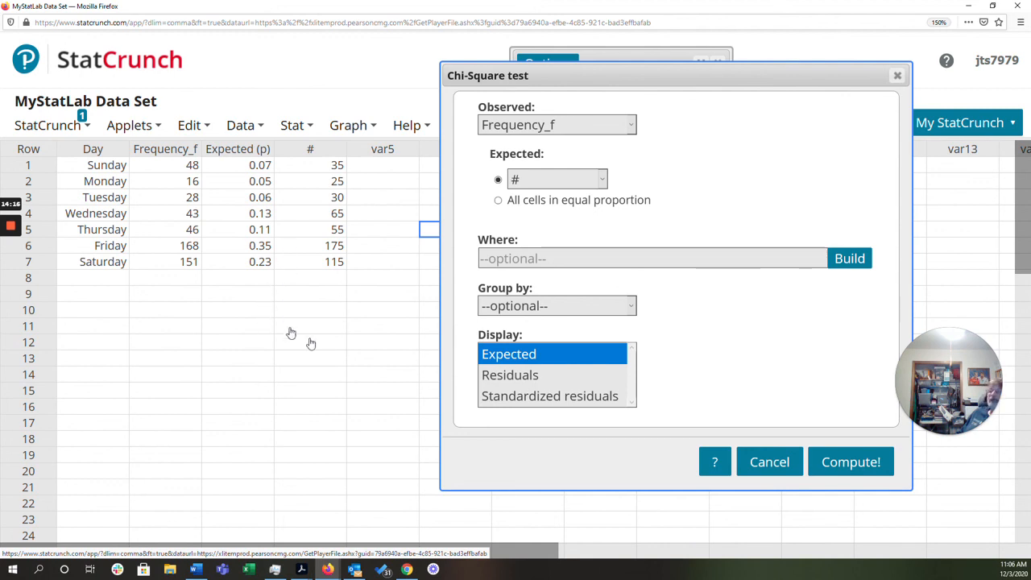
pyautogui.moveTo(393, 504)
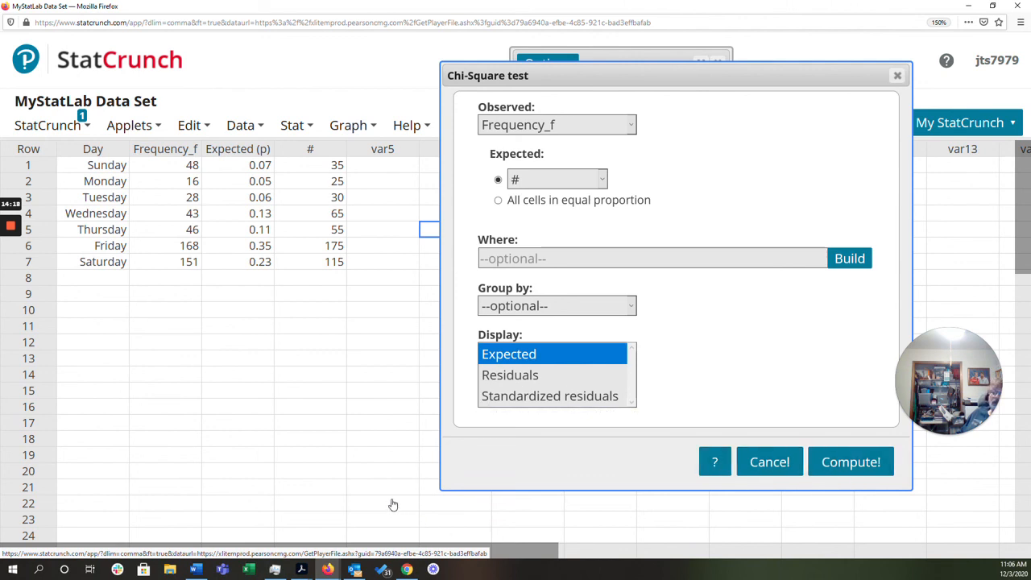